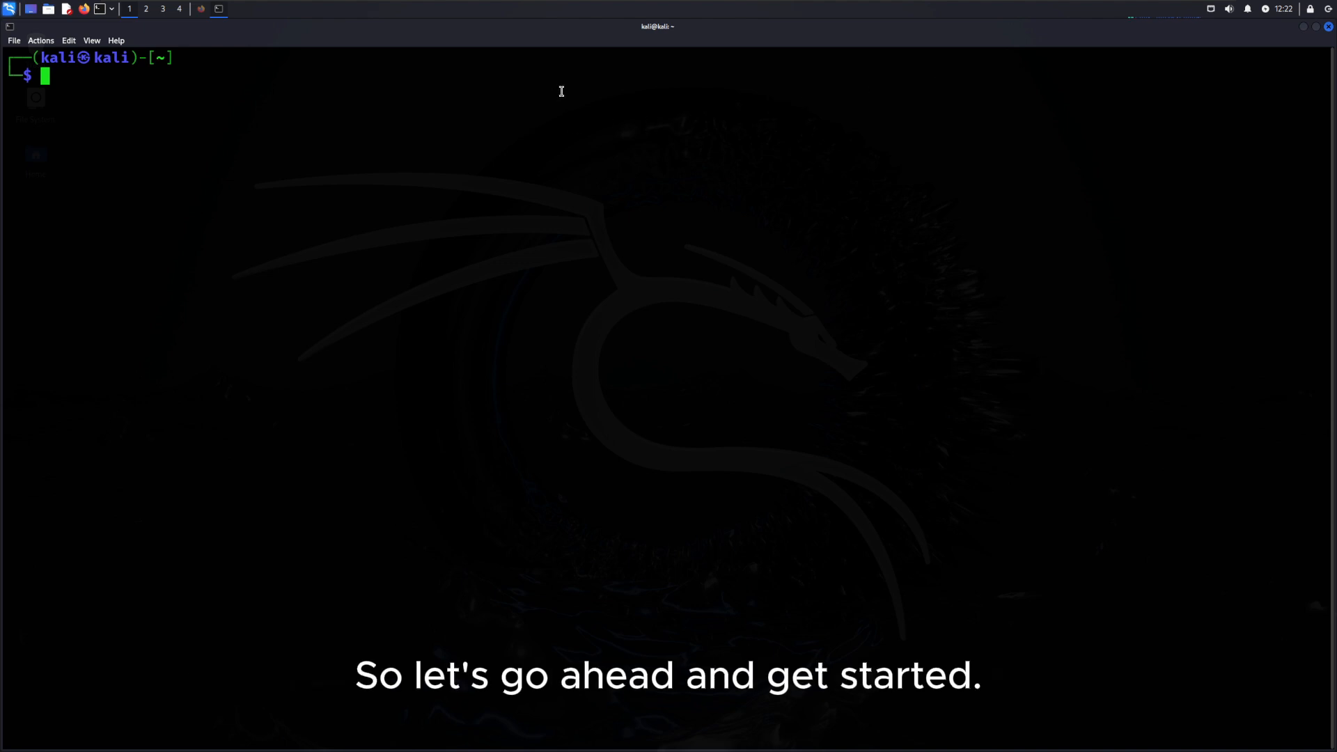
# - Start ping google.com and suspend it with Ctrl+Z so it waits as a stopped job
pyautogui.write('pi')
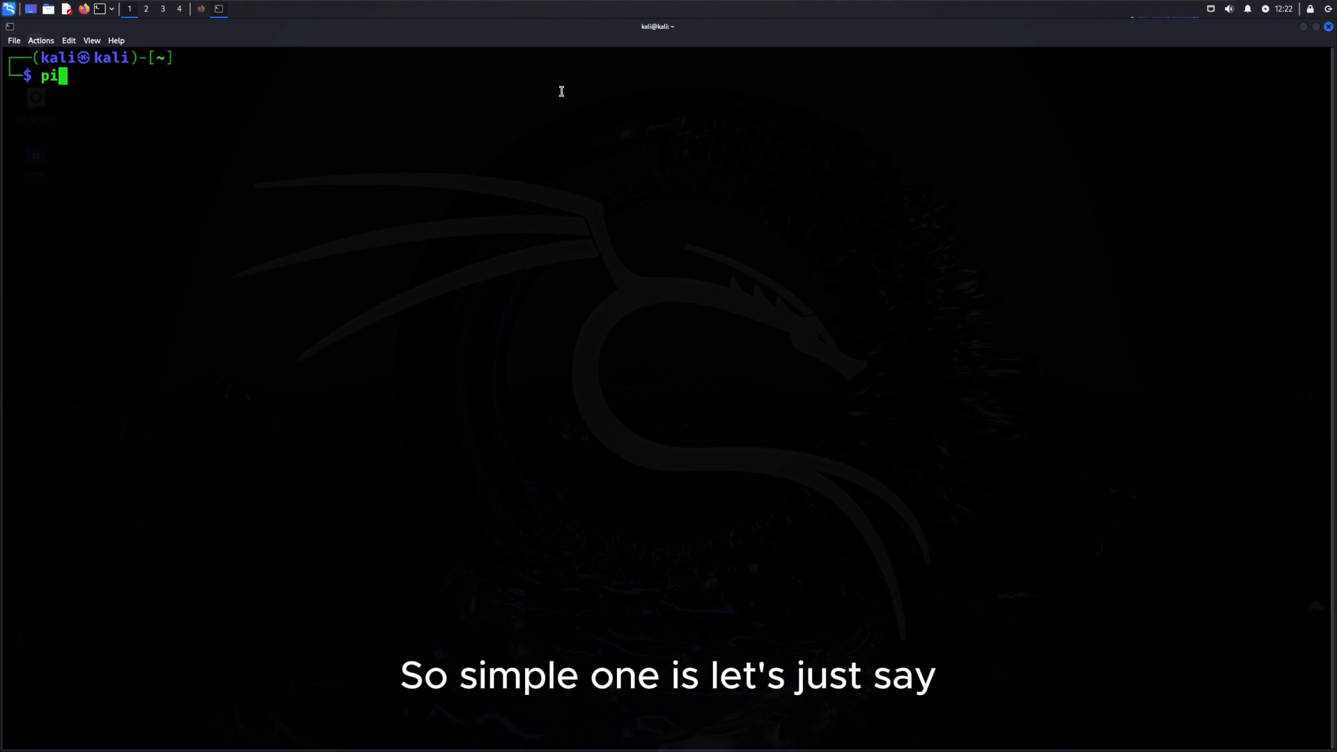
pyautogui.write('ng google.com')
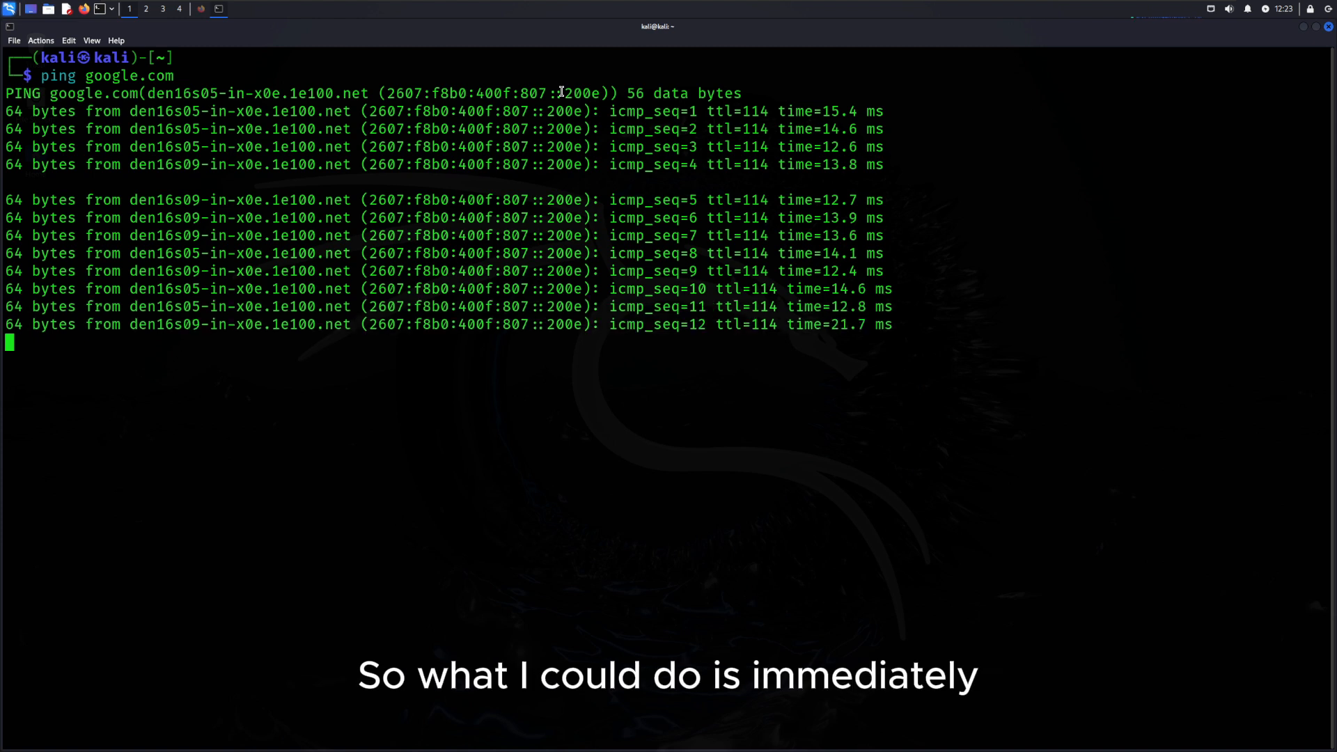
pyautogui.press('Ctrl+z')
pyautogui.write('jobs')
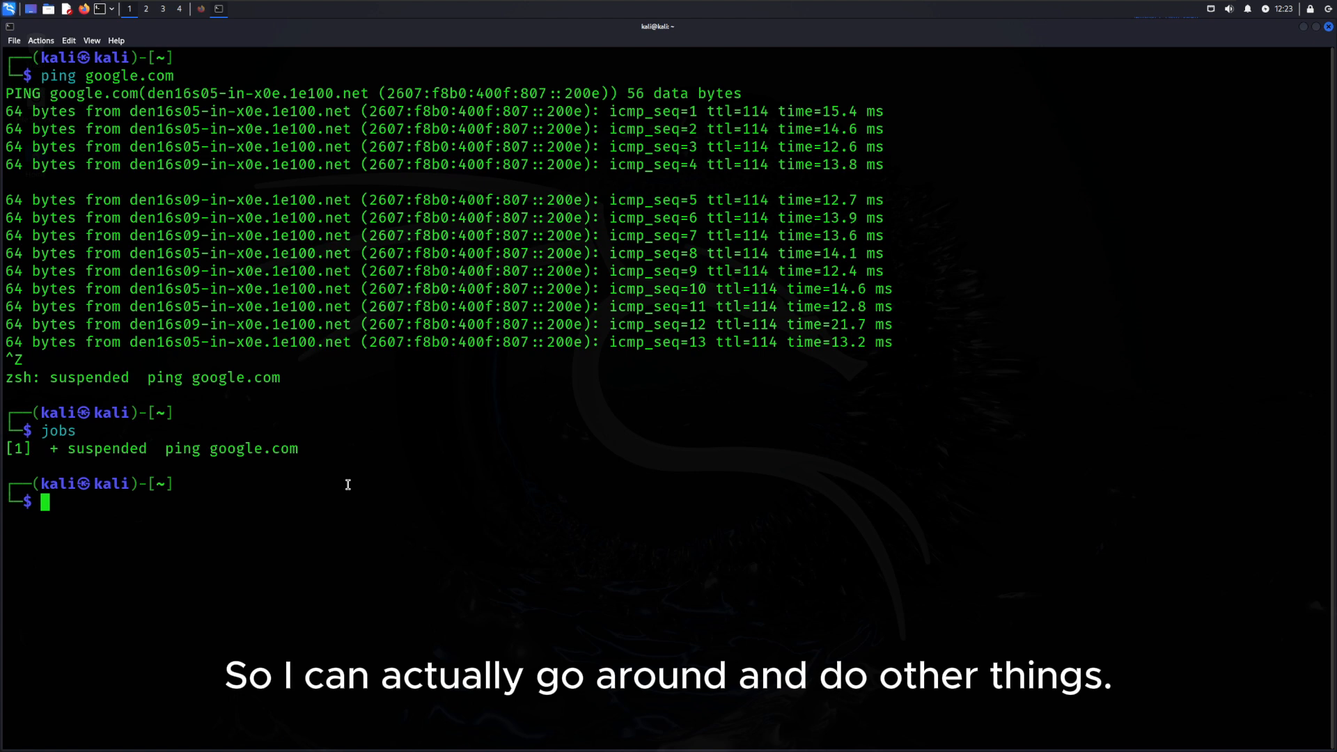
# - Run whoami while the ping sits suspended in the job list
pyautogui.write('whoaim')
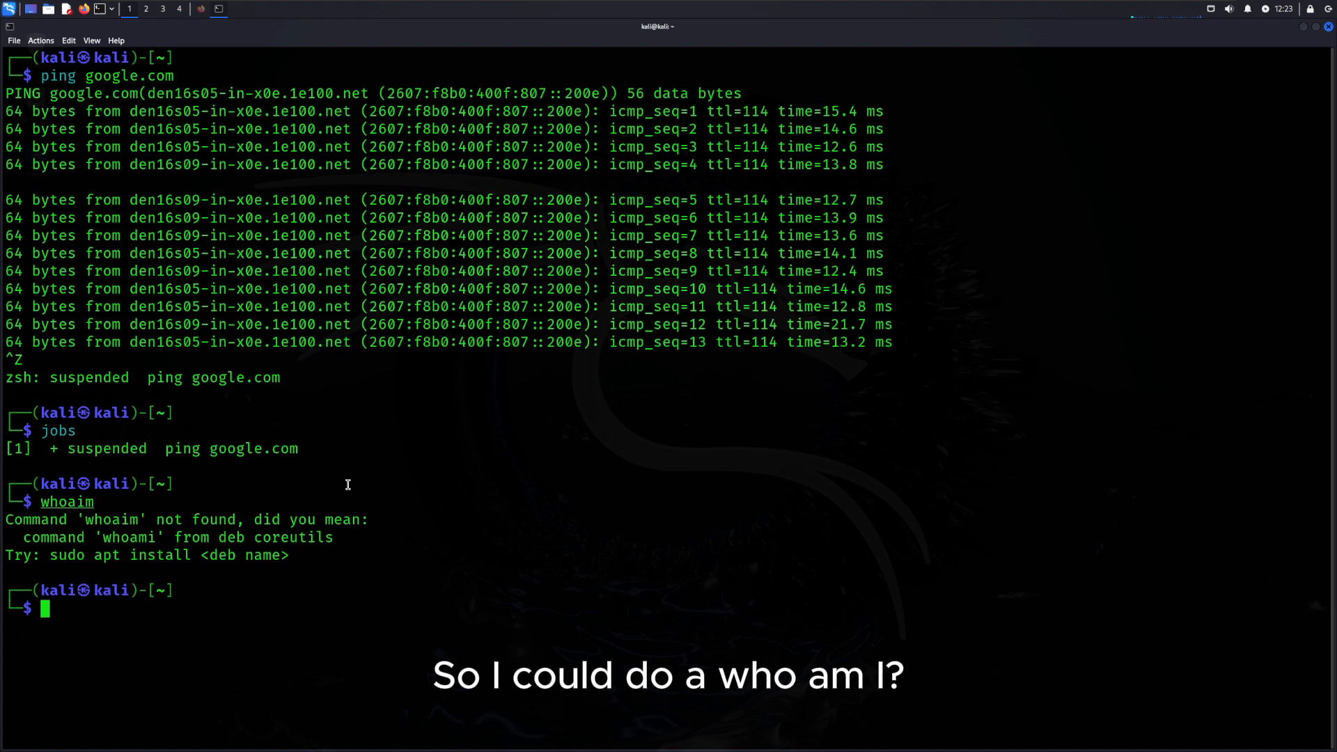
pyautogui.write('whoami')
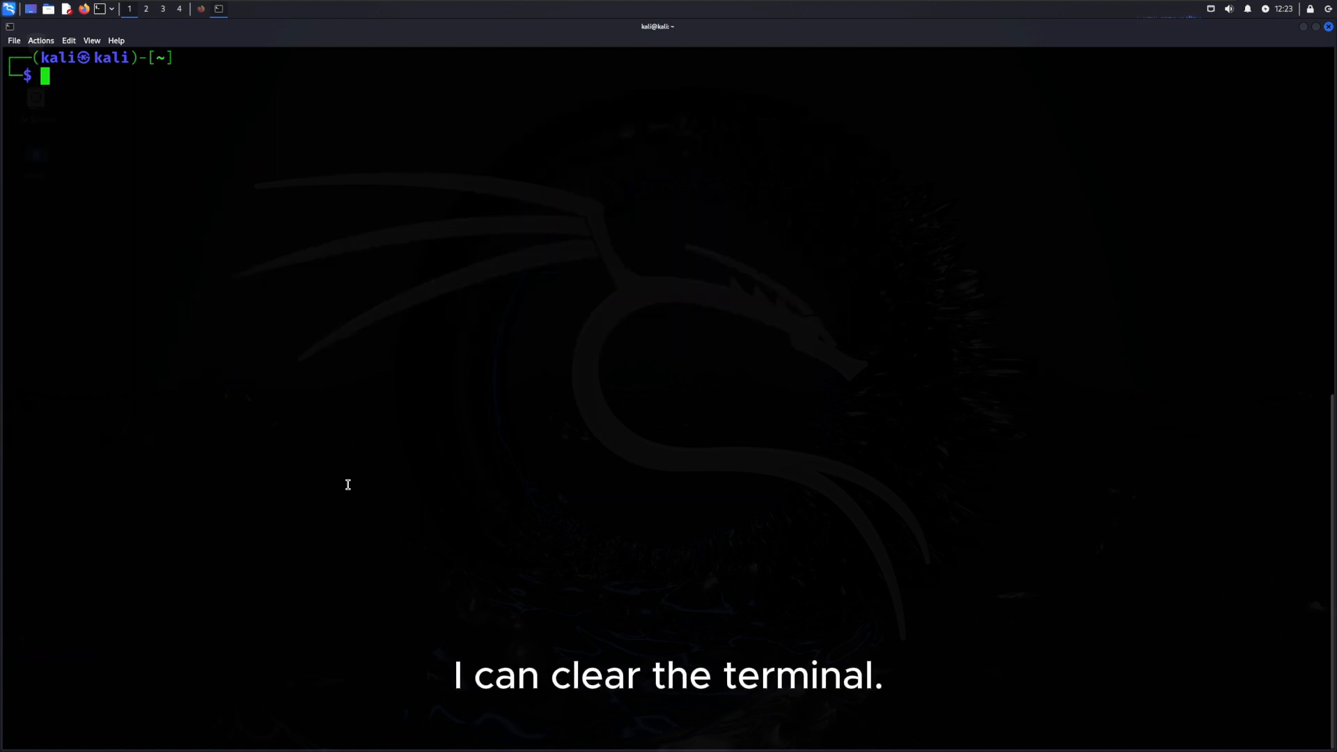
# - Briefly edit a hello file in vim, then list the current jobs
pyautogui.write('vim')
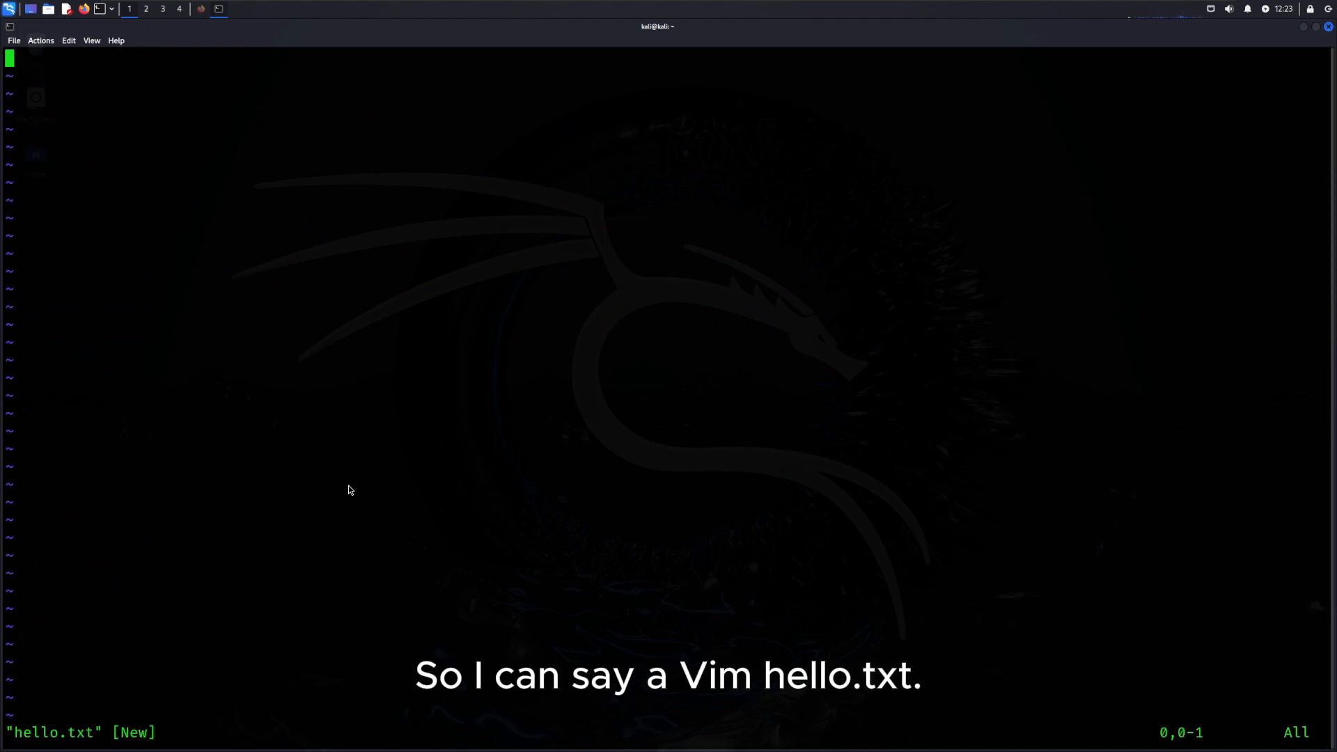
pyautogui.write('hello wo')
pyautogui.write('jobs')
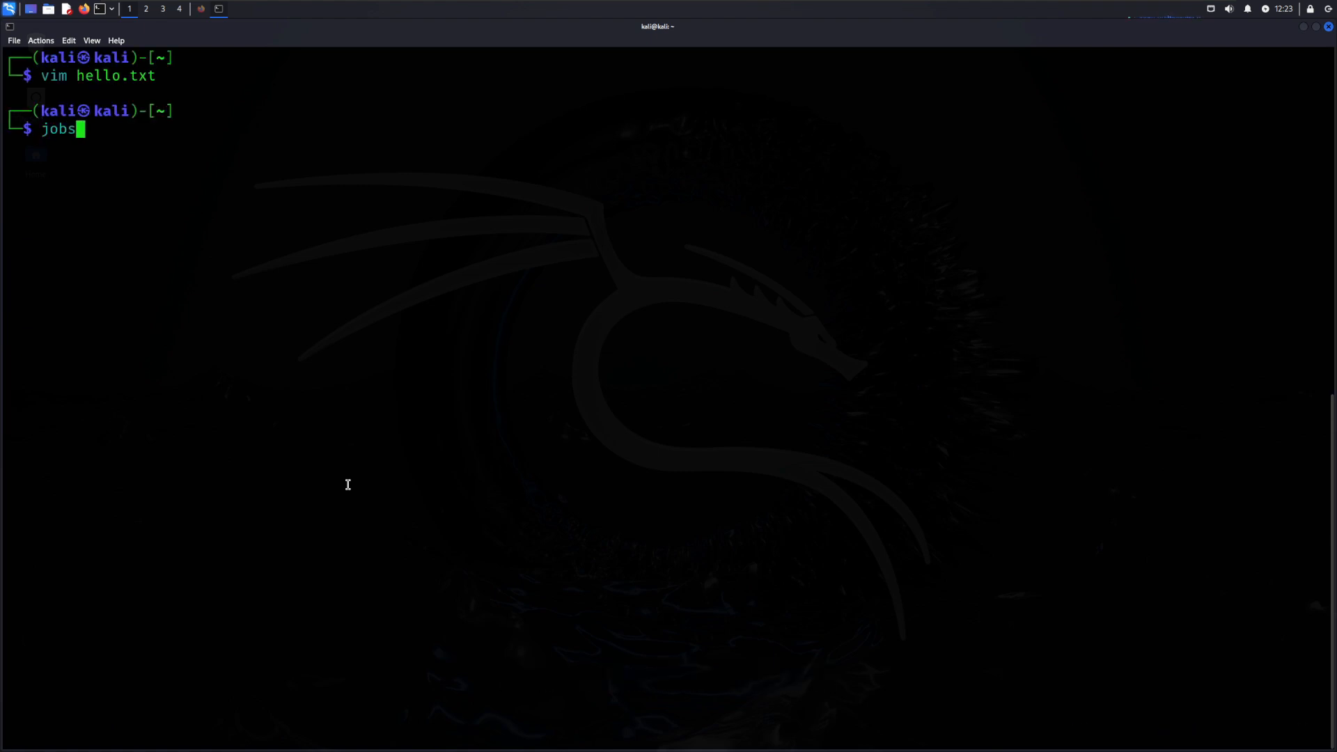
pyautogui.press('Return')
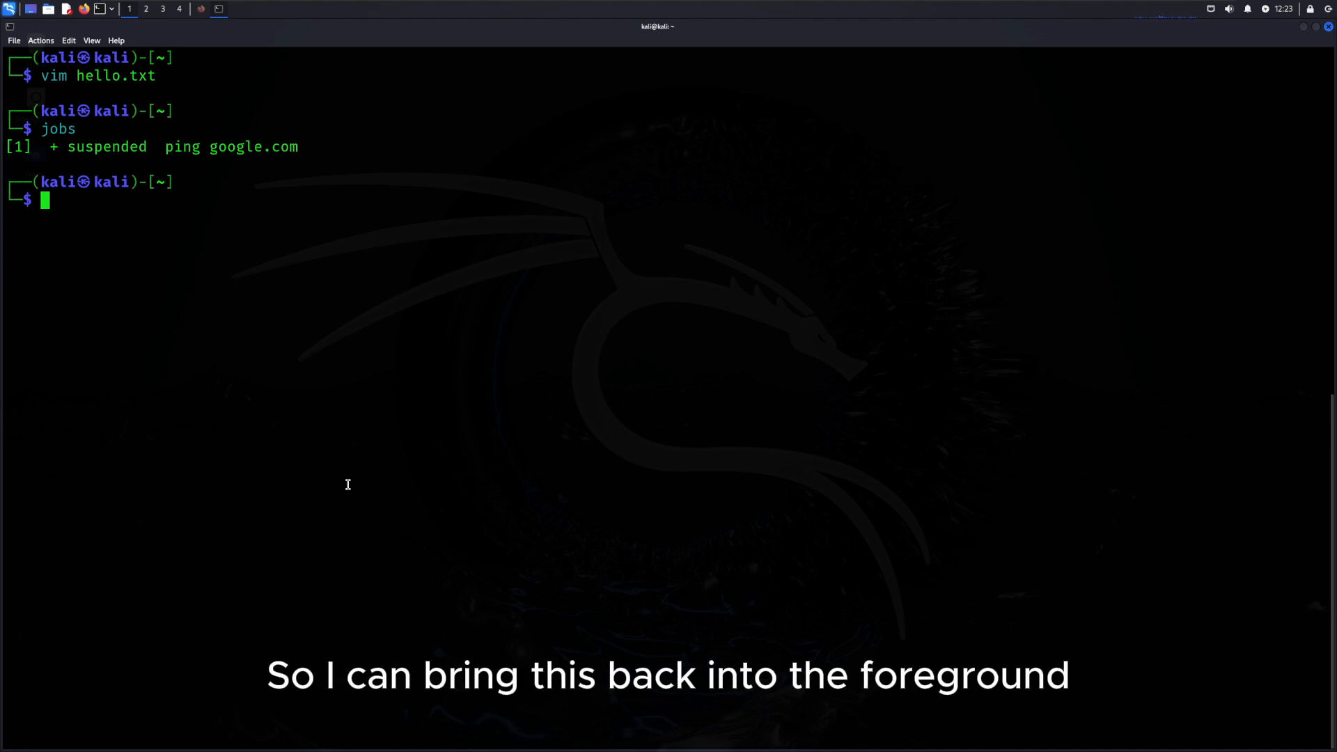
# - Resume the ping with fg, suspend it again with Ctrl+Z, and confirm with jobs
pyautogui.write('fg')
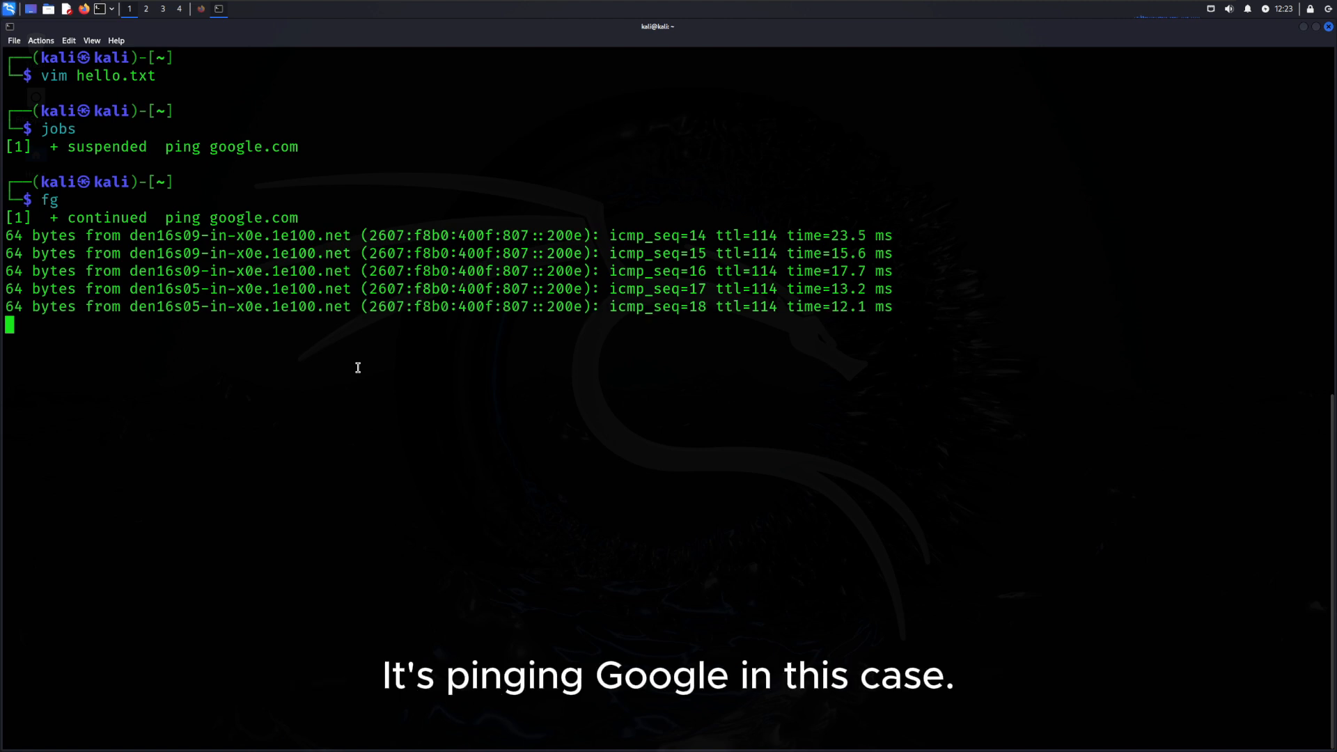
pyautogui.press('ctrl+z')
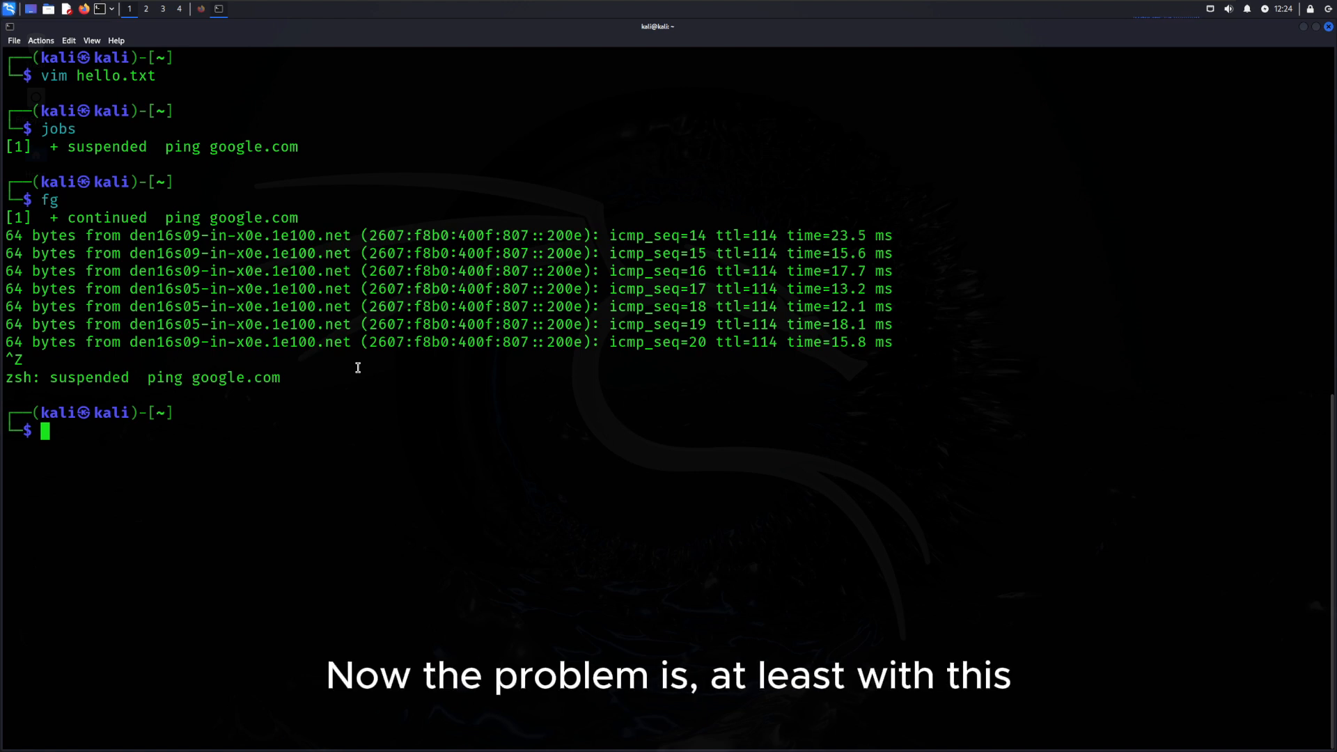
pyautogui.write('jobs')
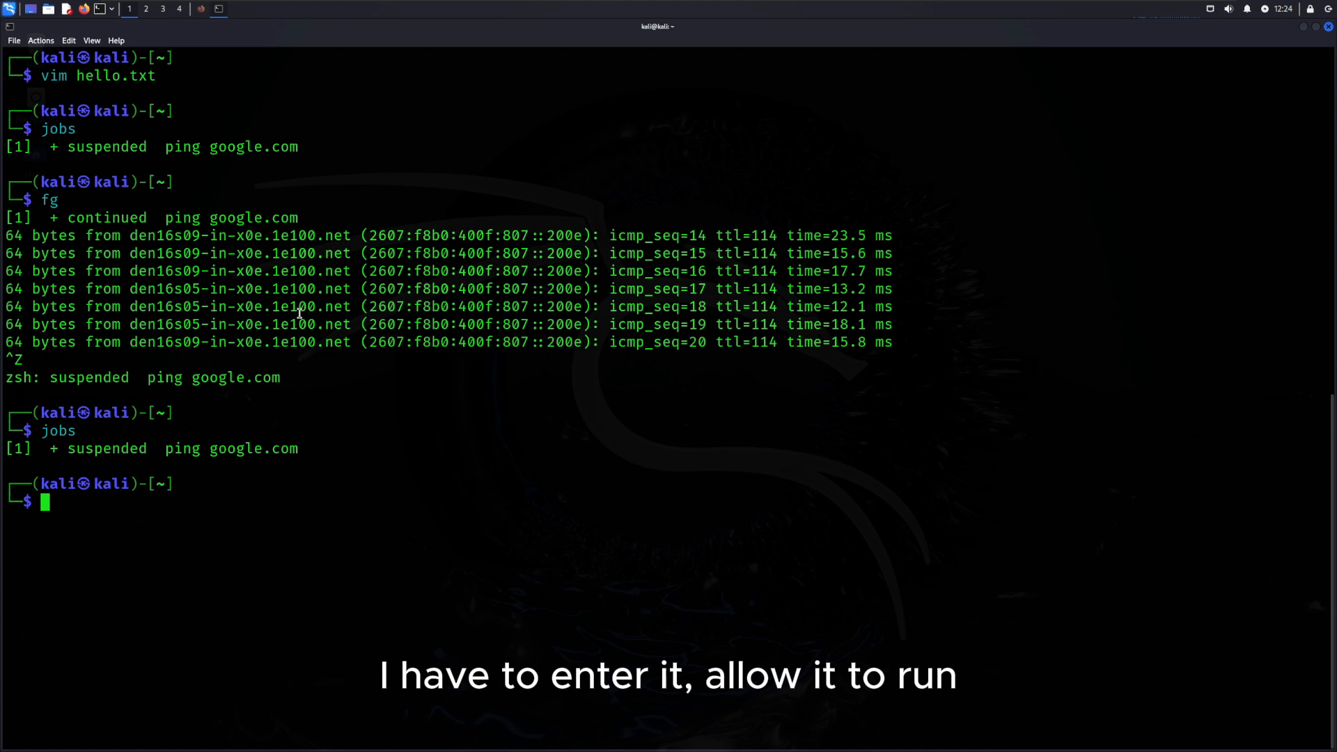
pyautogui.moveTo(215, 288)
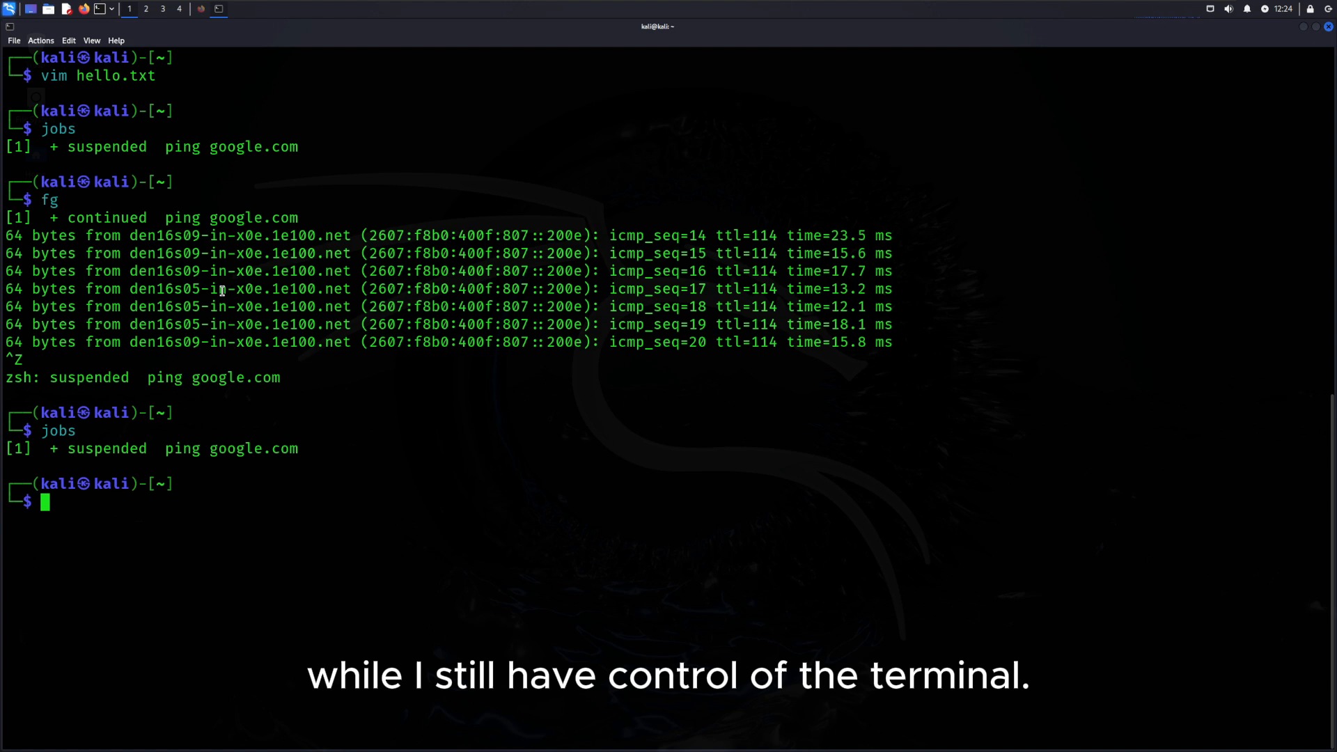
pyautogui.moveTo(457, 480)
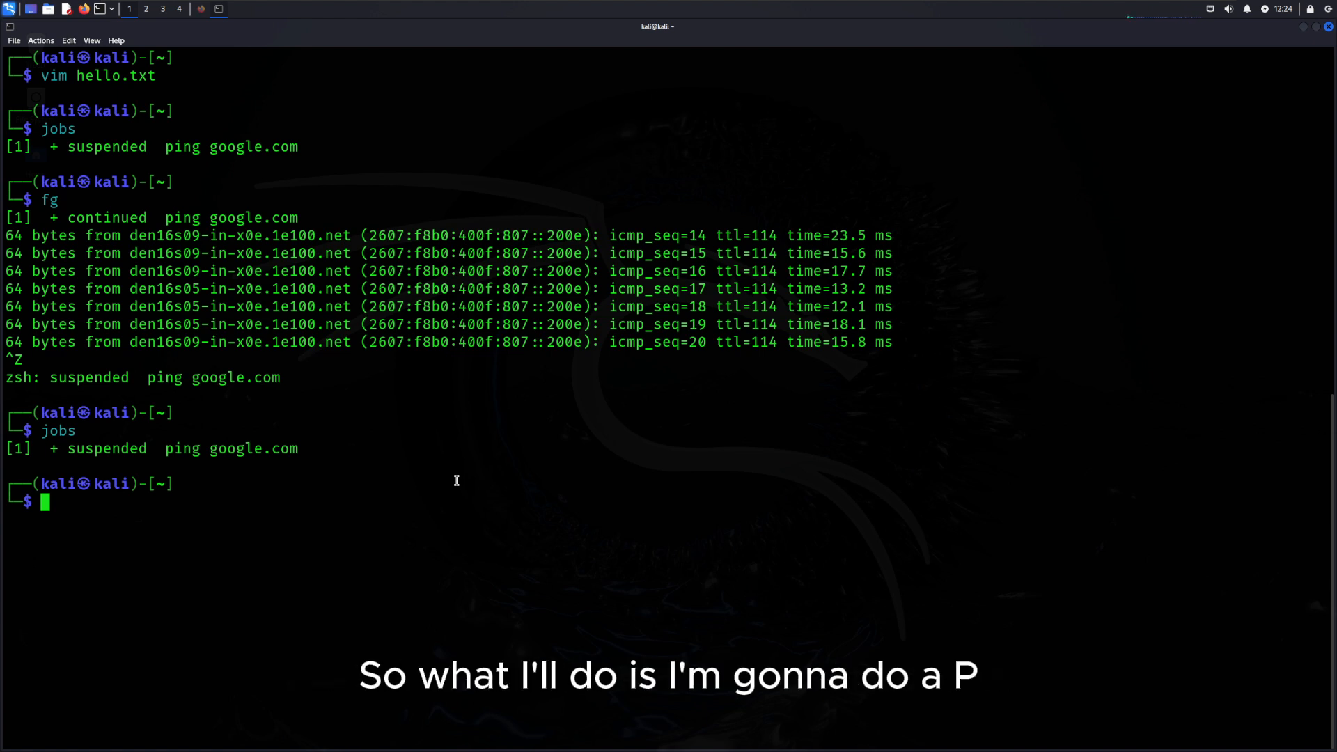
# - Start a fresh ping google.com, suspend it with Ctrl+Z, and list it with jobs
pyautogui.write('p')
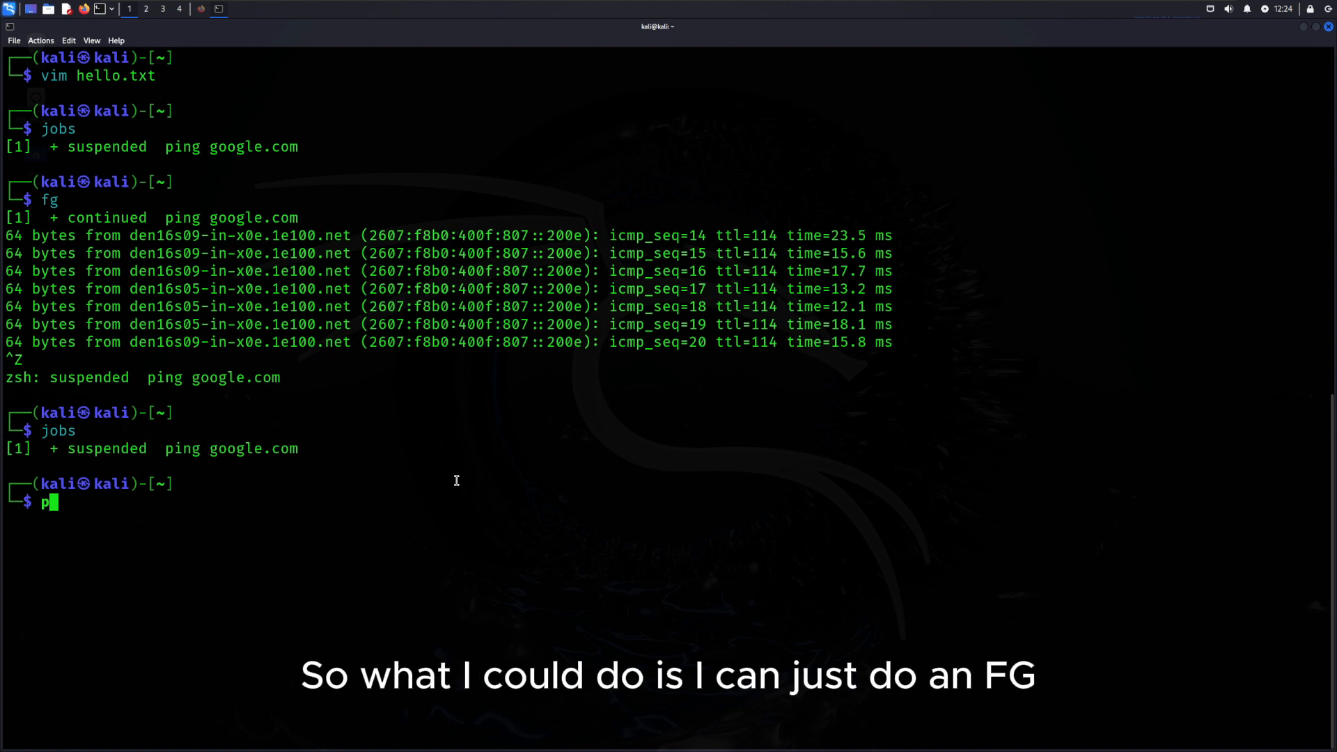
pyautogui.write('fg')
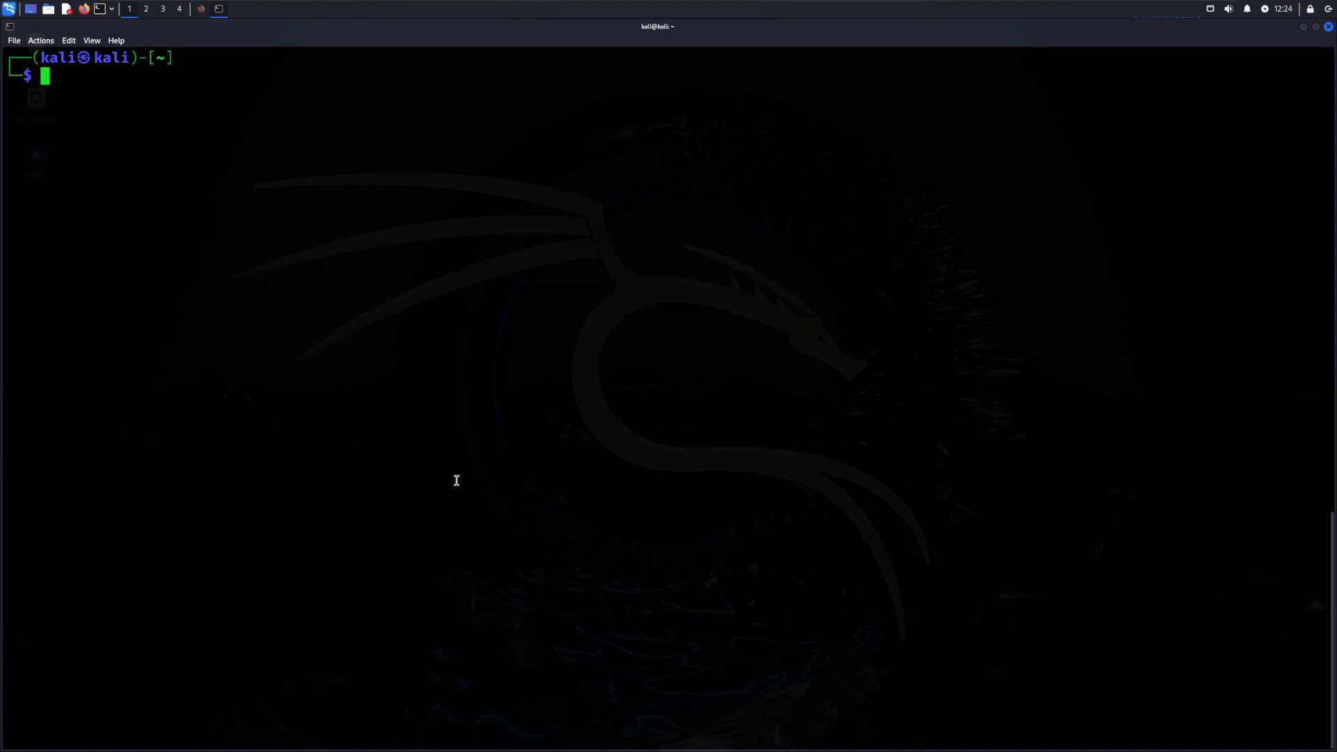
pyautogui.write('ping')
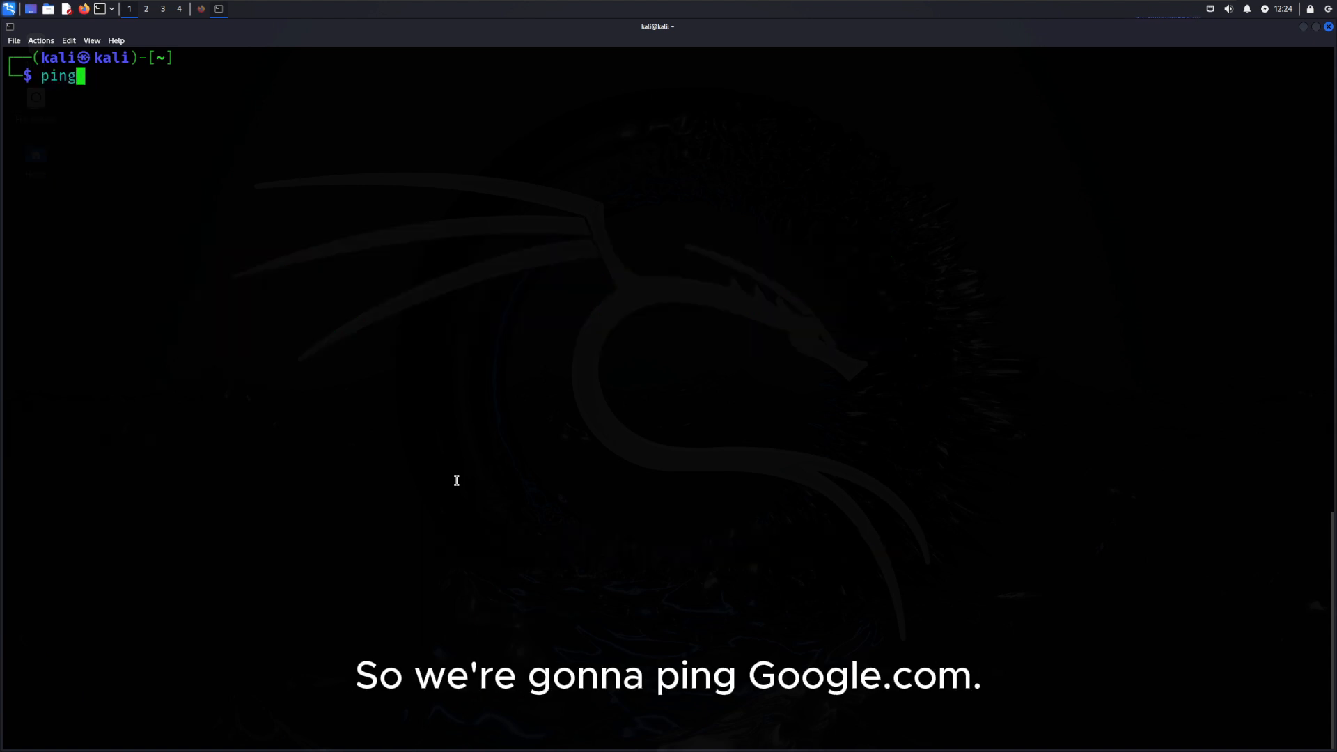
pyautogui.write('google.com')
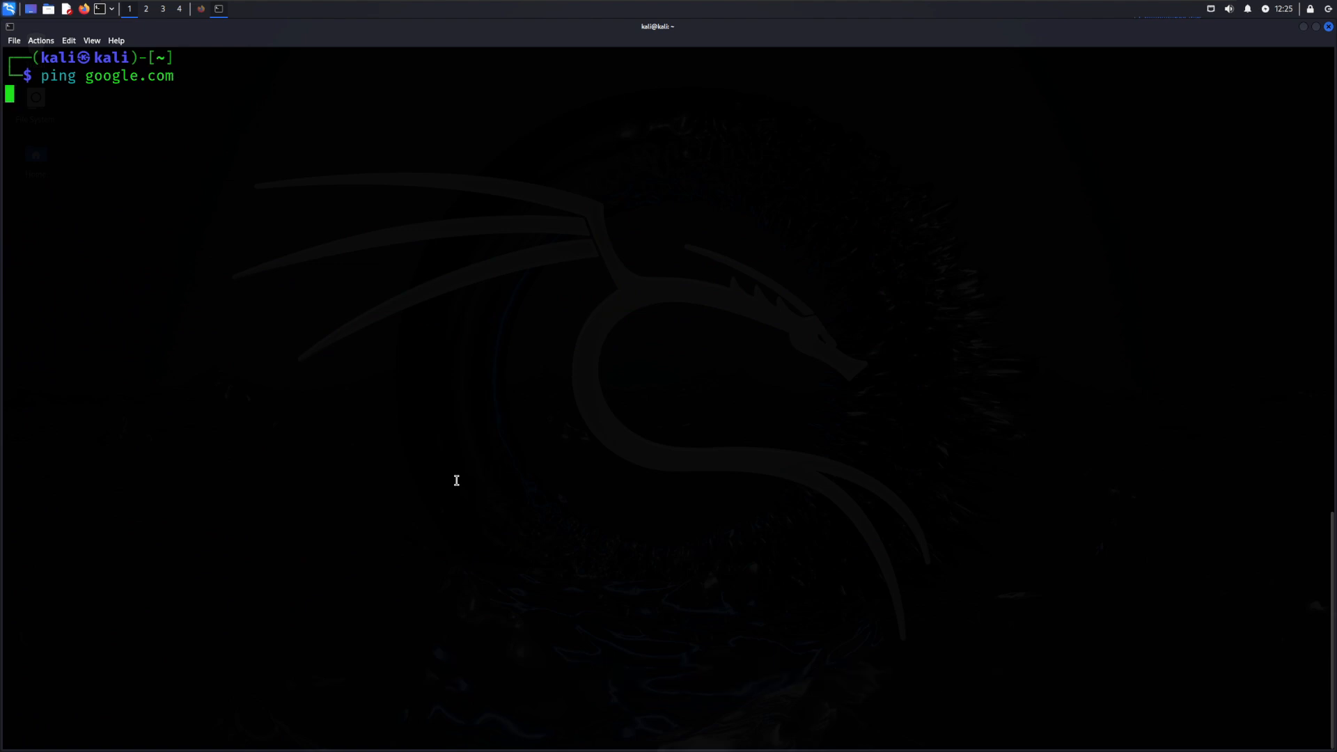
pyautogui.press('ctrl+z')
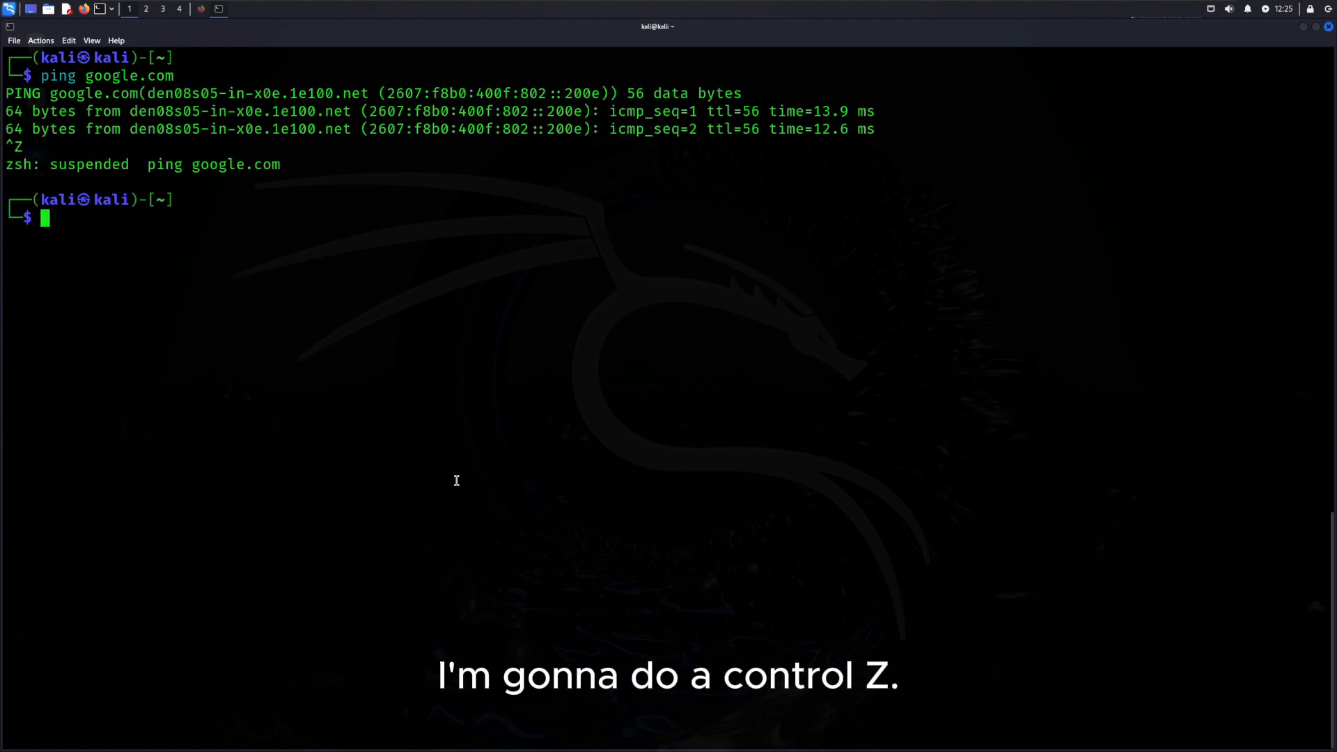
pyautogui.write('jobs')
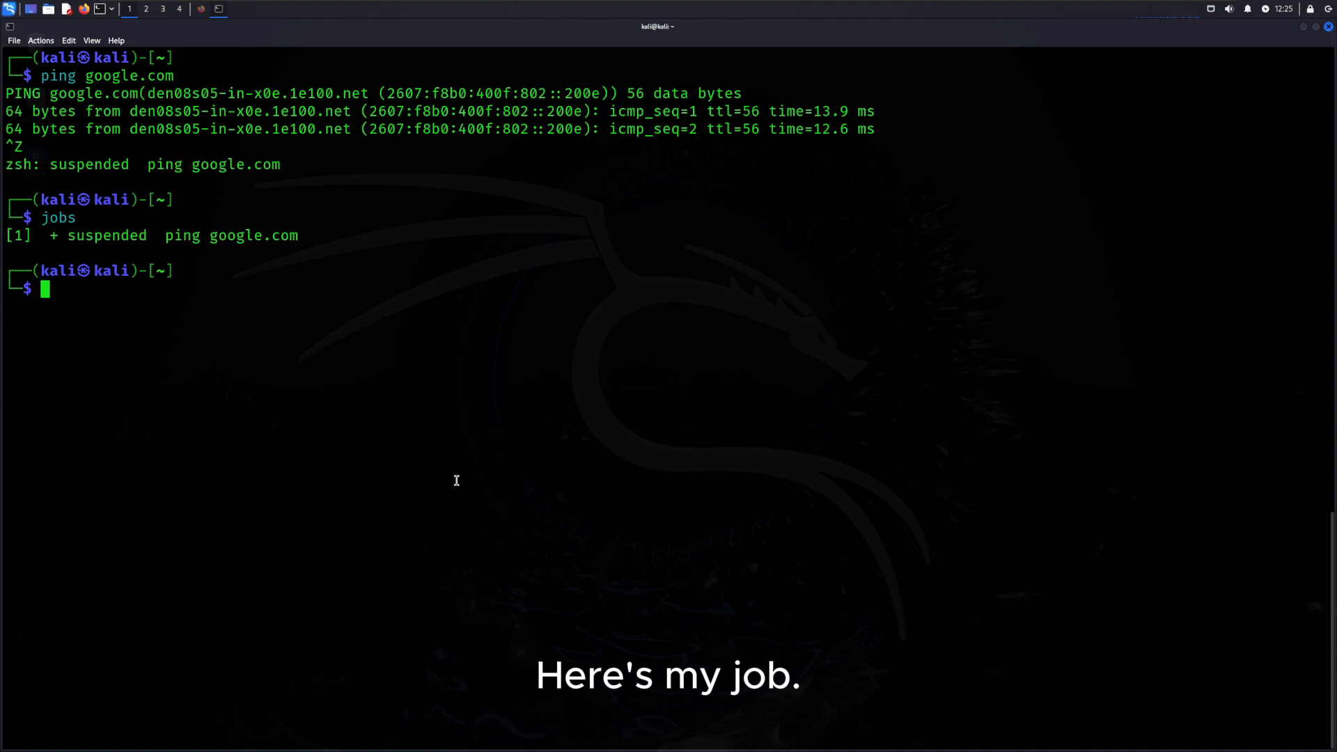
# - Run whoami, resume the ping with fg, kill it with Ctrl+C, and check jobs is empty
pyautogui.write('whoami')
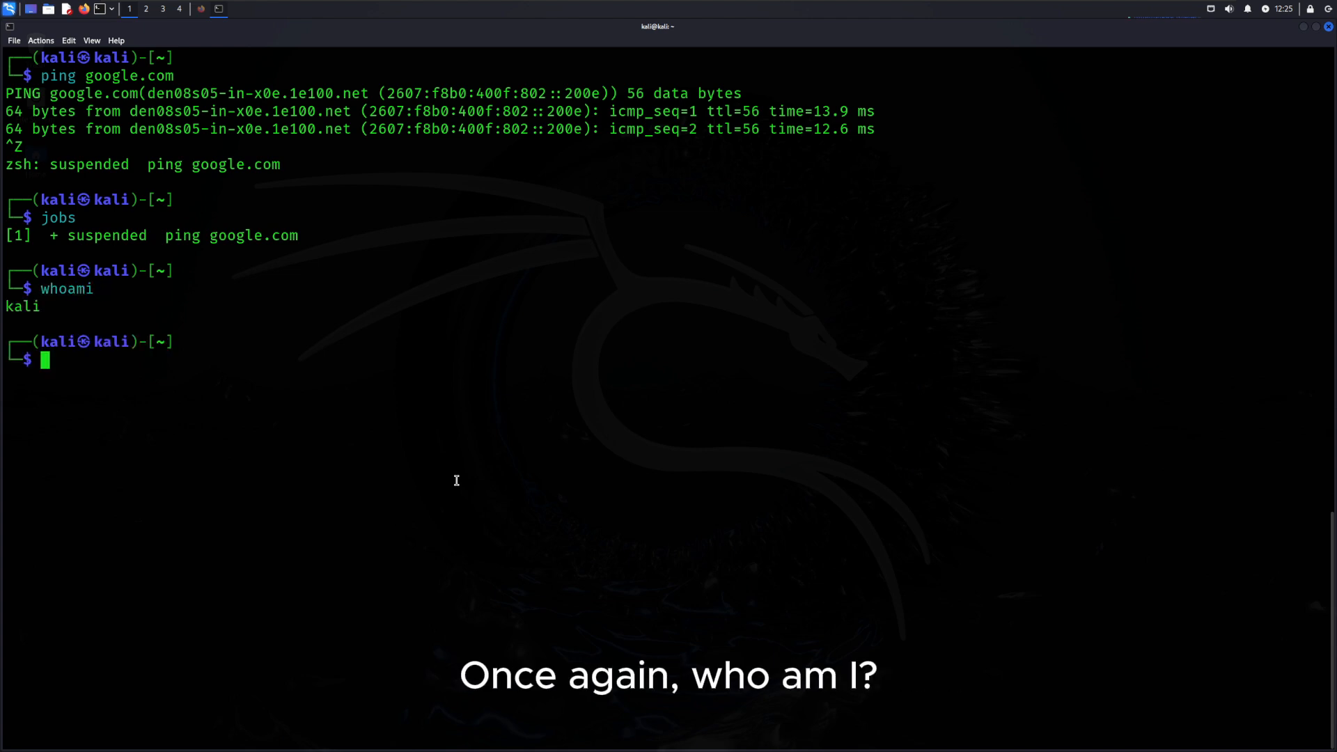
pyautogui.write('fg')
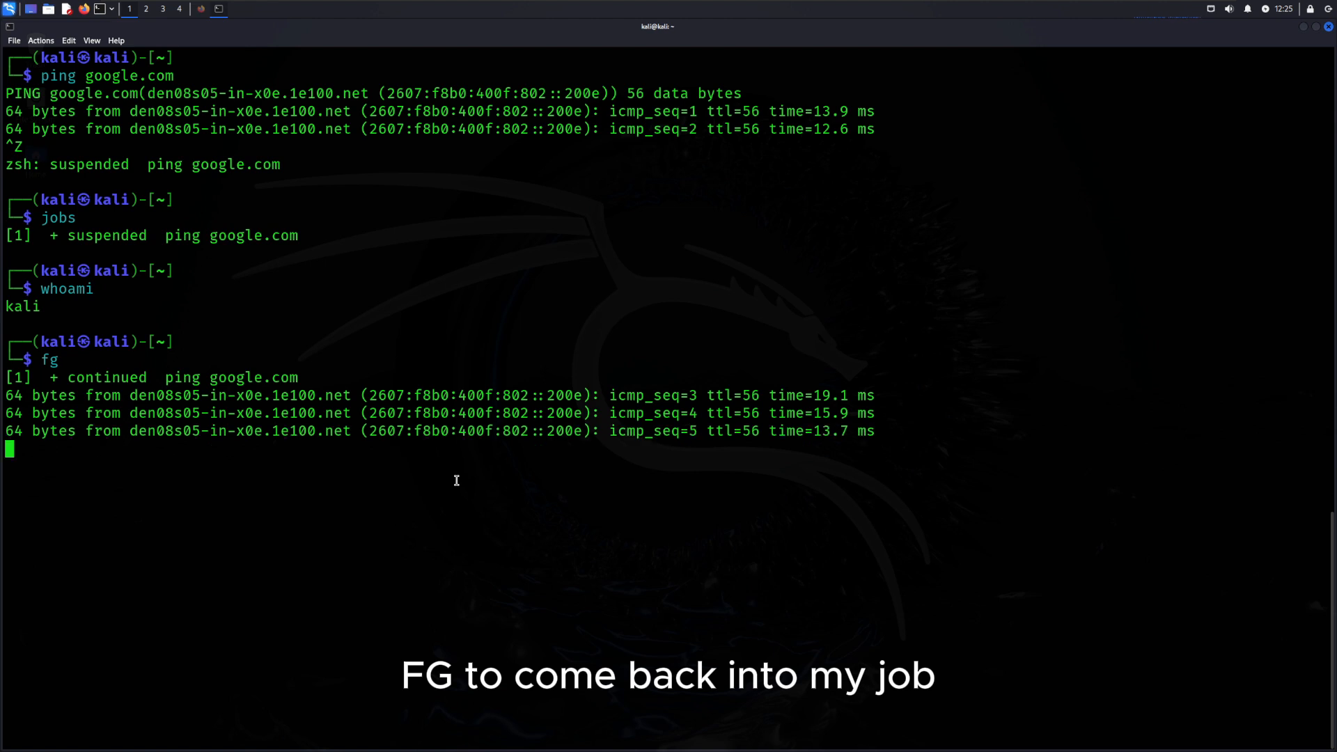
pyautogui.press('Ctrl+c')
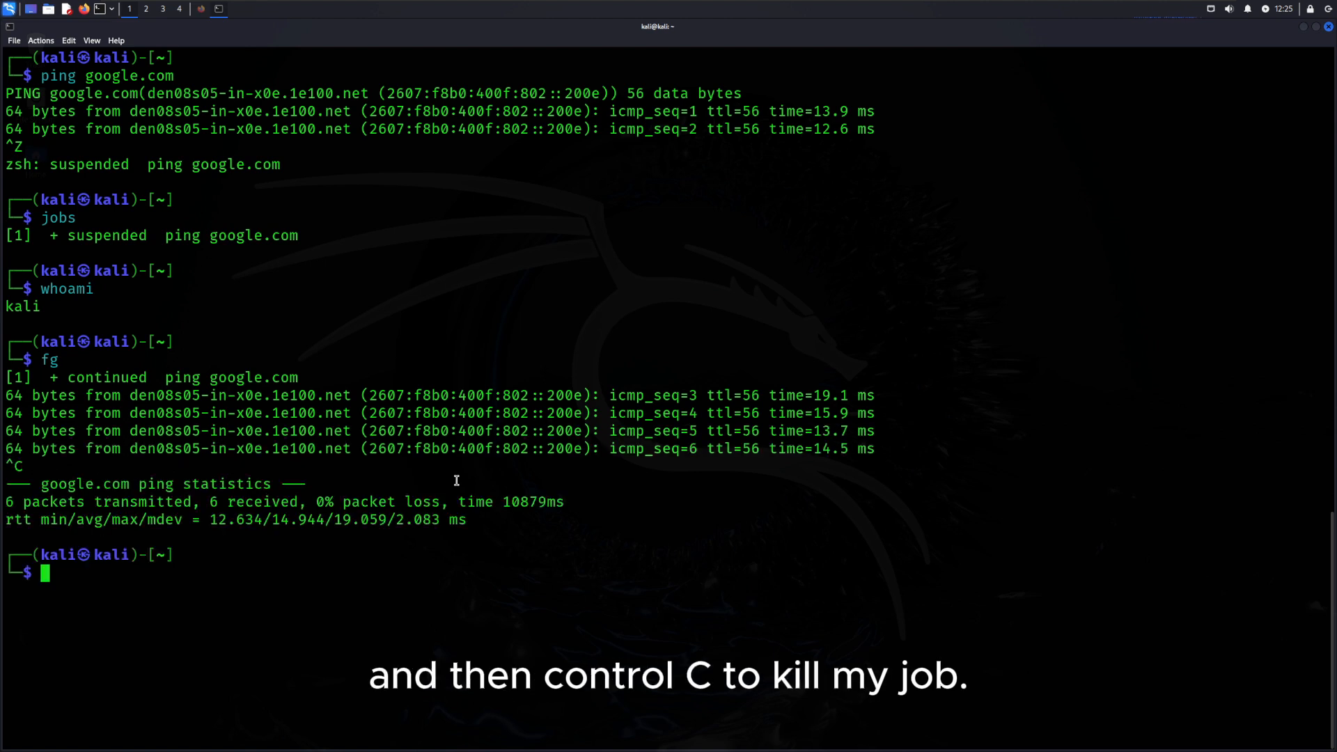
pyautogui.write('jobs')
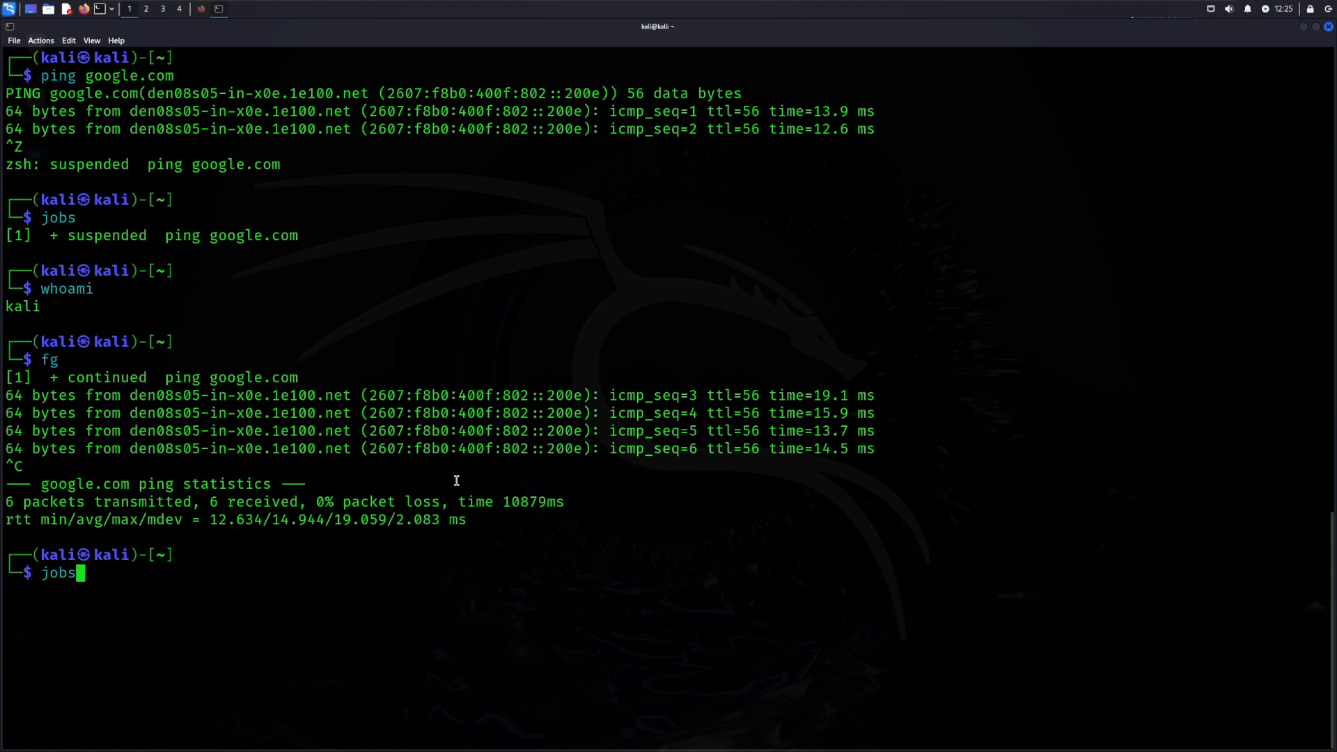
pyautogui.press('Return')
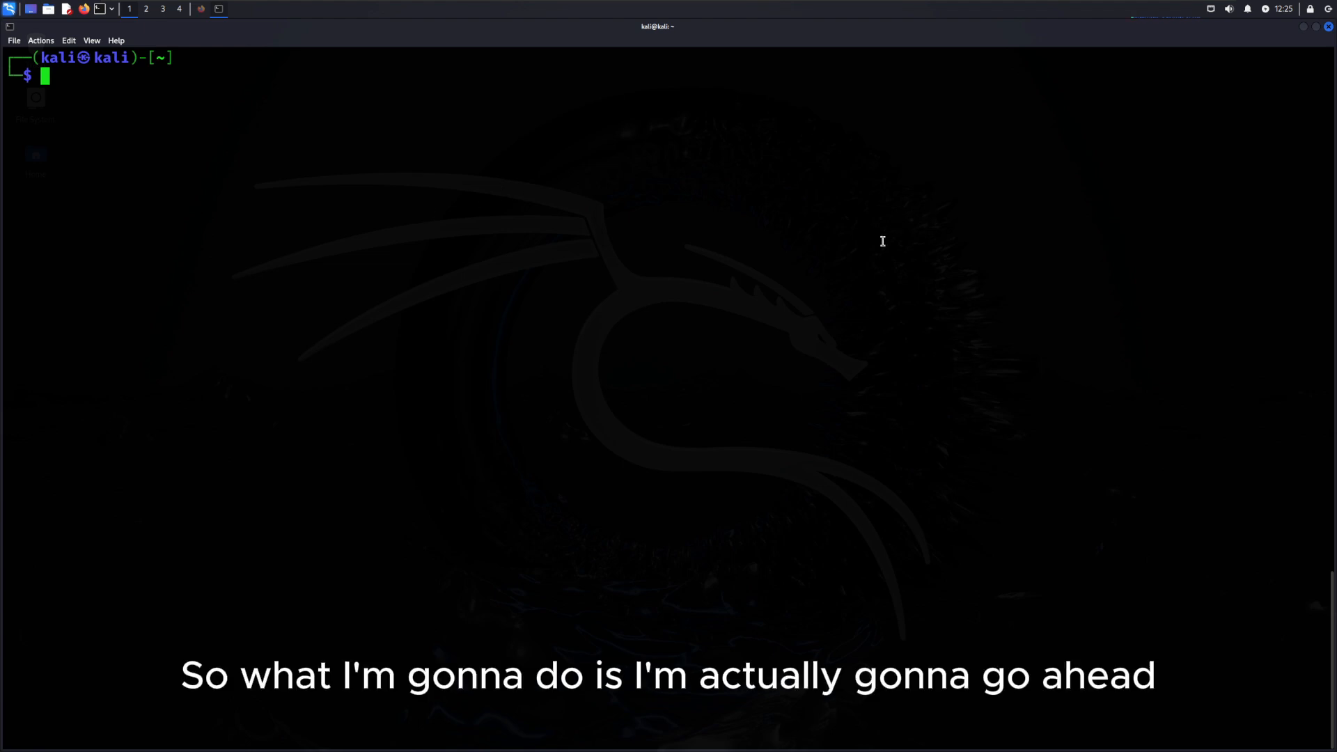
pyautogui.moveTo(810, 242)
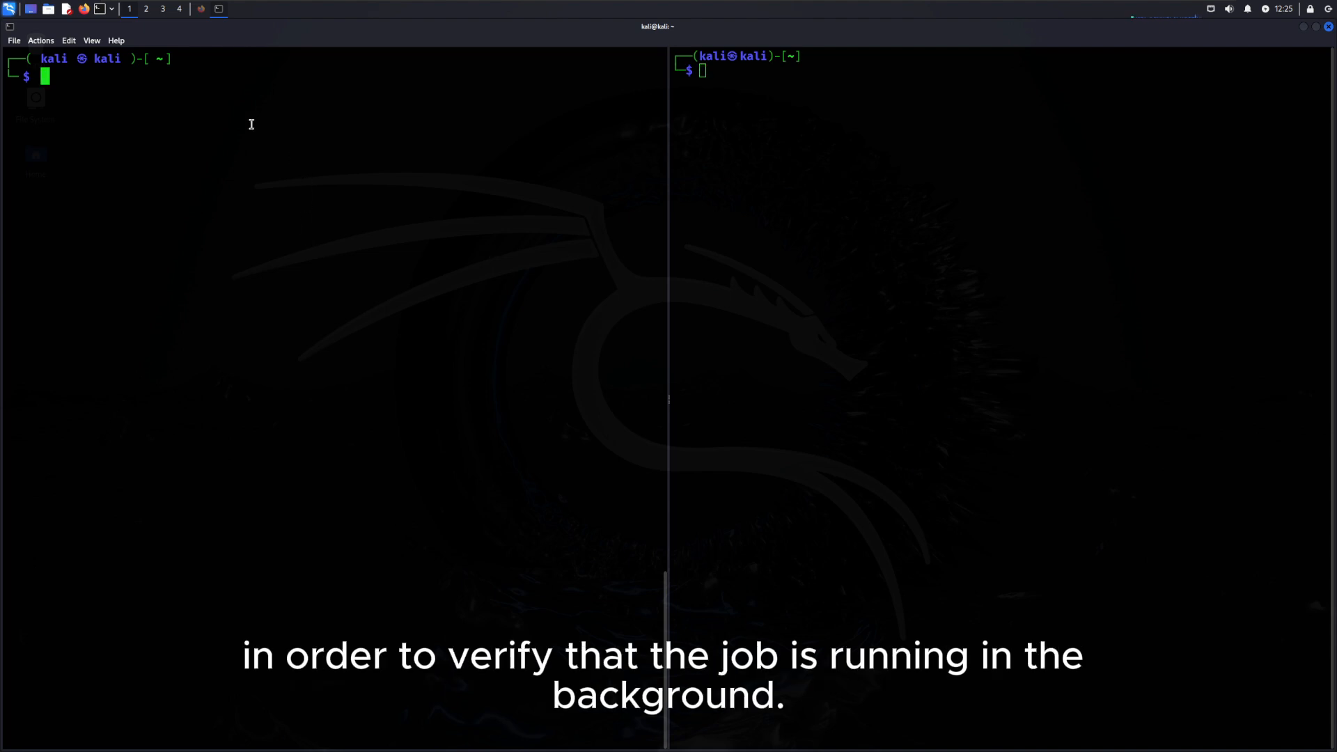
# - Run ping google.com > ping_google.log & as a background job in the left pane
pyautogui.write('ping google.com >')
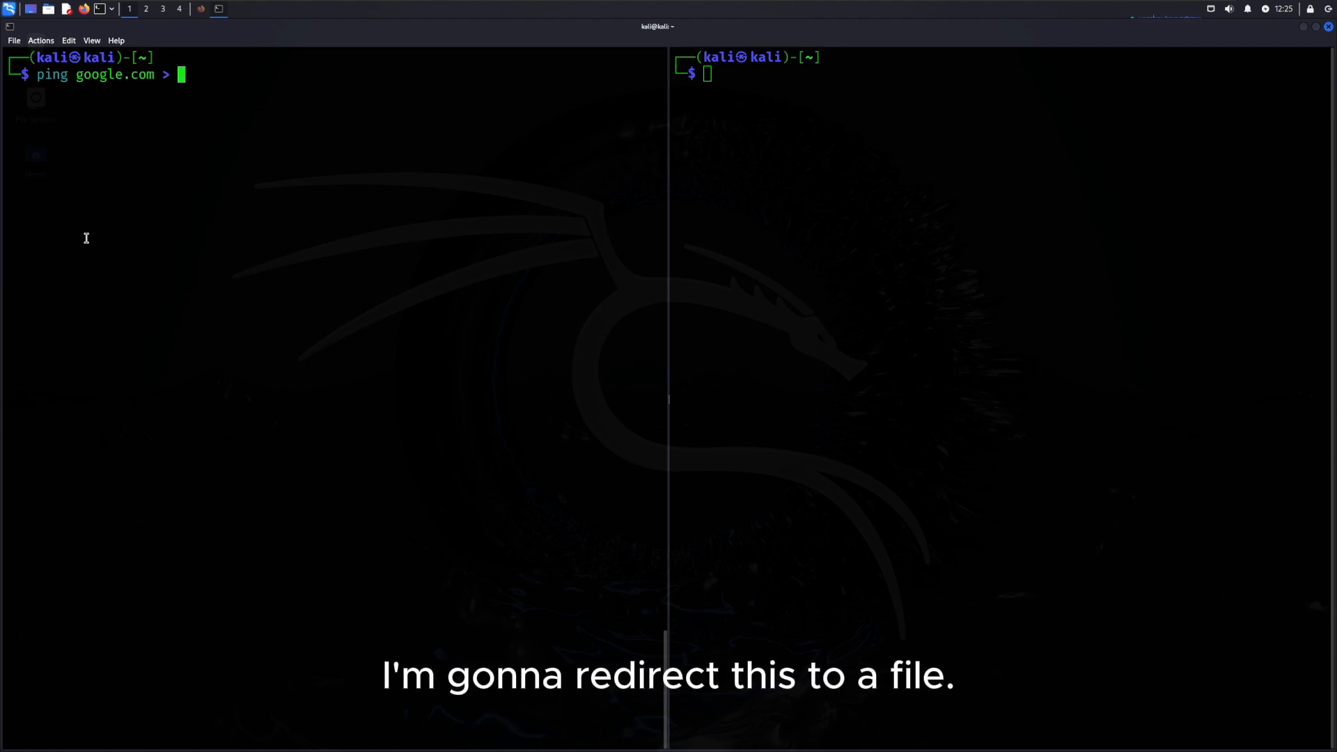
pyautogui.write('ping')
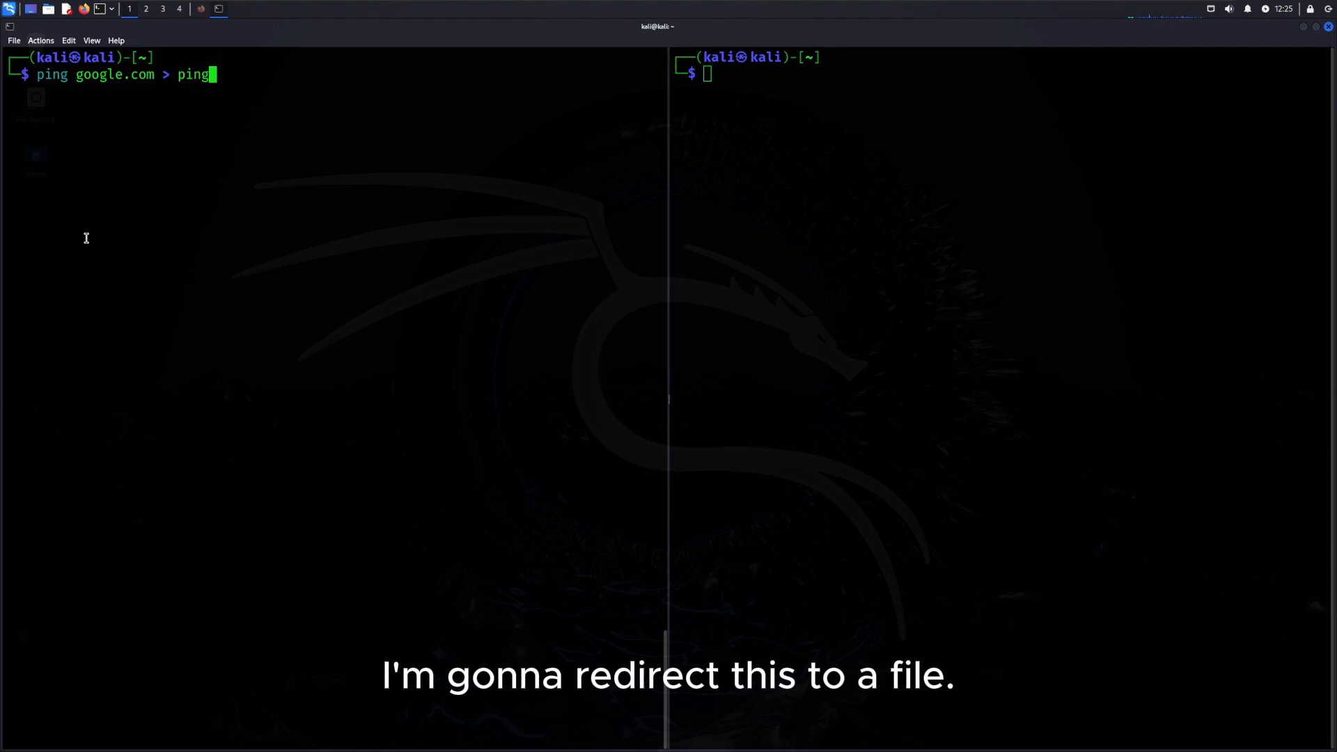
pyautogui.write('_google.t')
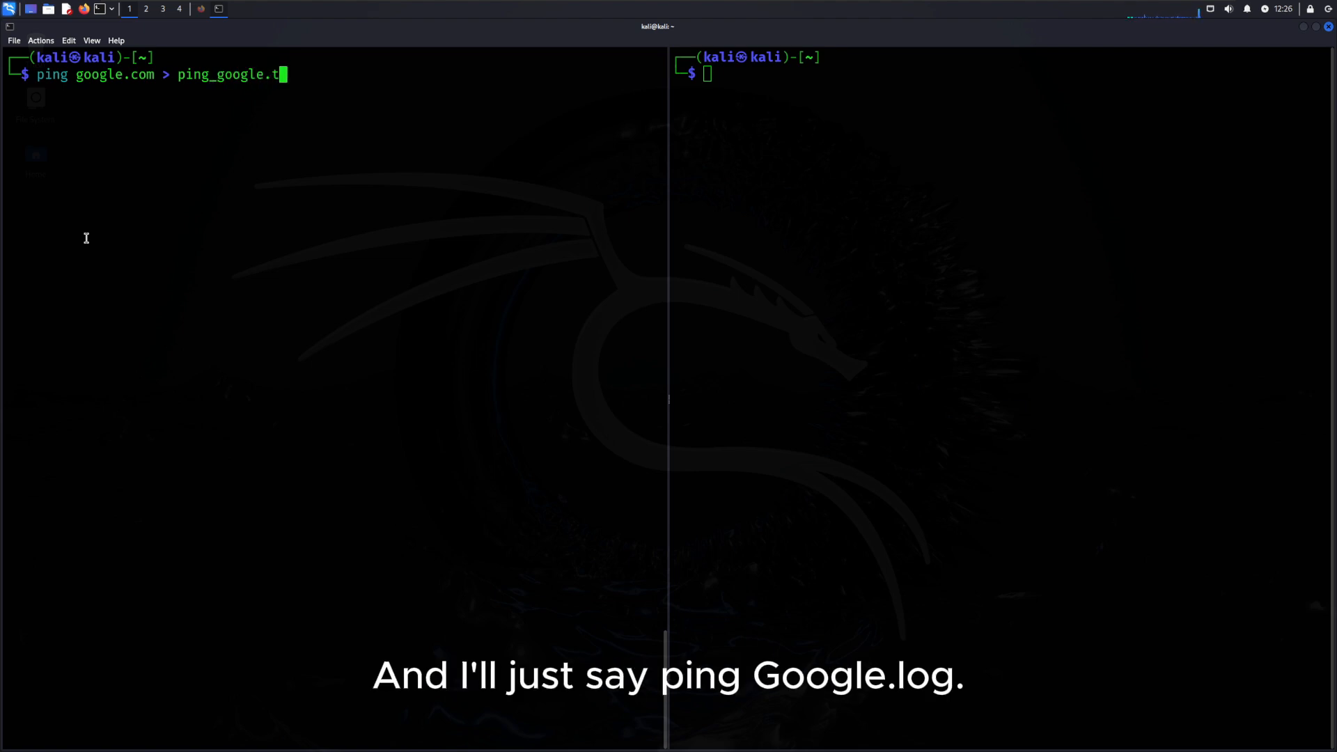
pyautogui.write('og &')
pyautogui.write('jobs')
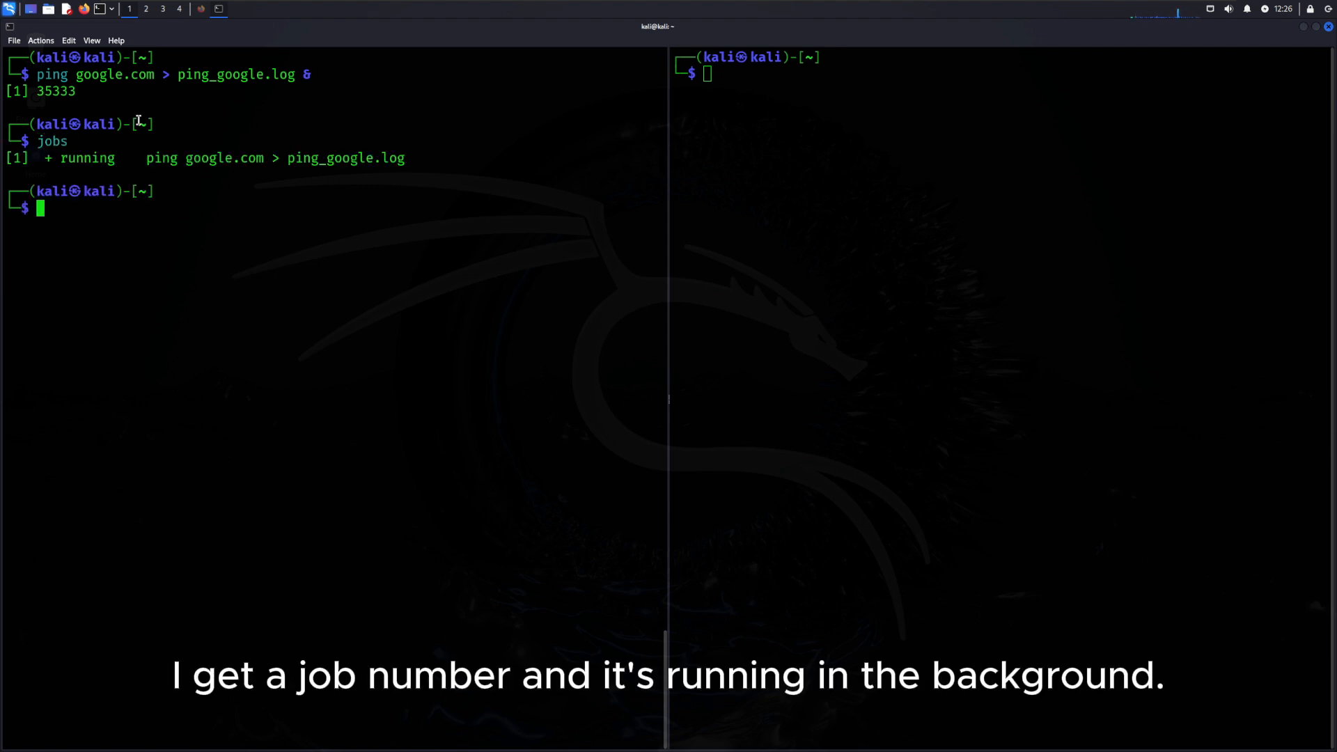
# - Follow the growing log in the right pane with tail ping_google.log -f
pyautogui.write('tail')
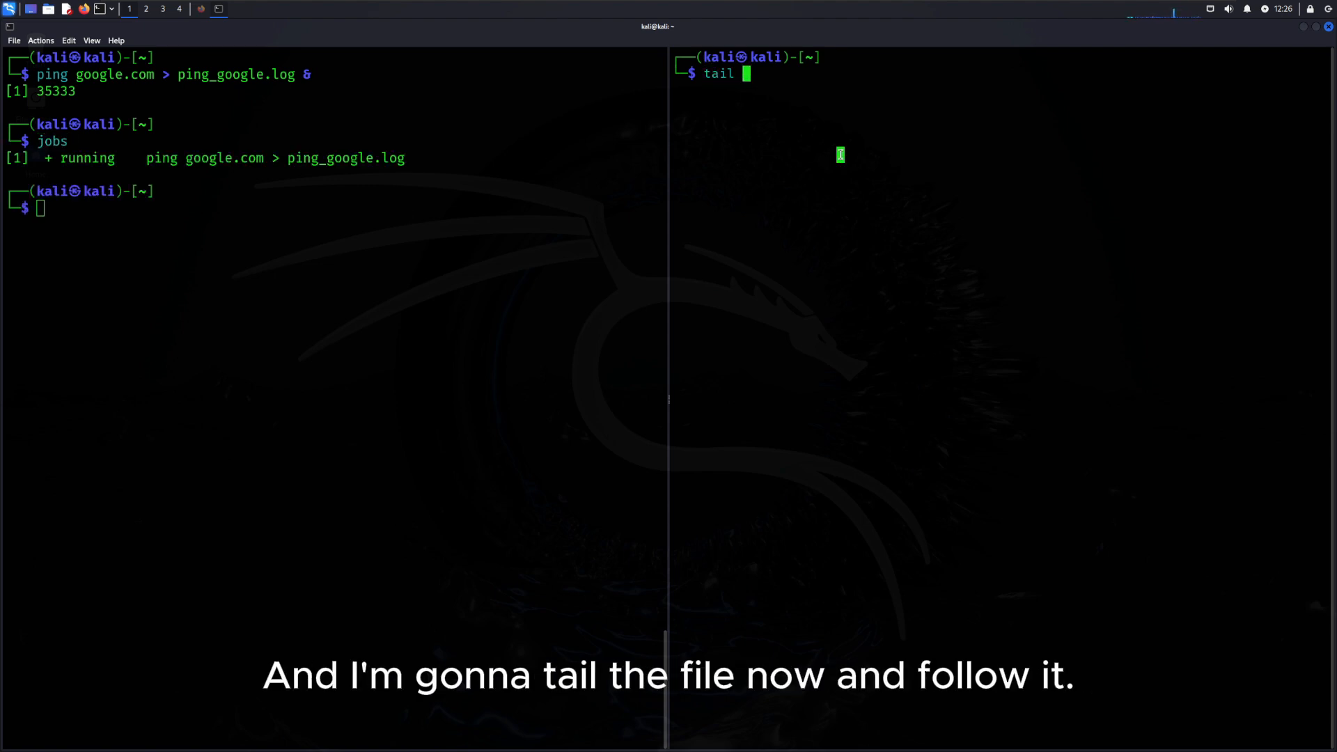
pyautogui.write('ping_google.log -f')
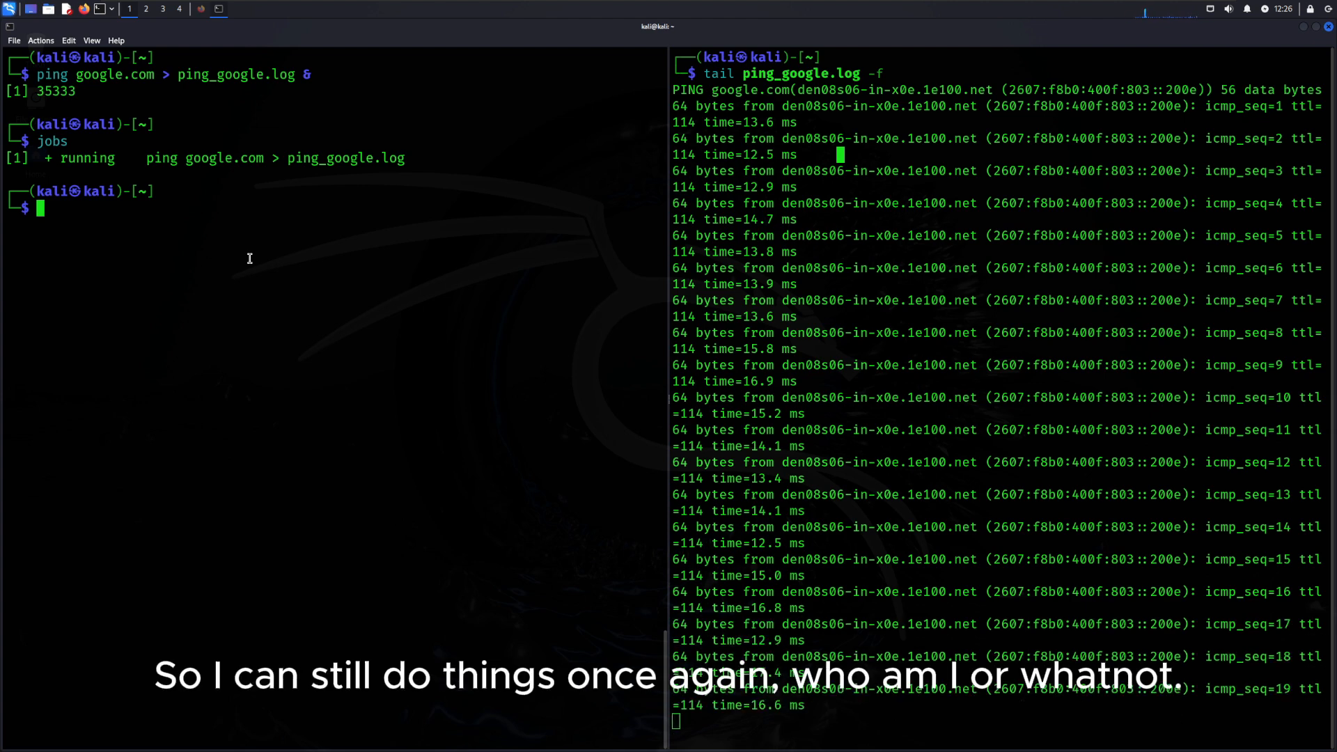
# - Run whoami, foreground the logging ping with fg, suspend it with Ctrl+Z, then bg it
pyautogui.write('whoami')
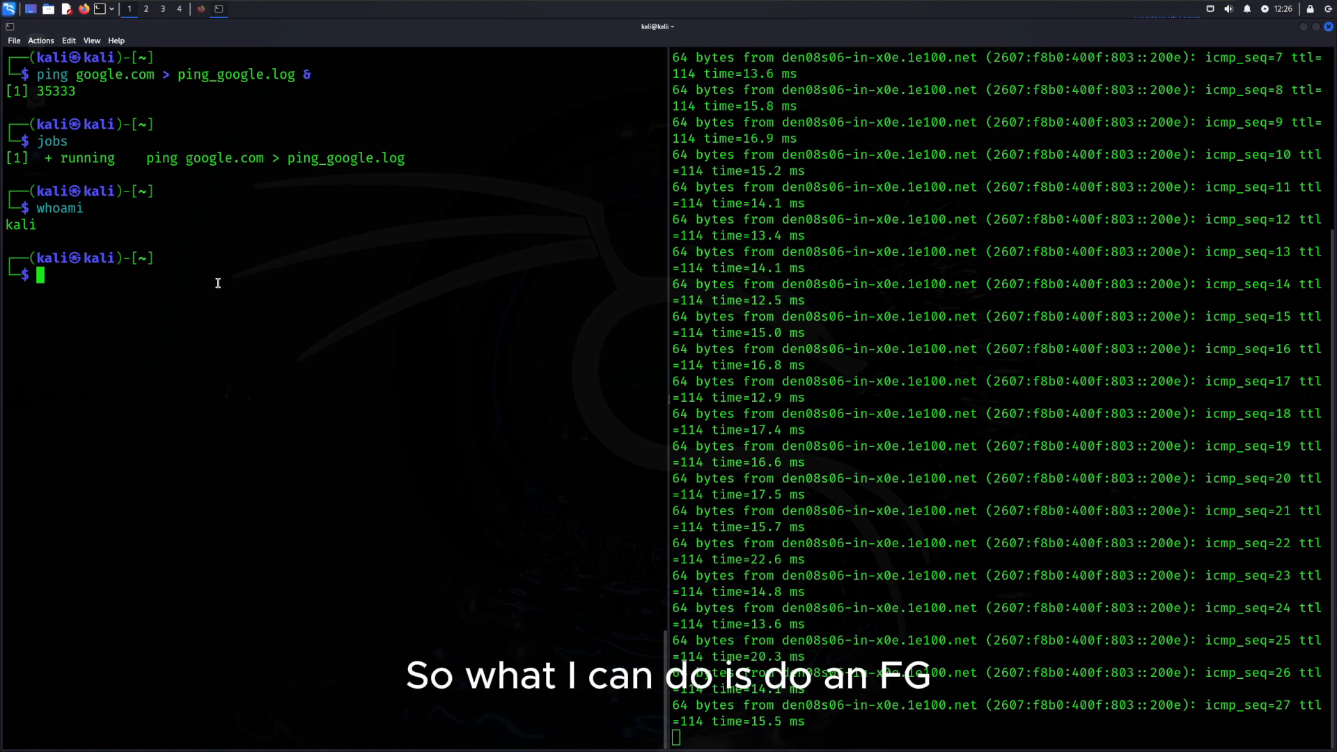
pyautogui.write('fg')
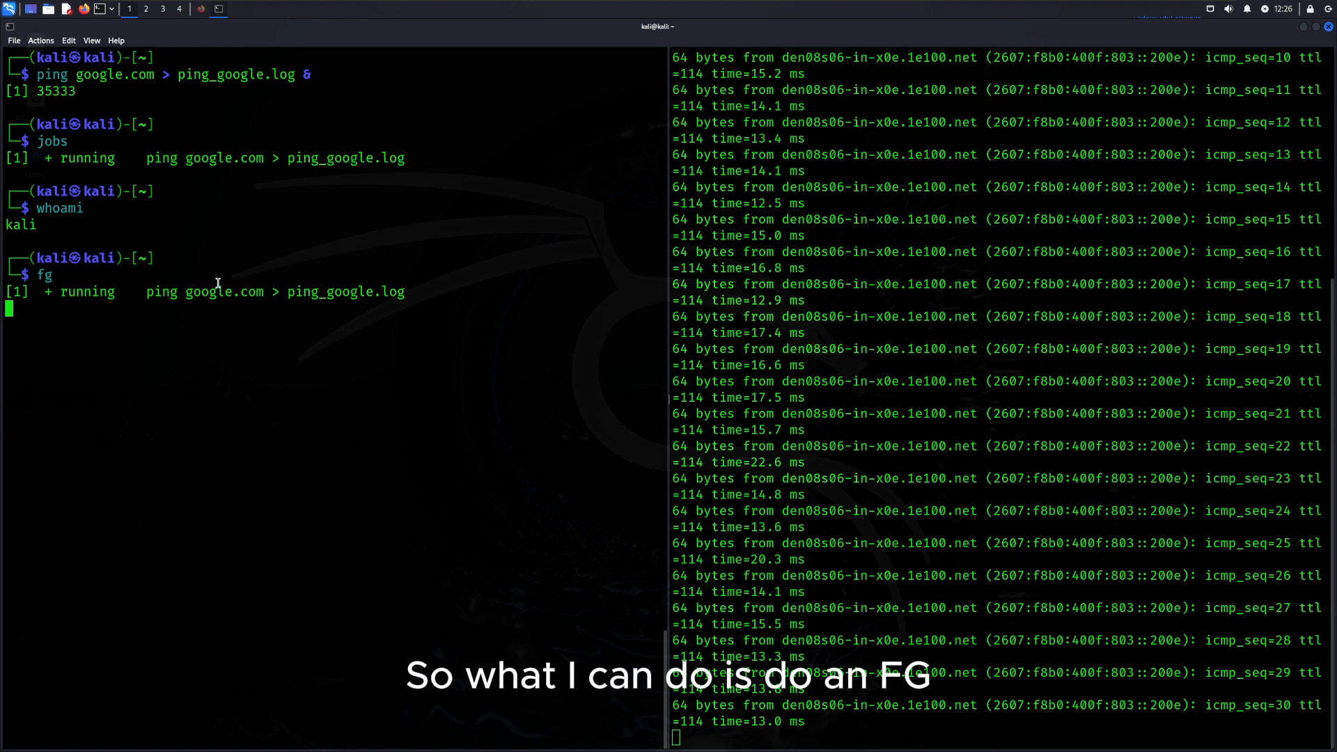
pyautogui.press('ctrl+z')
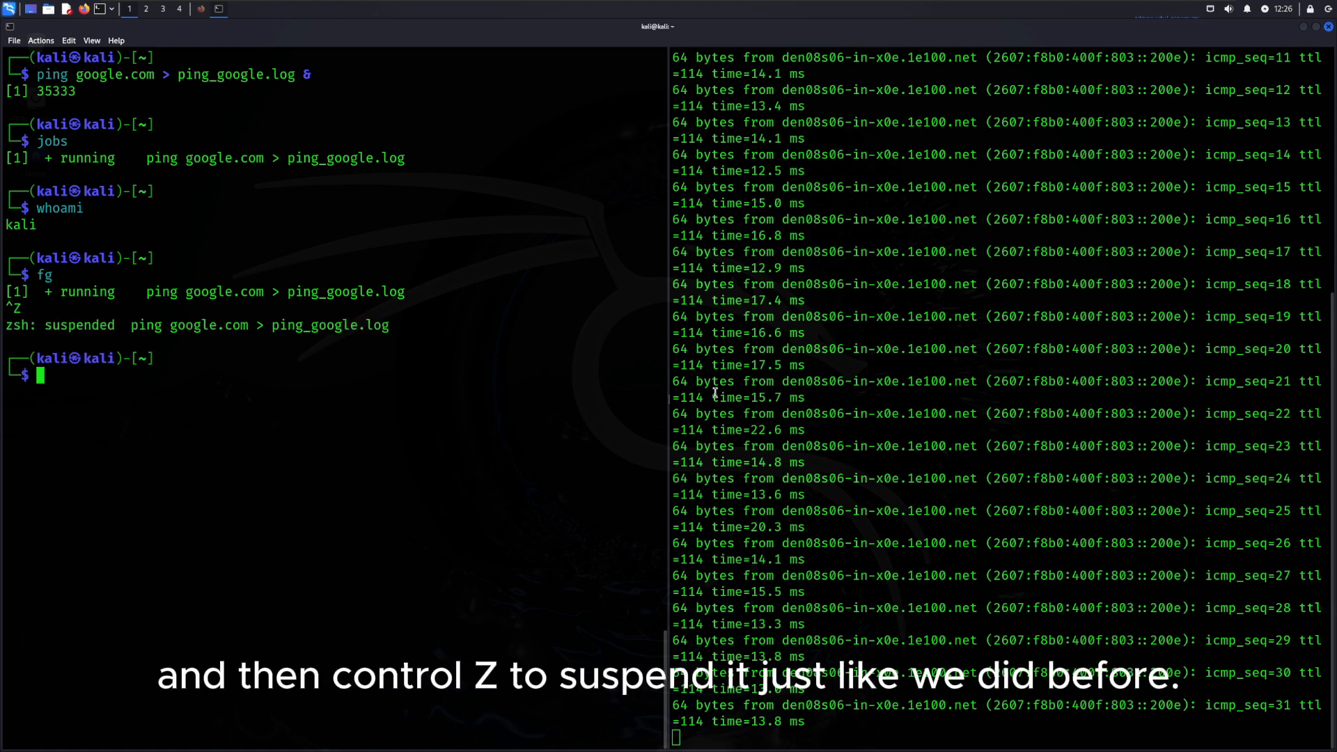
pyautogui.moveTo(881, 384)
pyautogui.write('jos')
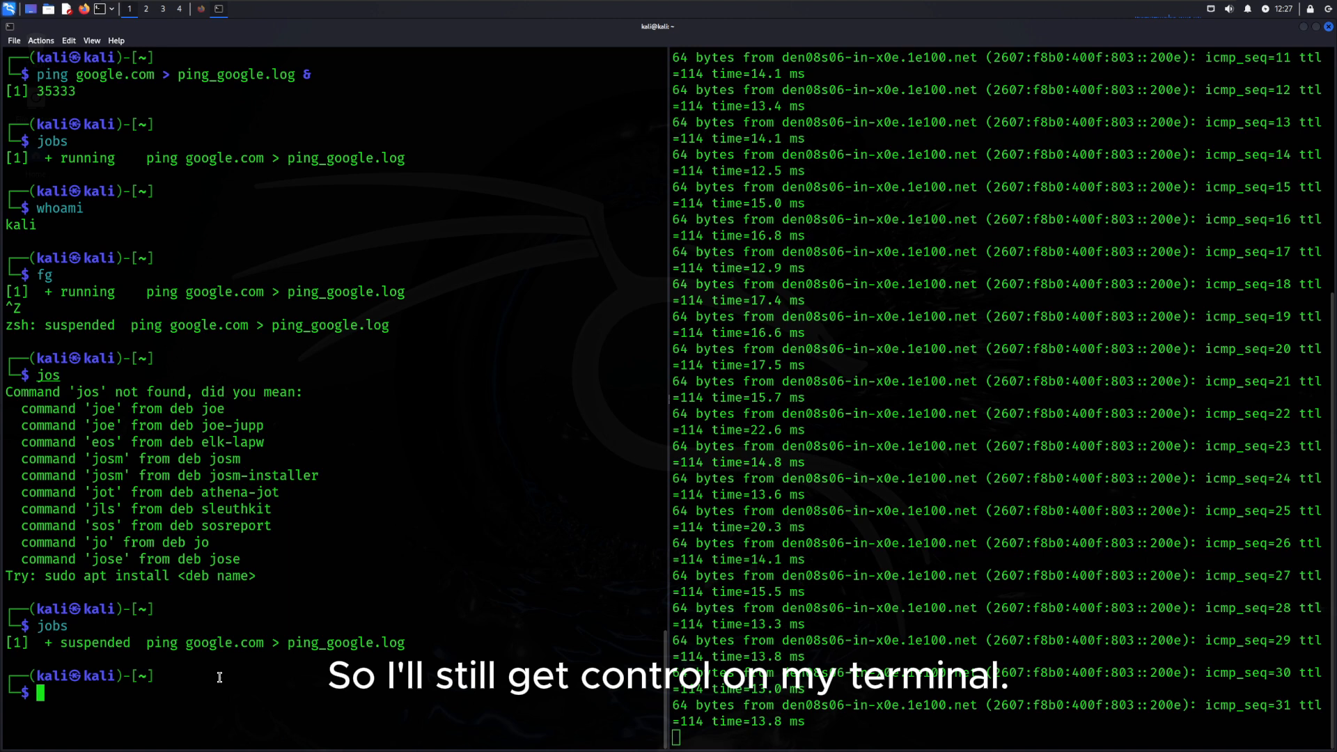
pyautogui.write('bg')
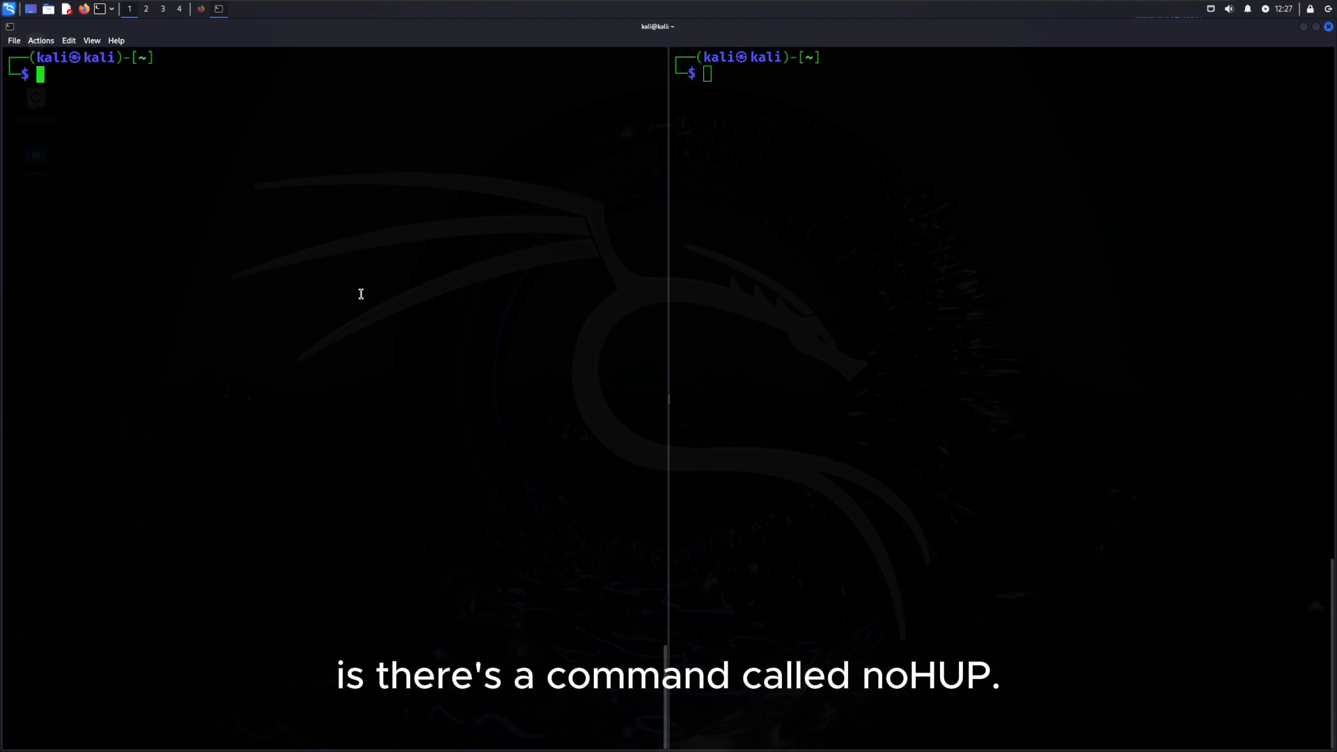
# - Start nohup ping google.com & as a second, hangup-proof background ping
pyautogui.write('jobs')
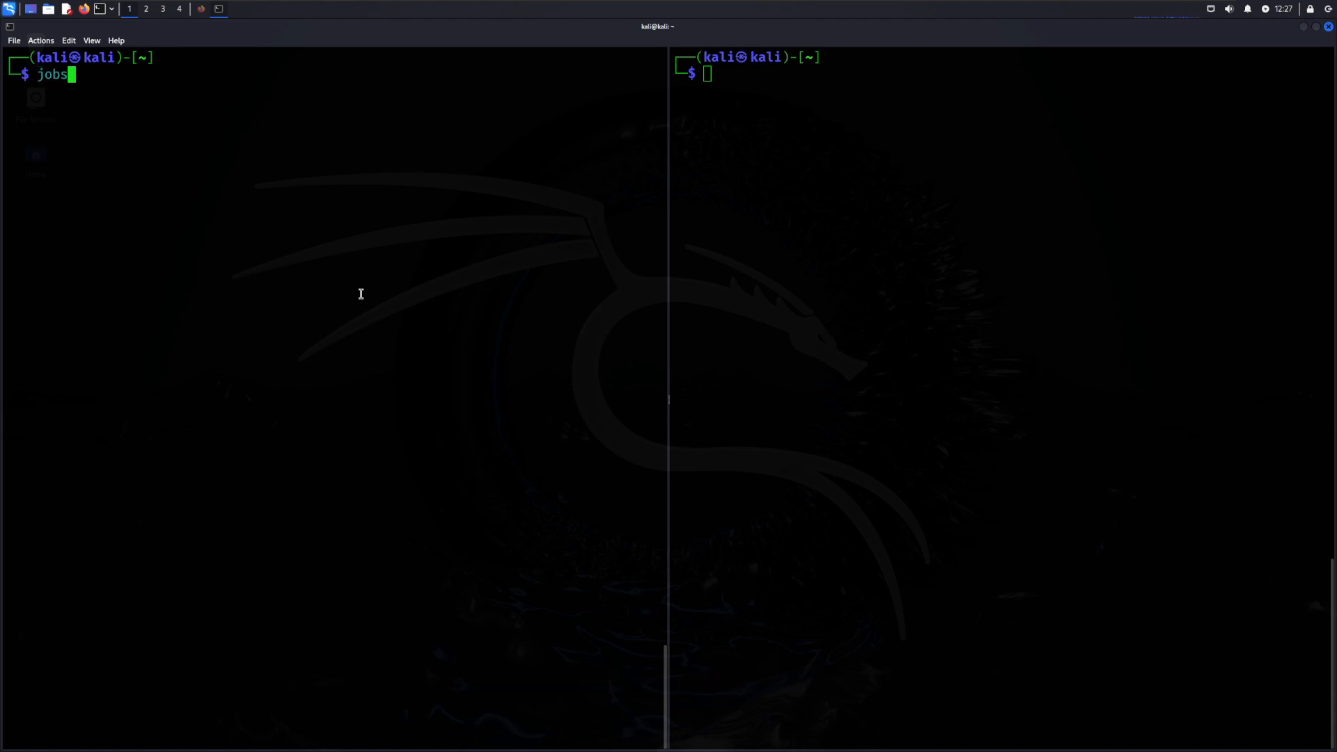
pyautogui.write('ping google.com > ping_google.log &')
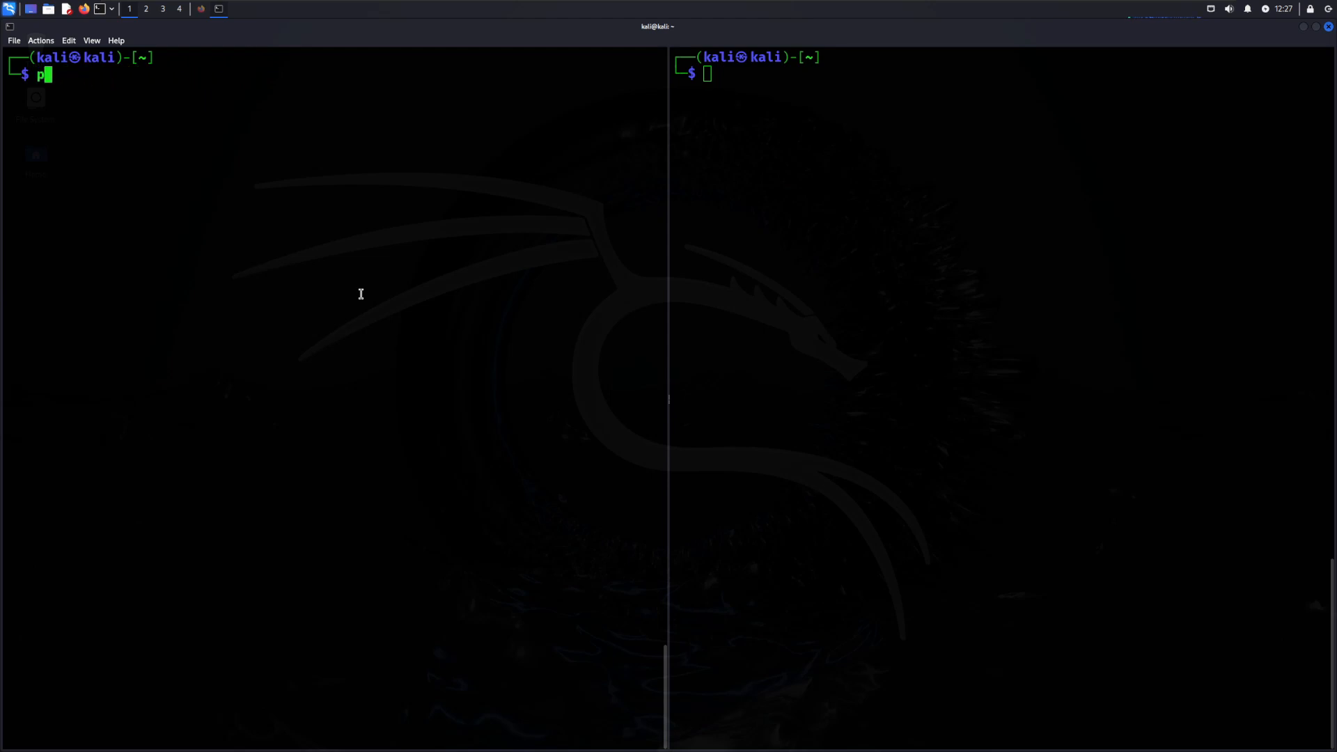
pyautogui.write('ohup')
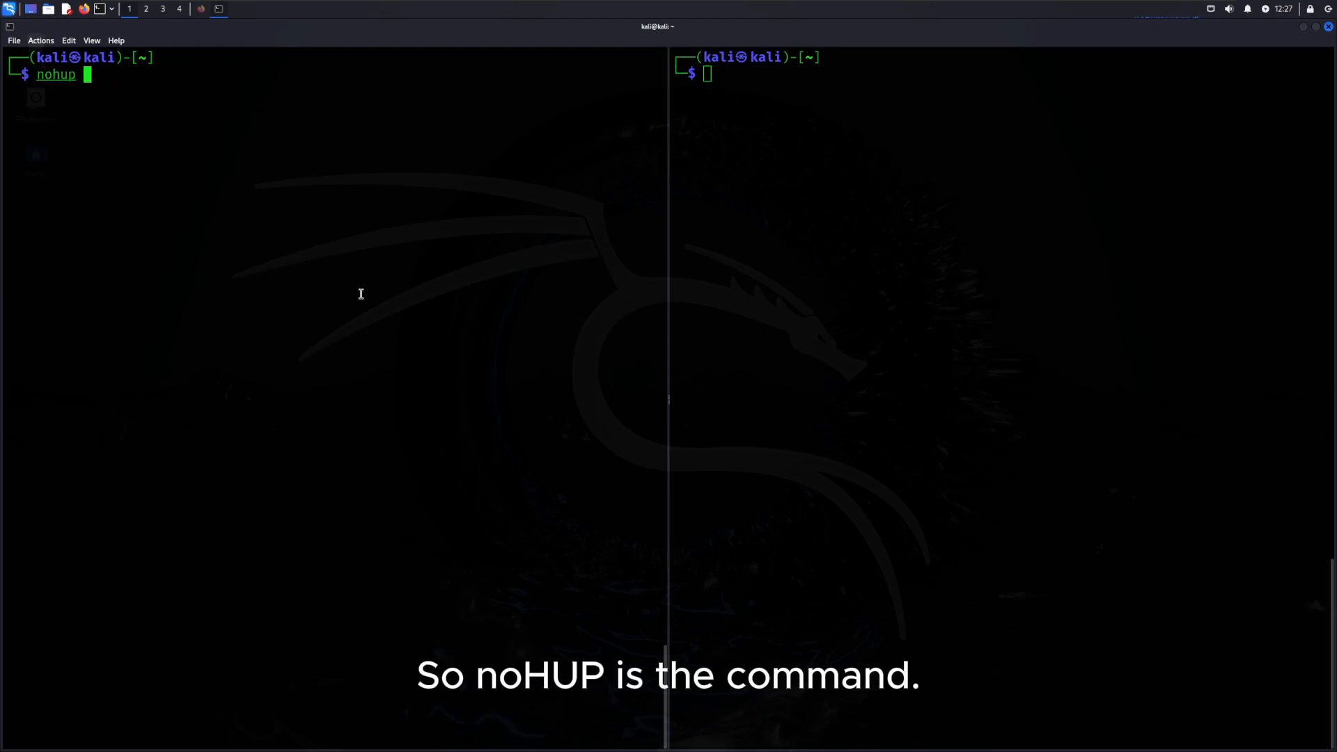
pyautogui.write('ping goog')
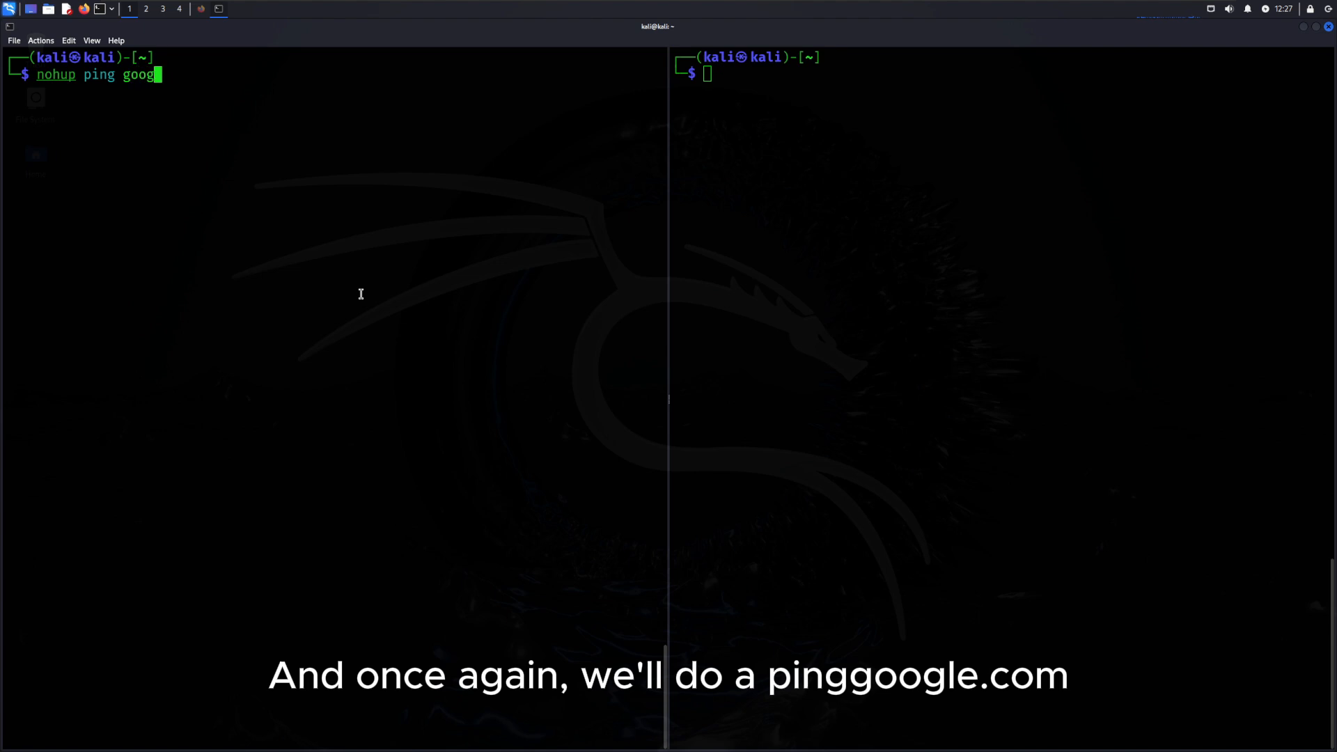
pyautogui.write('le.com')
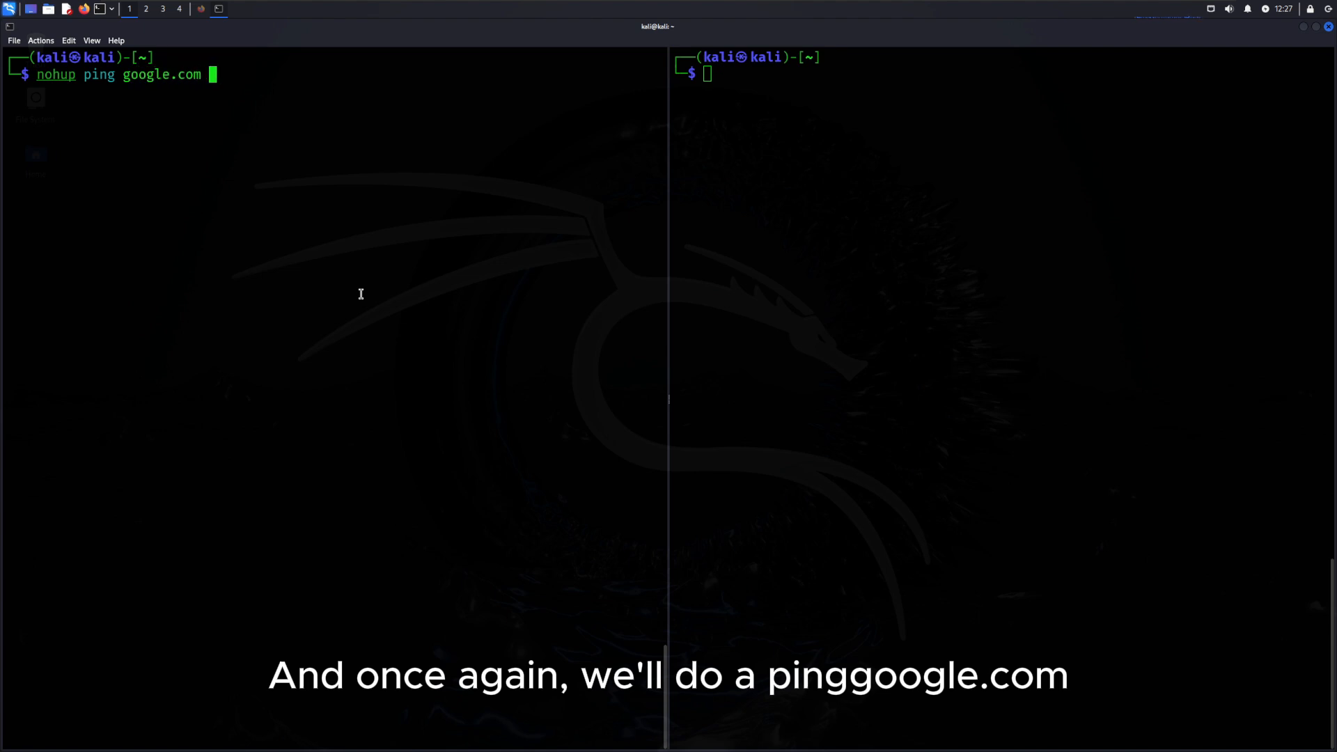
pyautogui.write('&')
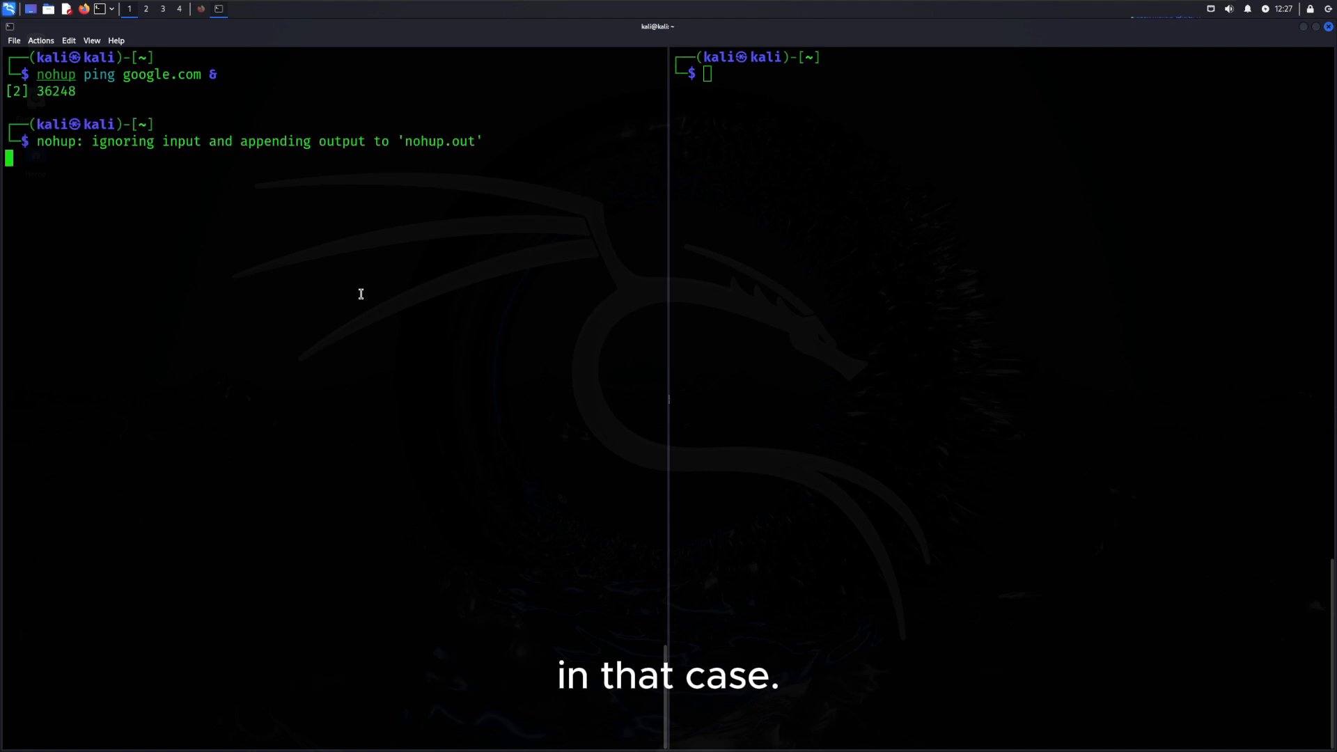
# - Follow nohup.out with tail -f in the right pane and list both running jobs
pyautogui.write('ta')
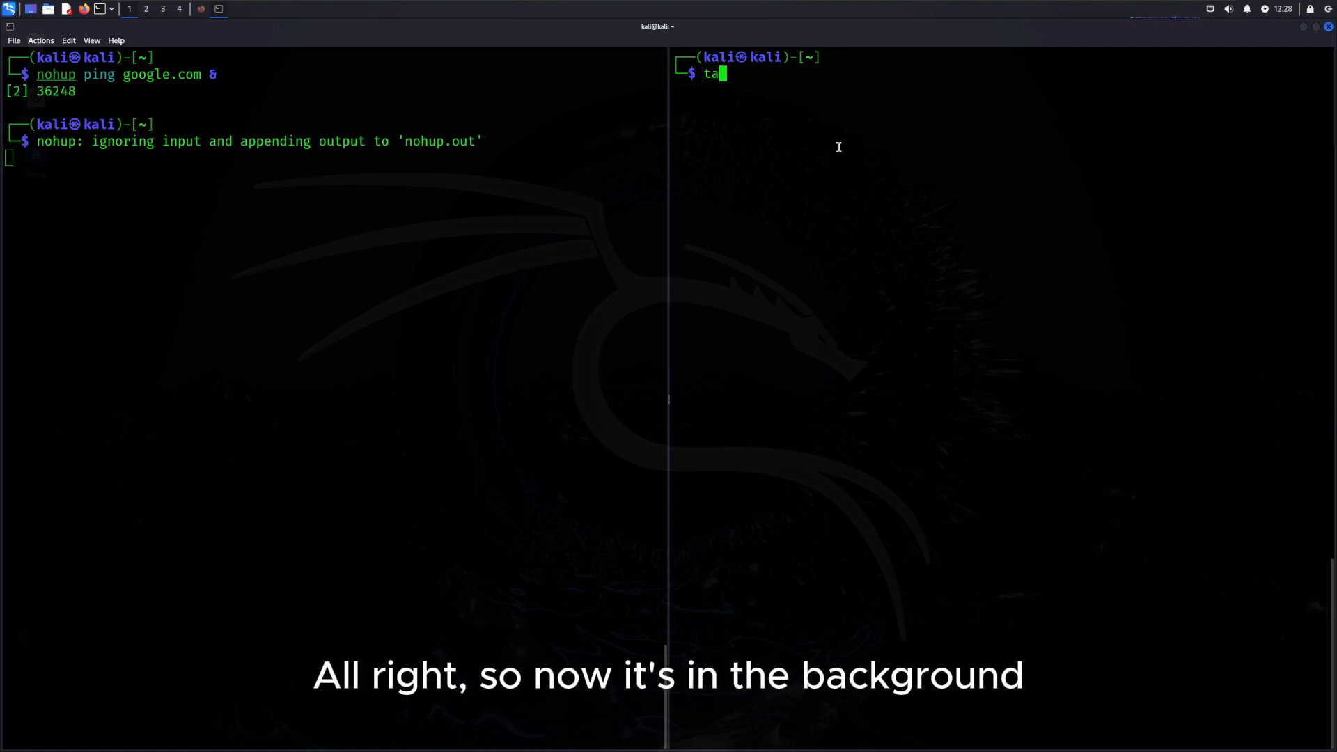
pyautogui.write('il -f')
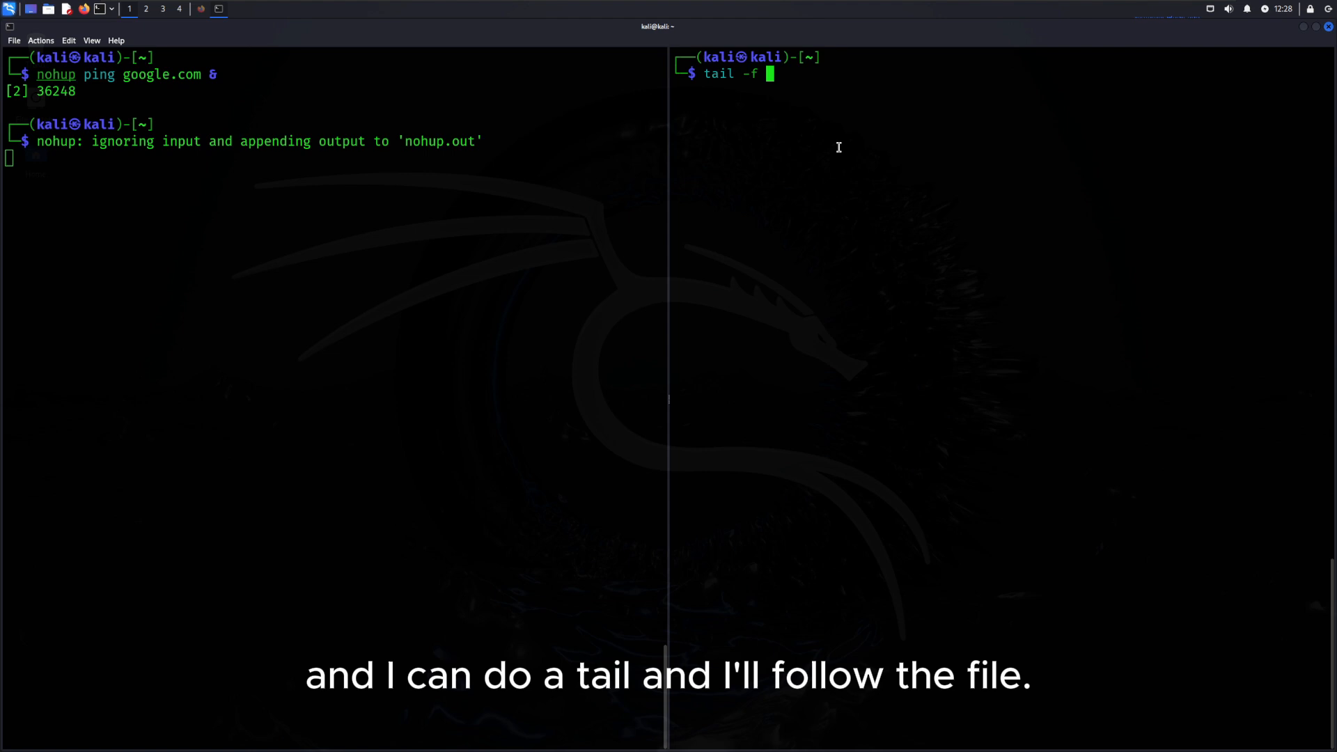
pyautogui.write('nohup.out')
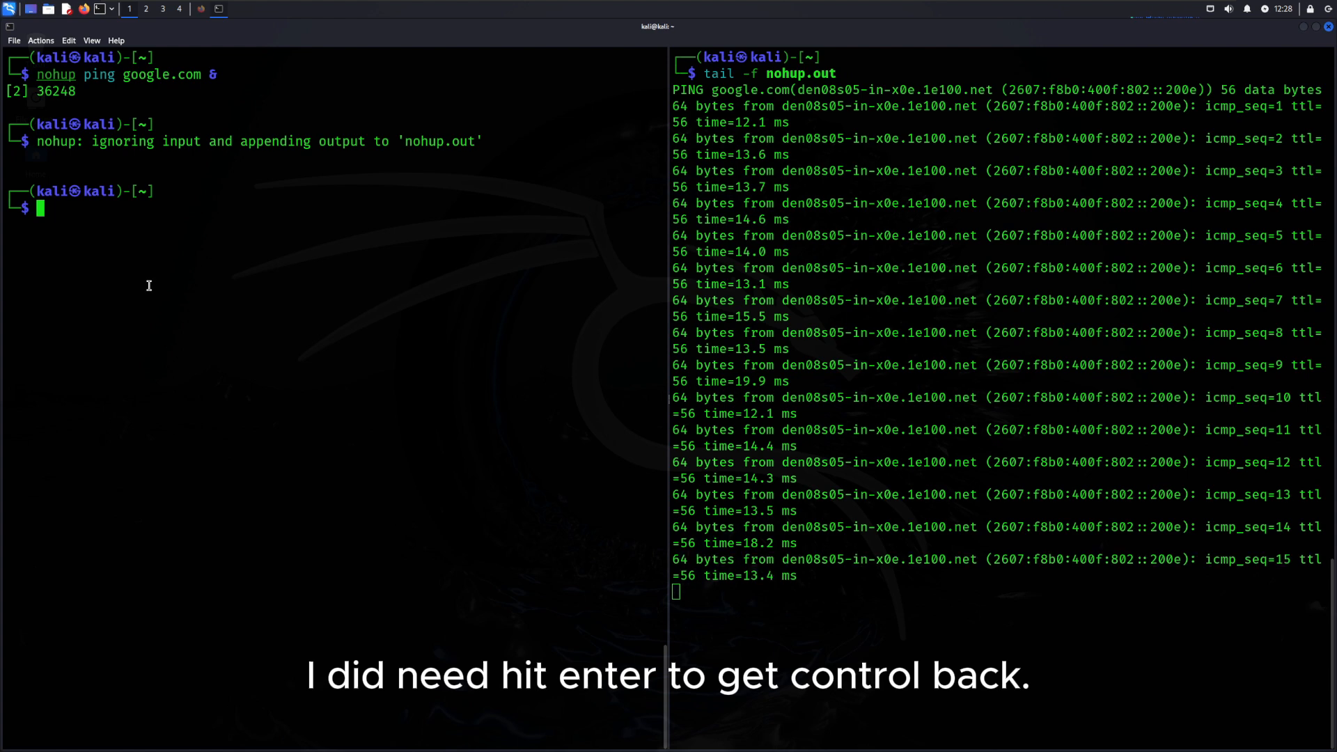
pyautogui.write('jobs')
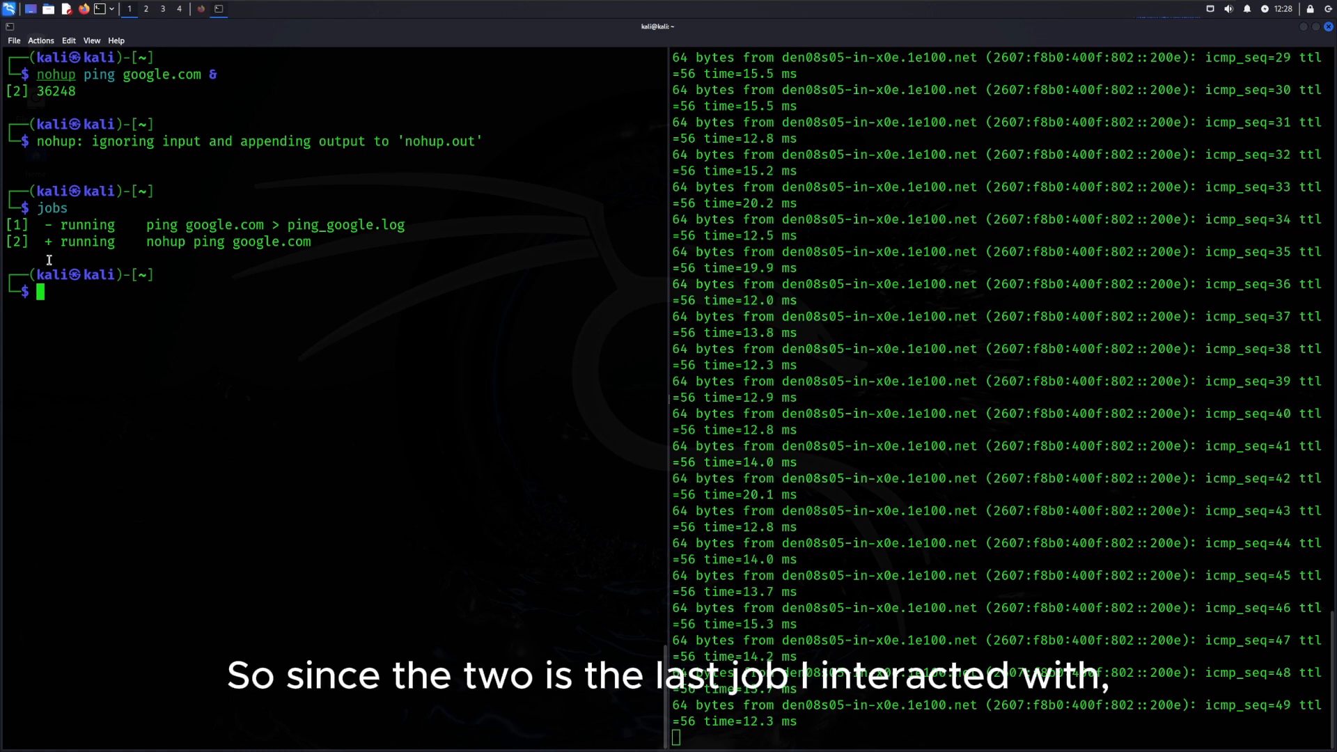
# - Foreground job 1, the ping writing ping_google.log, and suspend it with Ctrl+Z
pyautogui.write('f')
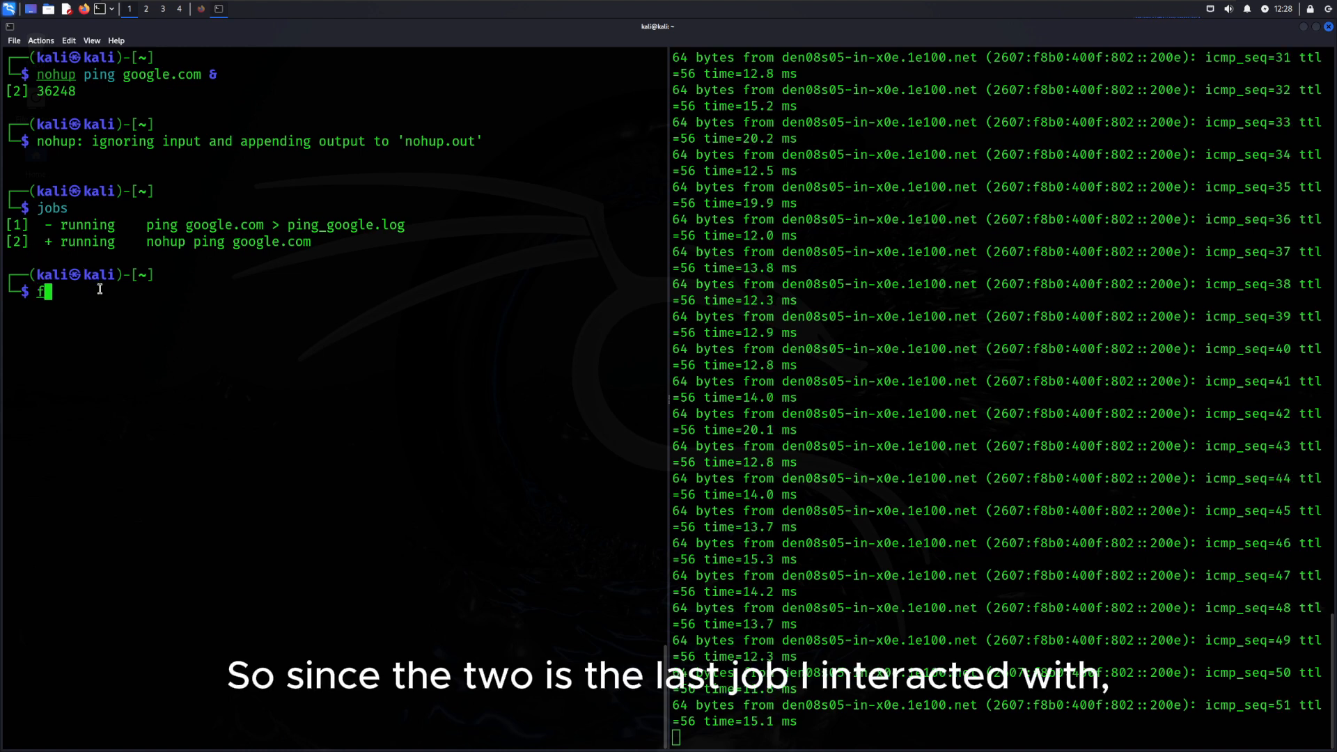
pyautogui.write('g %1')
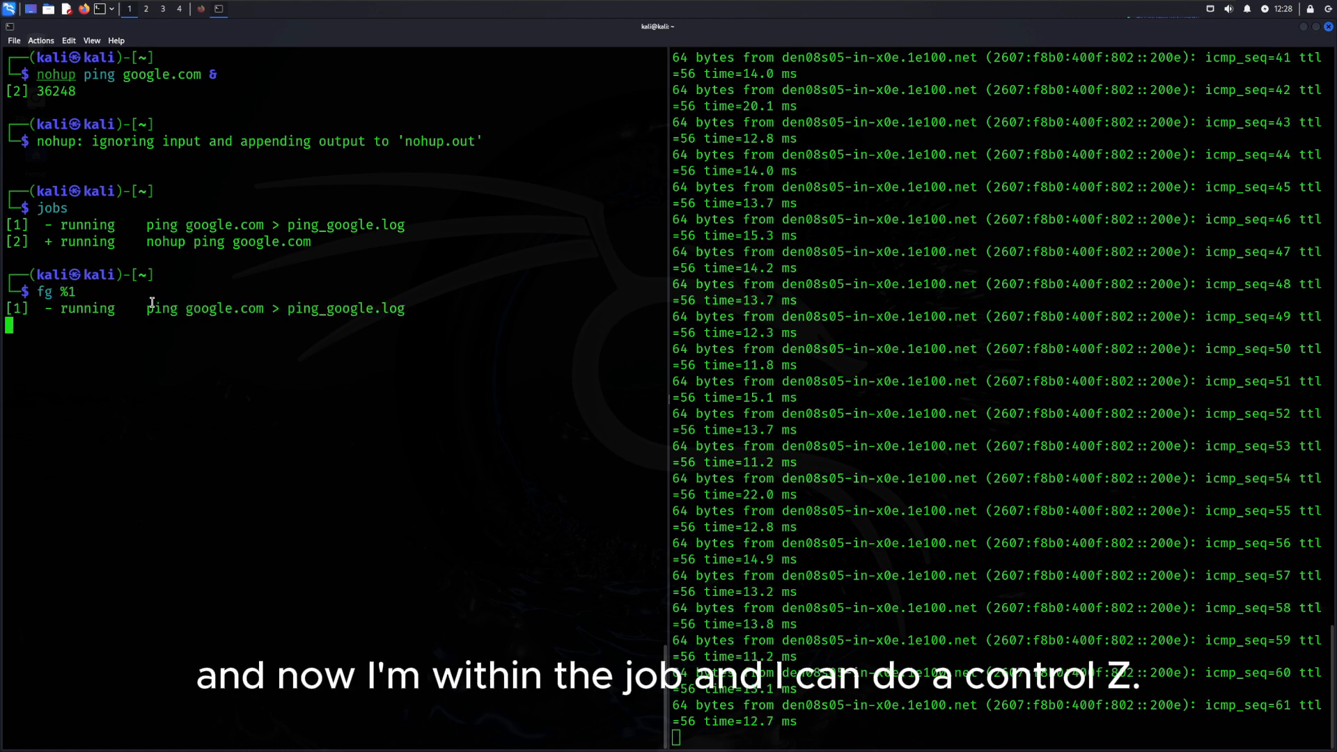
pyautogui.press('ctrl+z')
pyautogui.write('jobs')
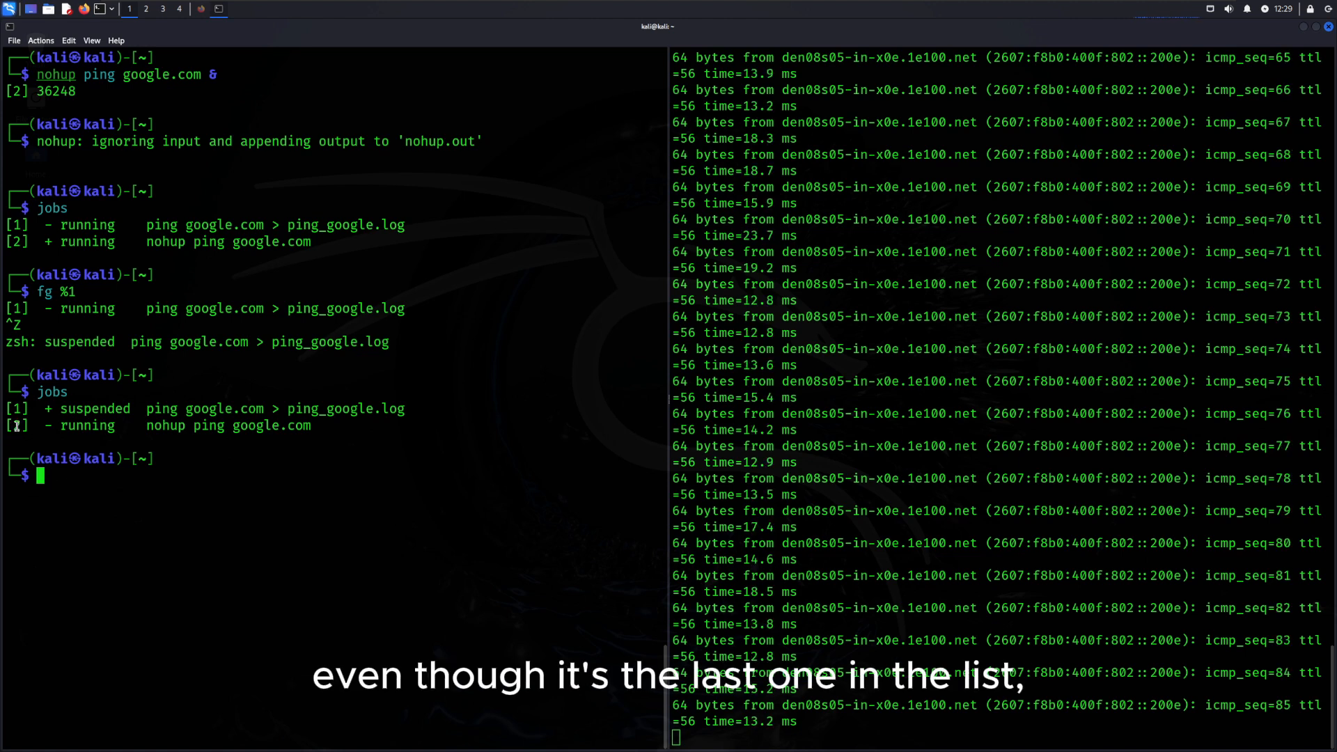
# - Foreground job 2 with fg %2, suspend it, and check the job list
pyautogui.write('fg %2')
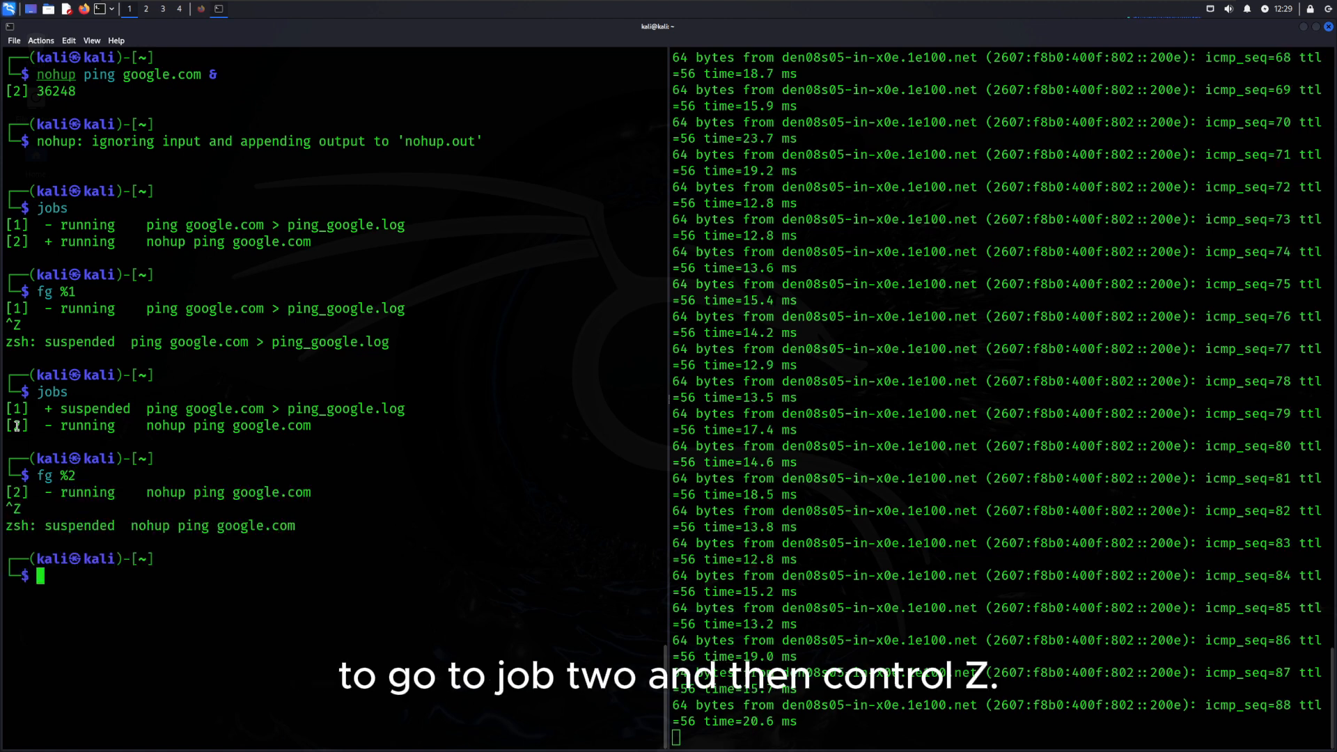
pyautogui.write('jobs')
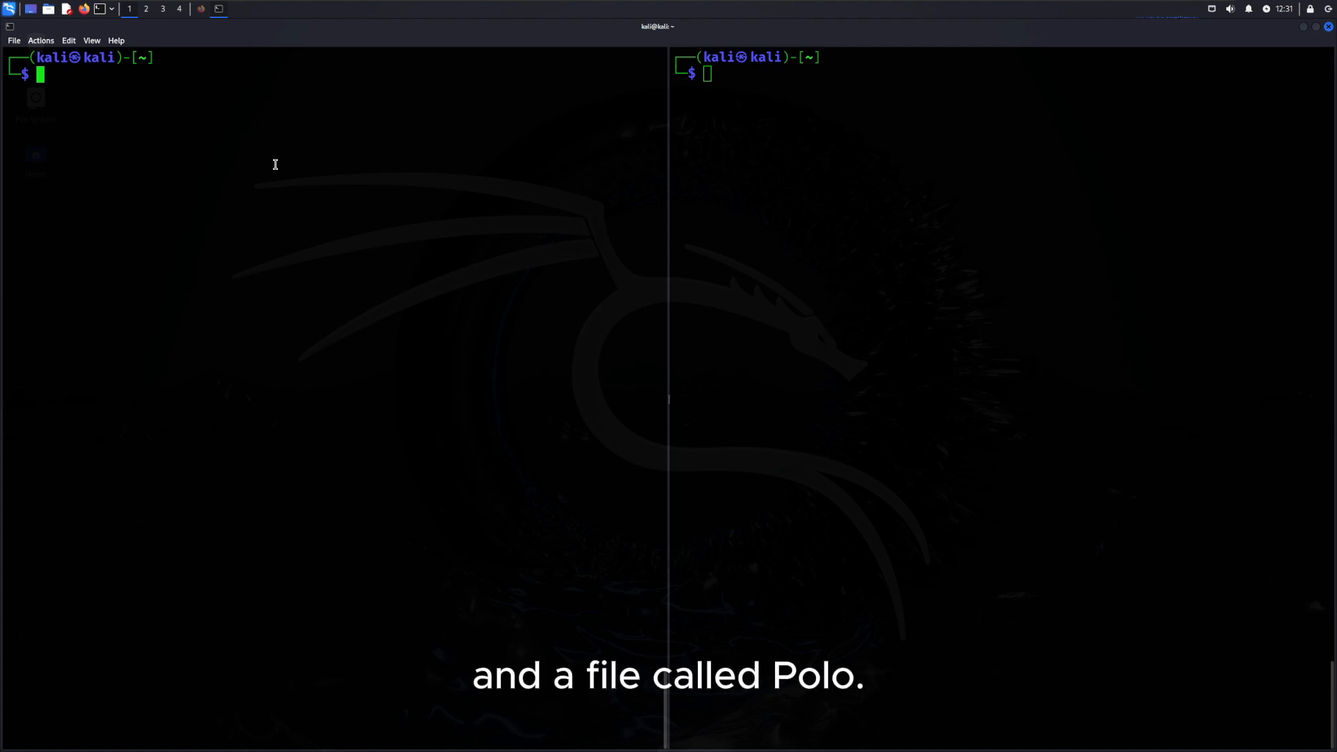
# - Write marco.sh in vim: a while true loop echoing marco with sleep 2
pyautogui.write('vim marco')
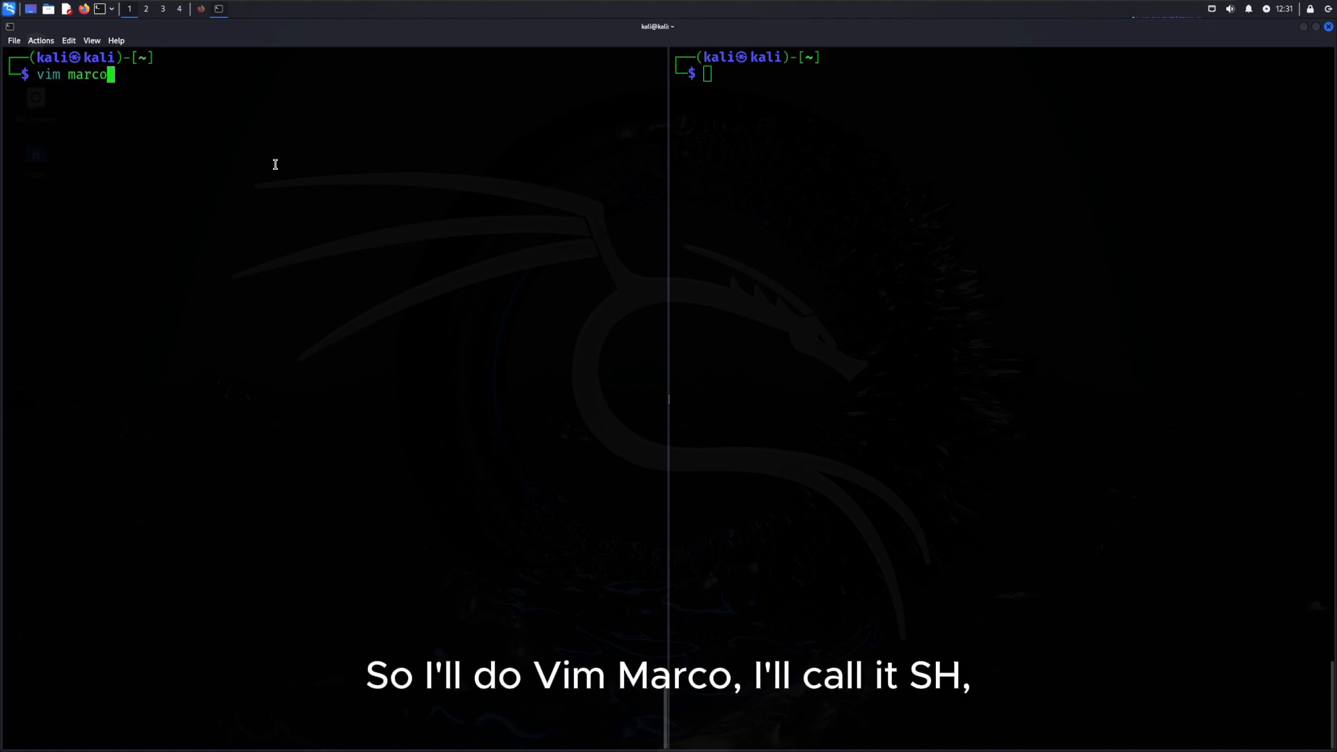
pyautogui.write('.sh')
pyautogui.write('#')
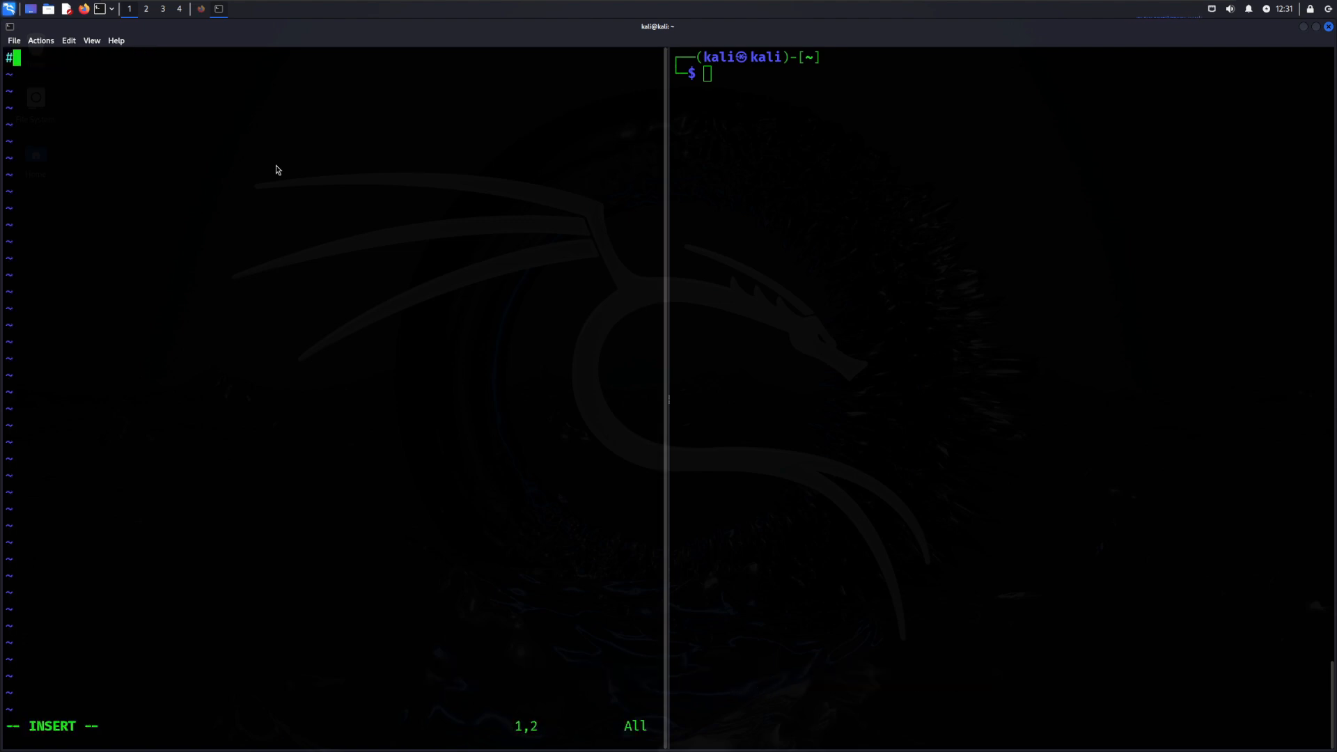
pyautogui.write('!/bin/ash')
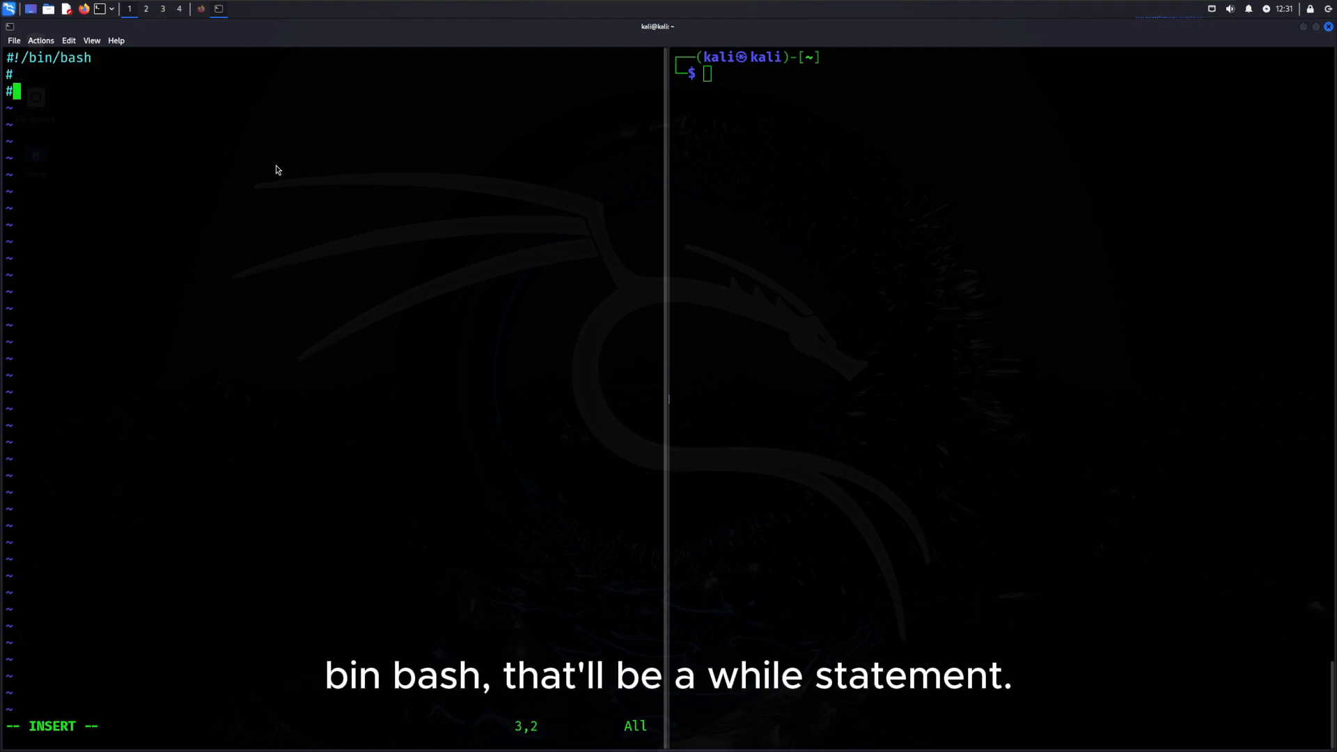
pyautogui.write('while')
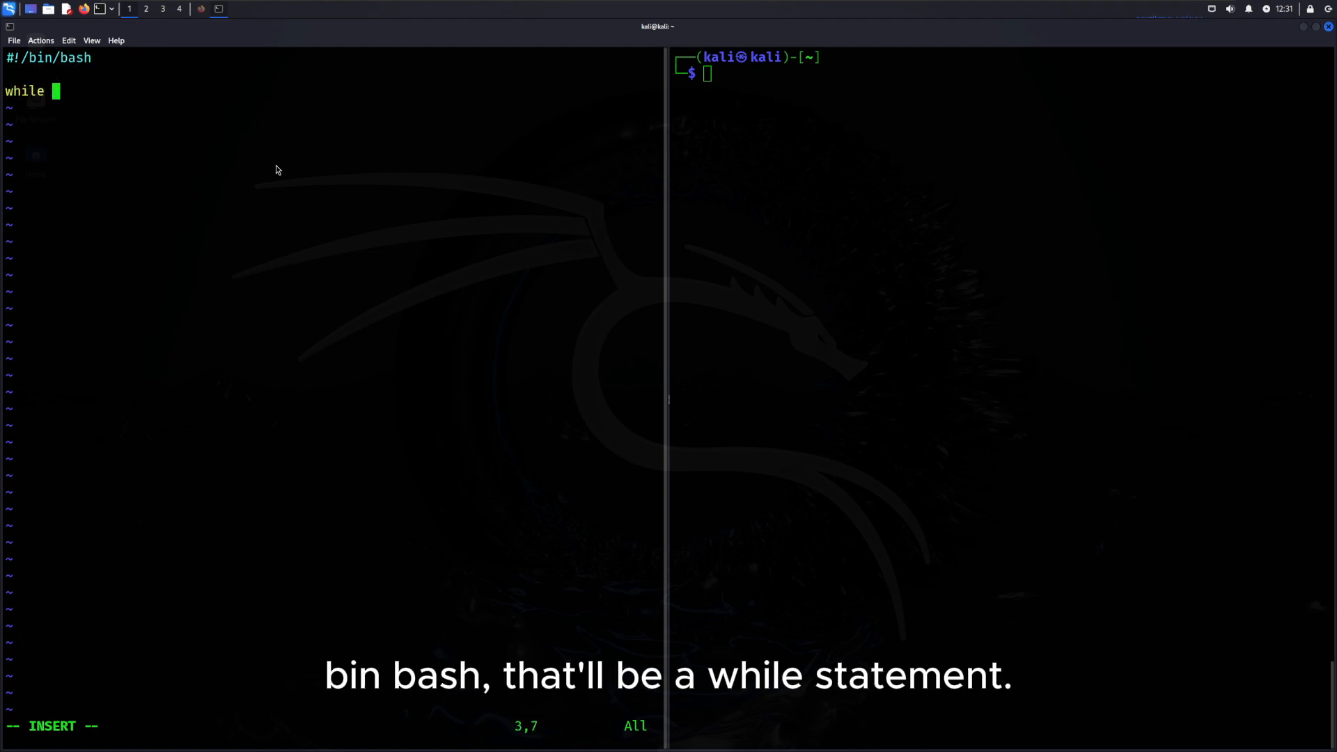
pyautogui.write('true; do echo')
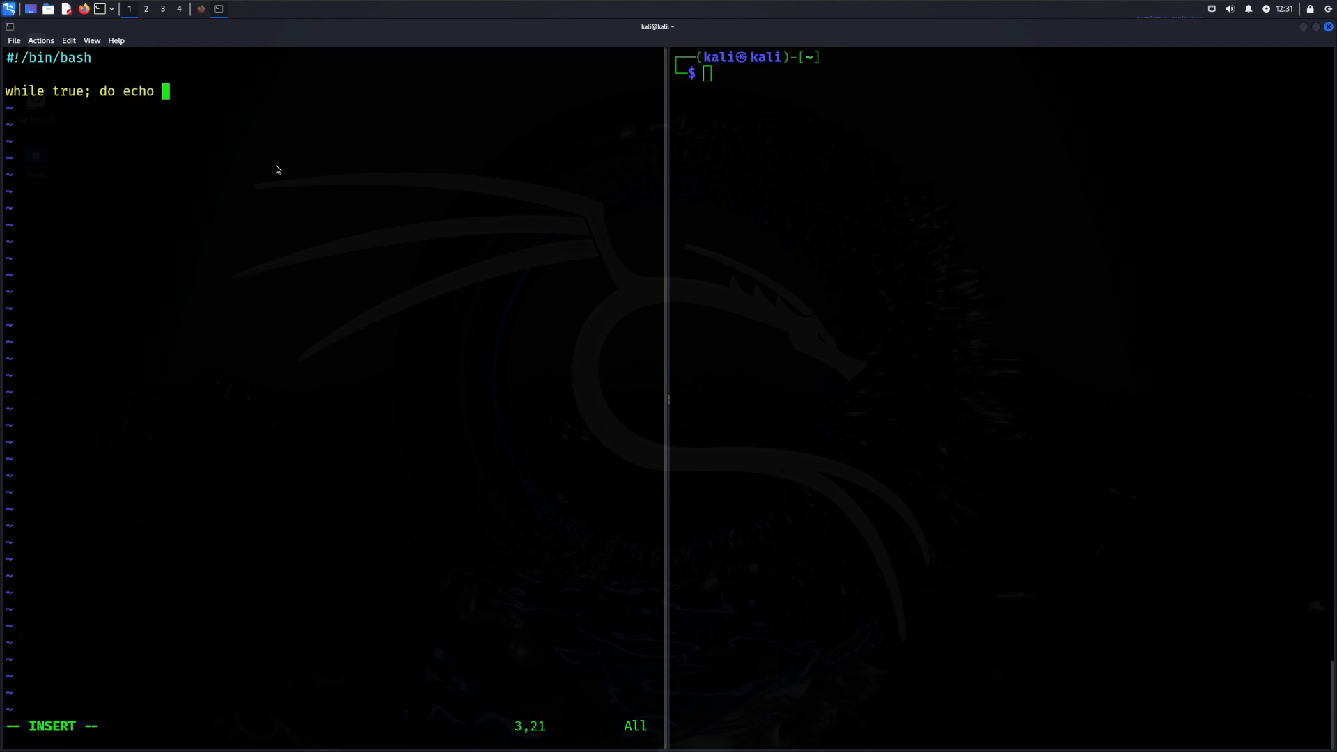
pyautogui.write('marco; sleep')
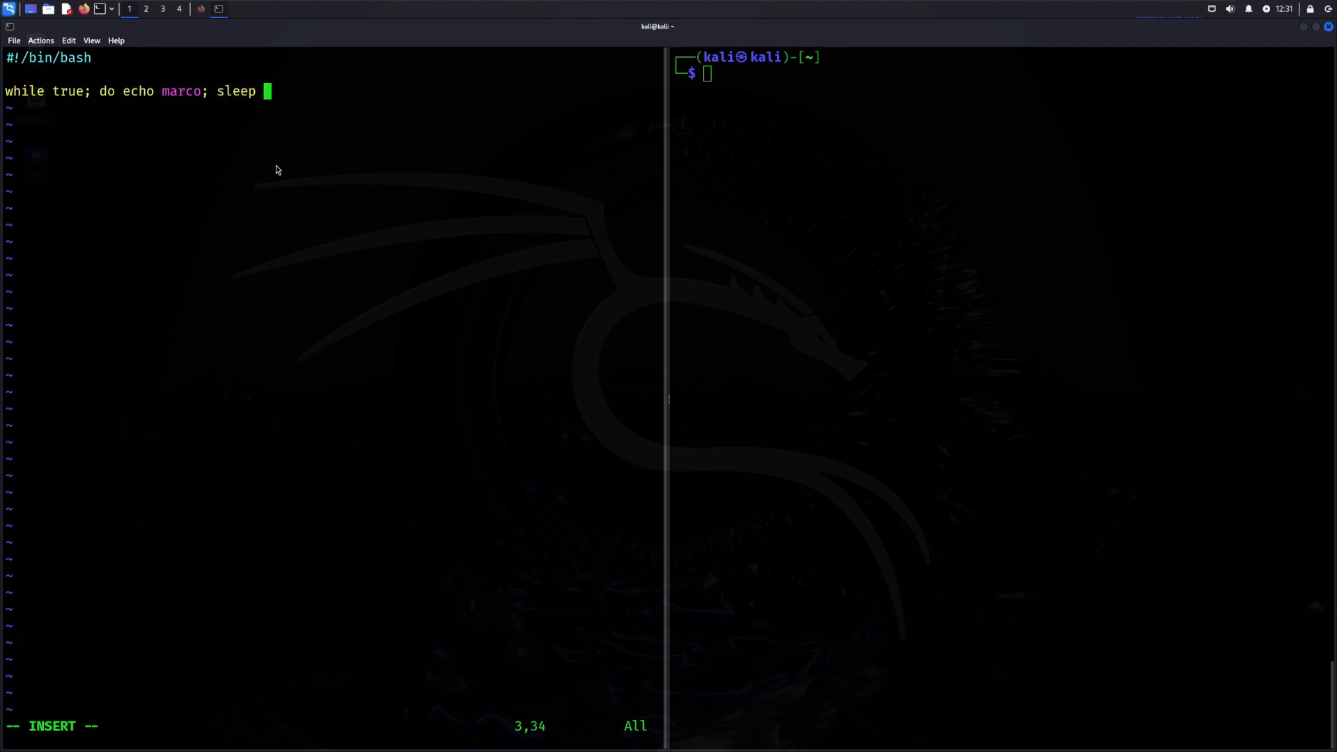
pyautogui.write('2; done')
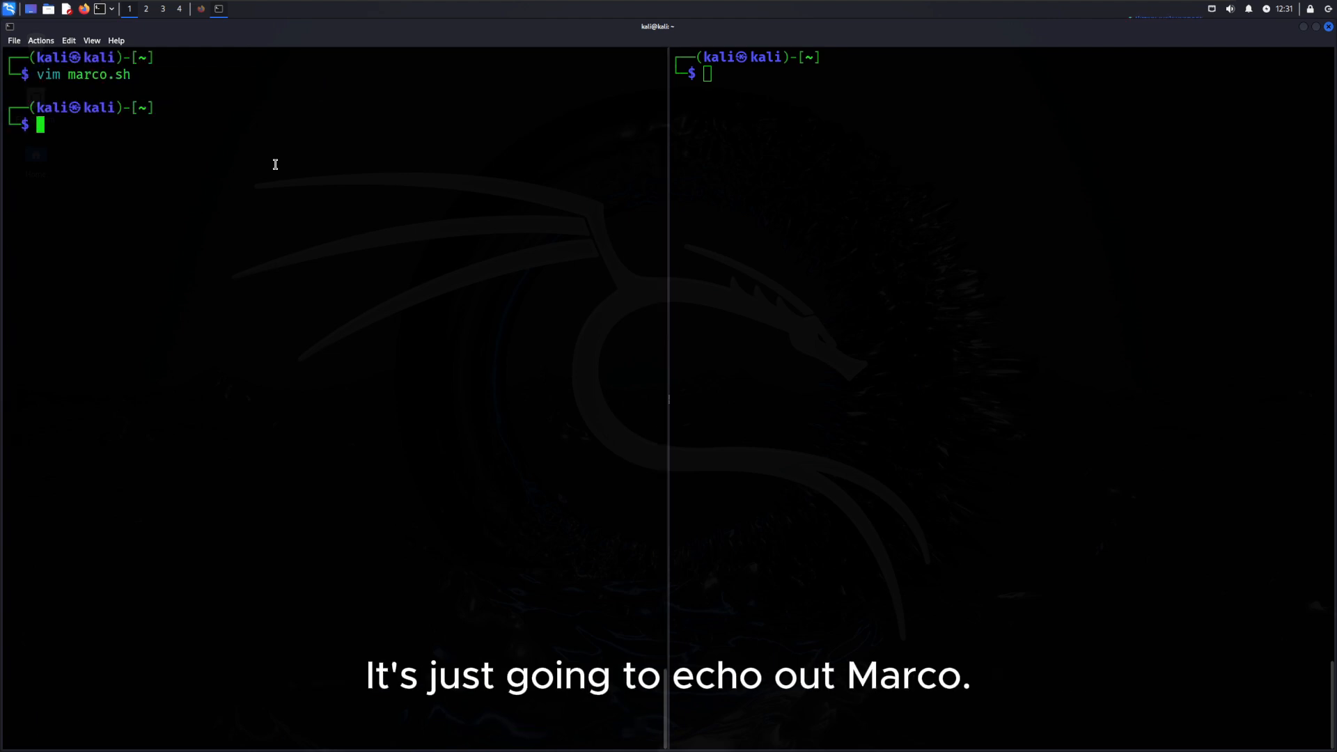
# - Copy marco.sh to pollo.sh echoing pollo, and chmod +x both scripts
pyautogui.write('cp marc')
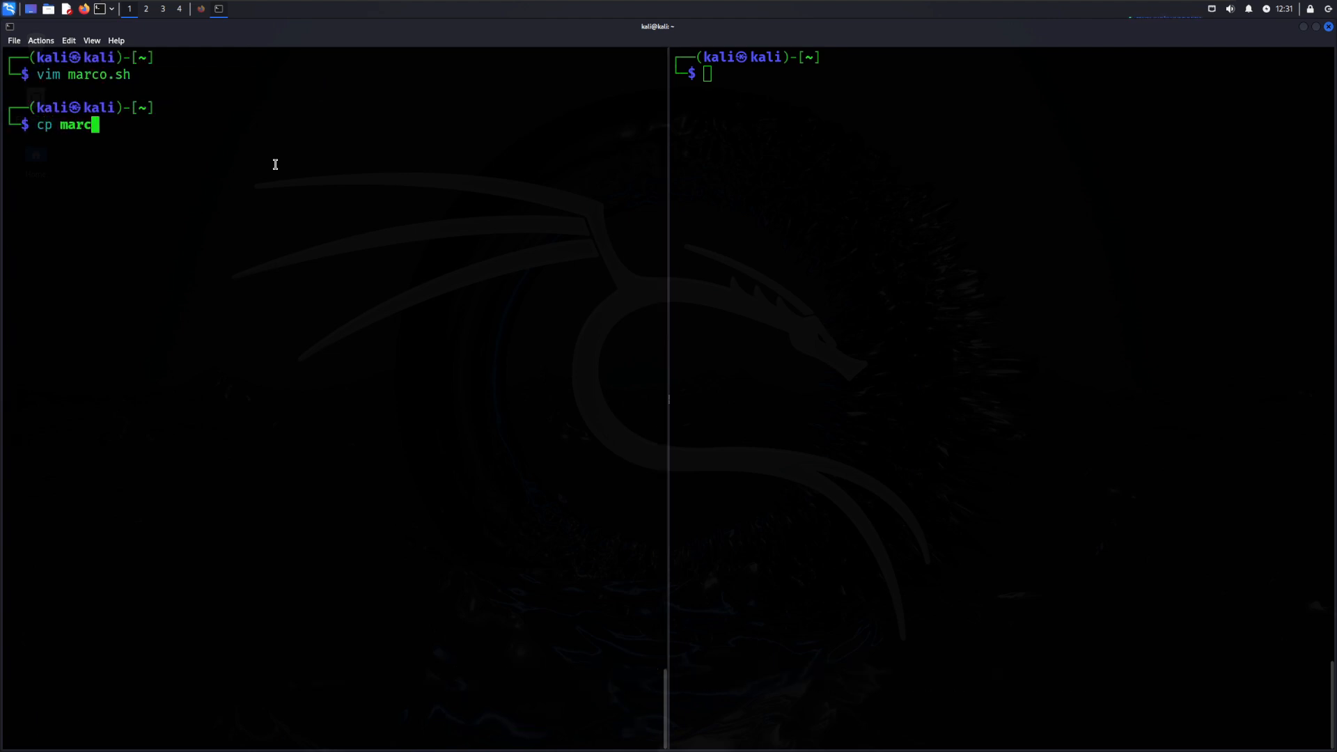
pyautogui.write('o.sh poll')
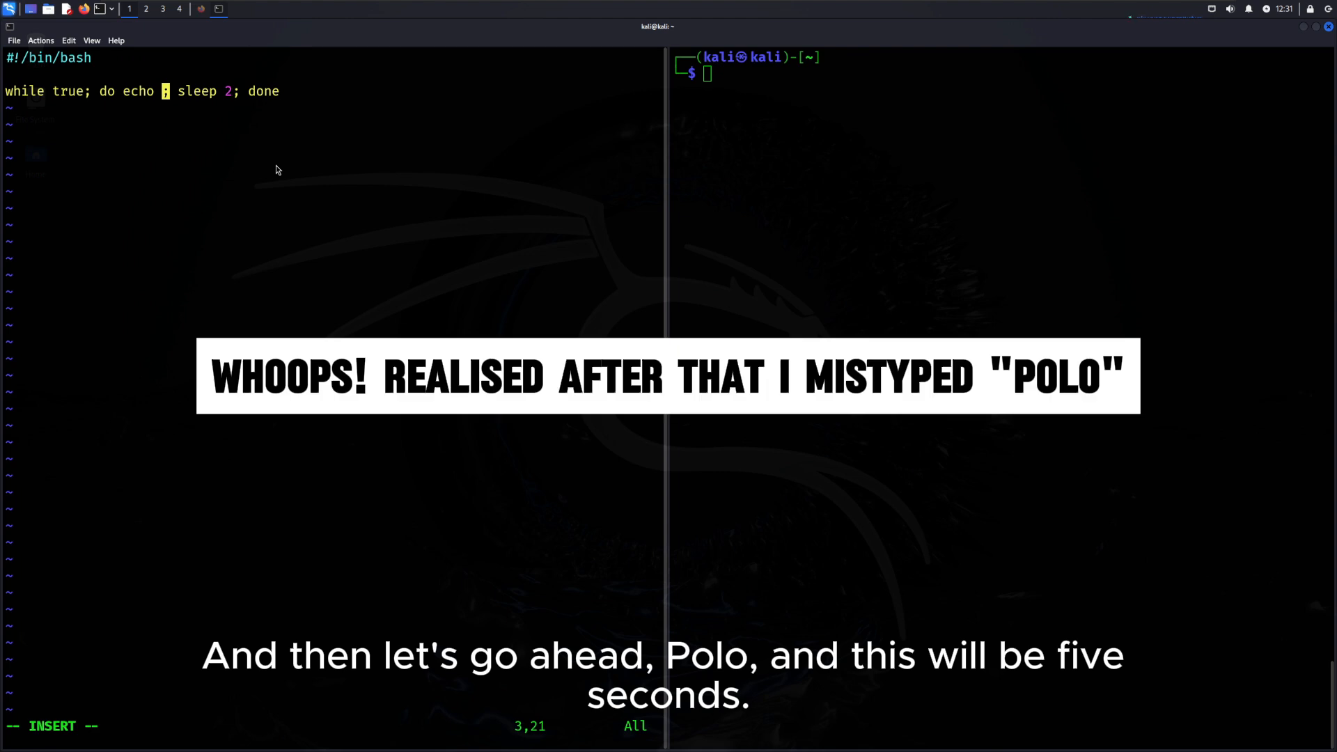
pyautogui.write('pollo')
pyautogui.write('chmod')
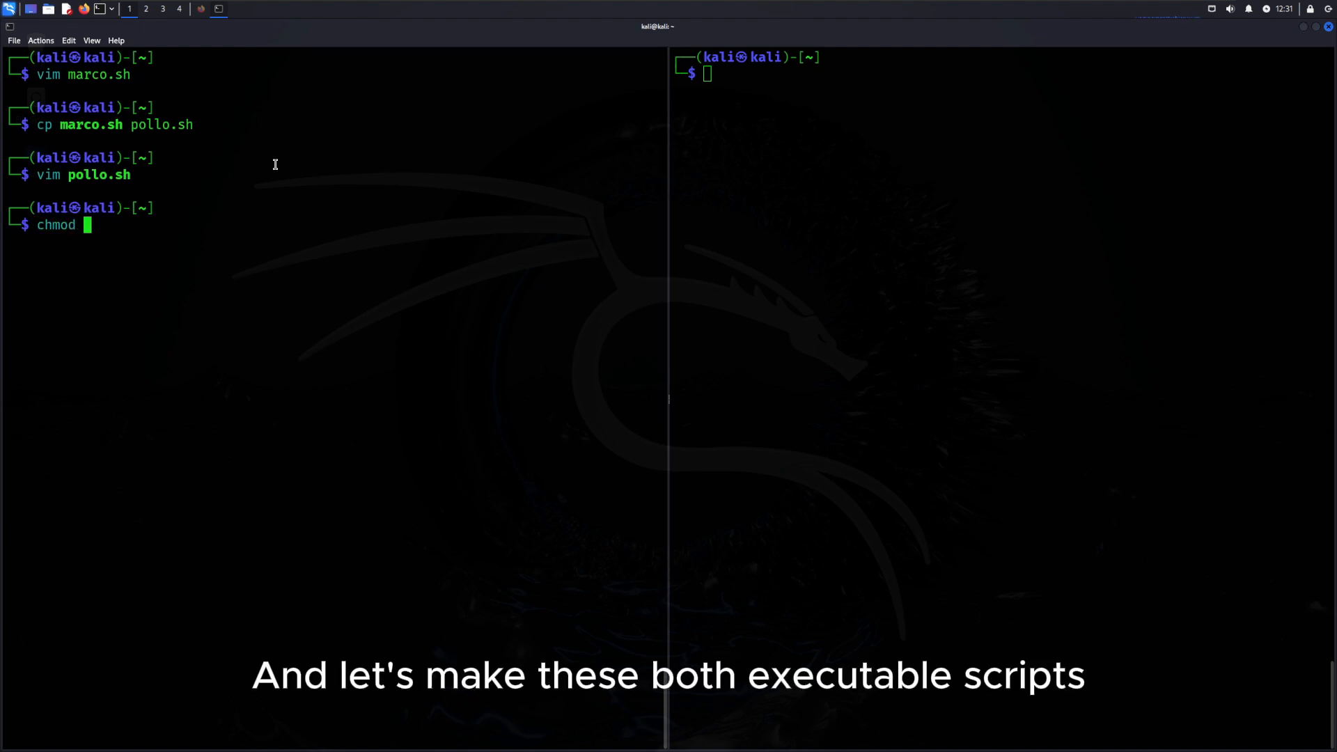
pyautogui.write('+x')
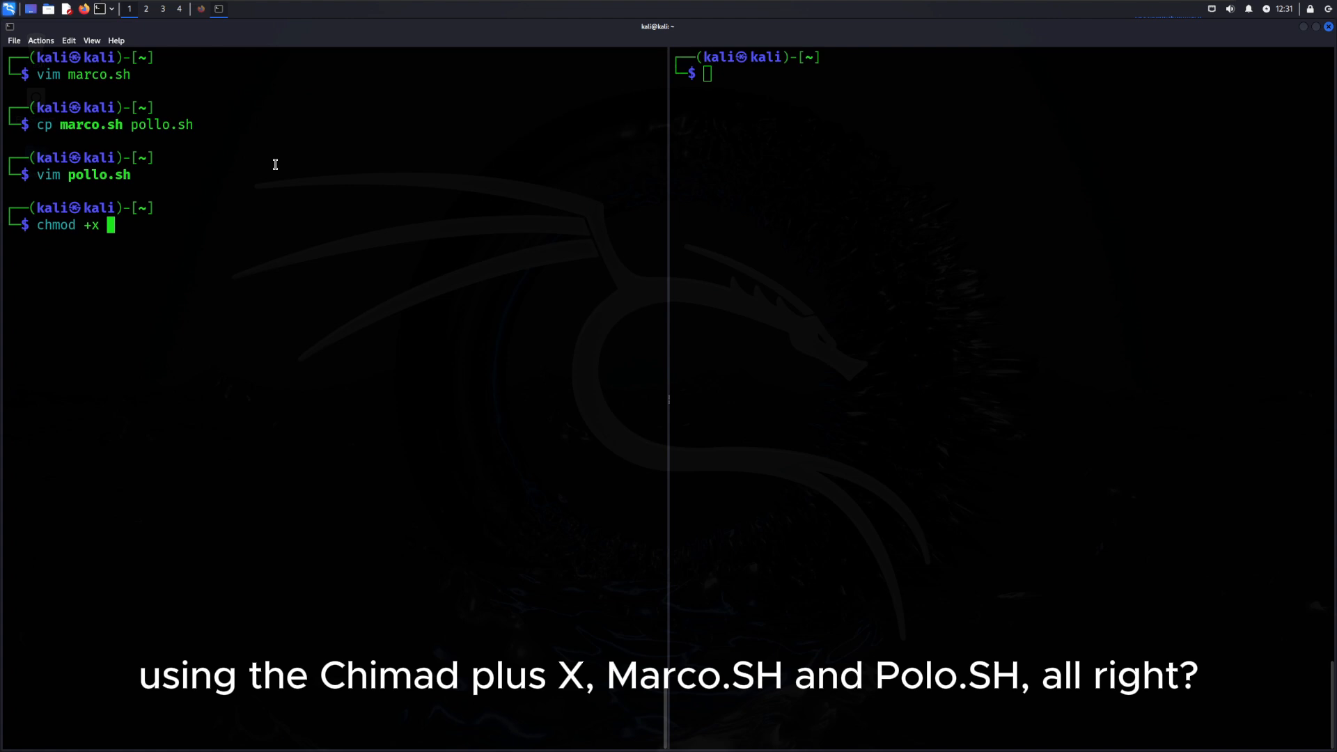
pyautogui.write('marco p')
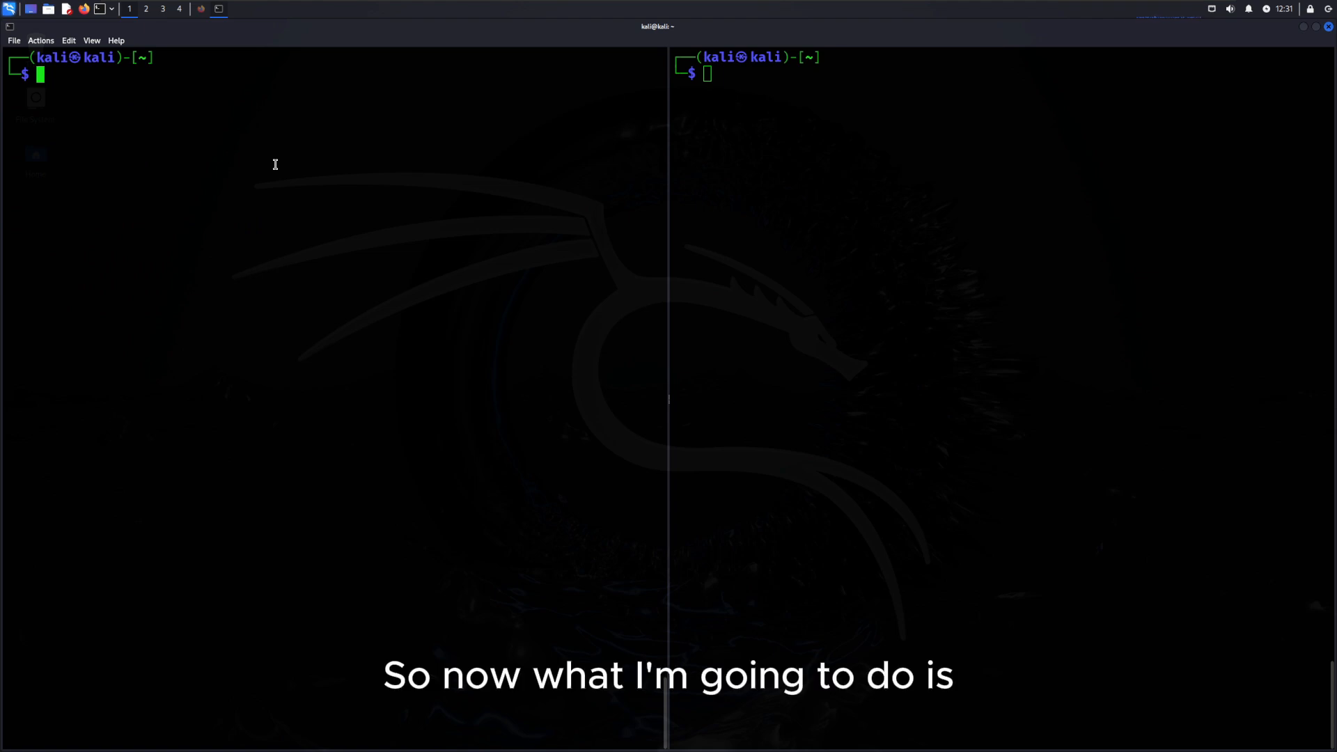
# - Launch nohup ./marco.sh & and nohup ./pollo.sh & as background jobs
pyautogui.write('nohup .')
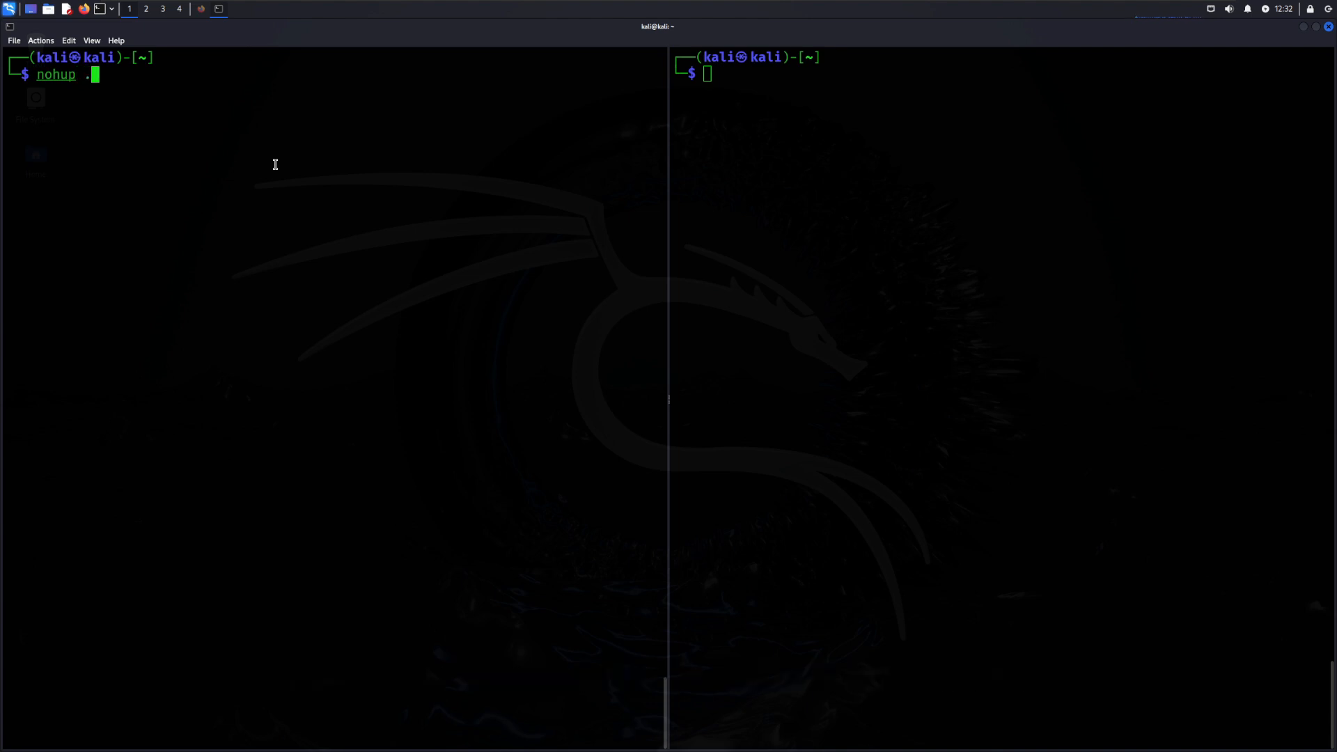
pyautogui.write('/marco.sh')
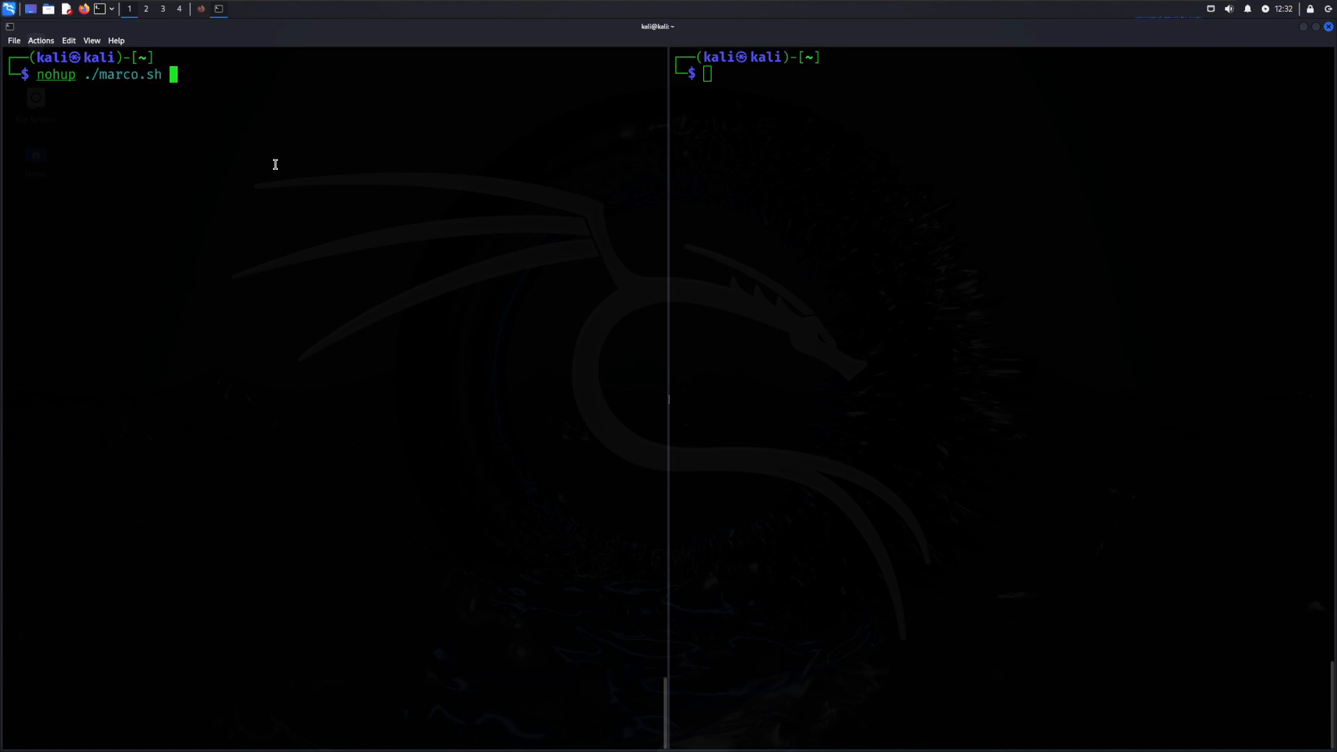
pyautogui.write('&')
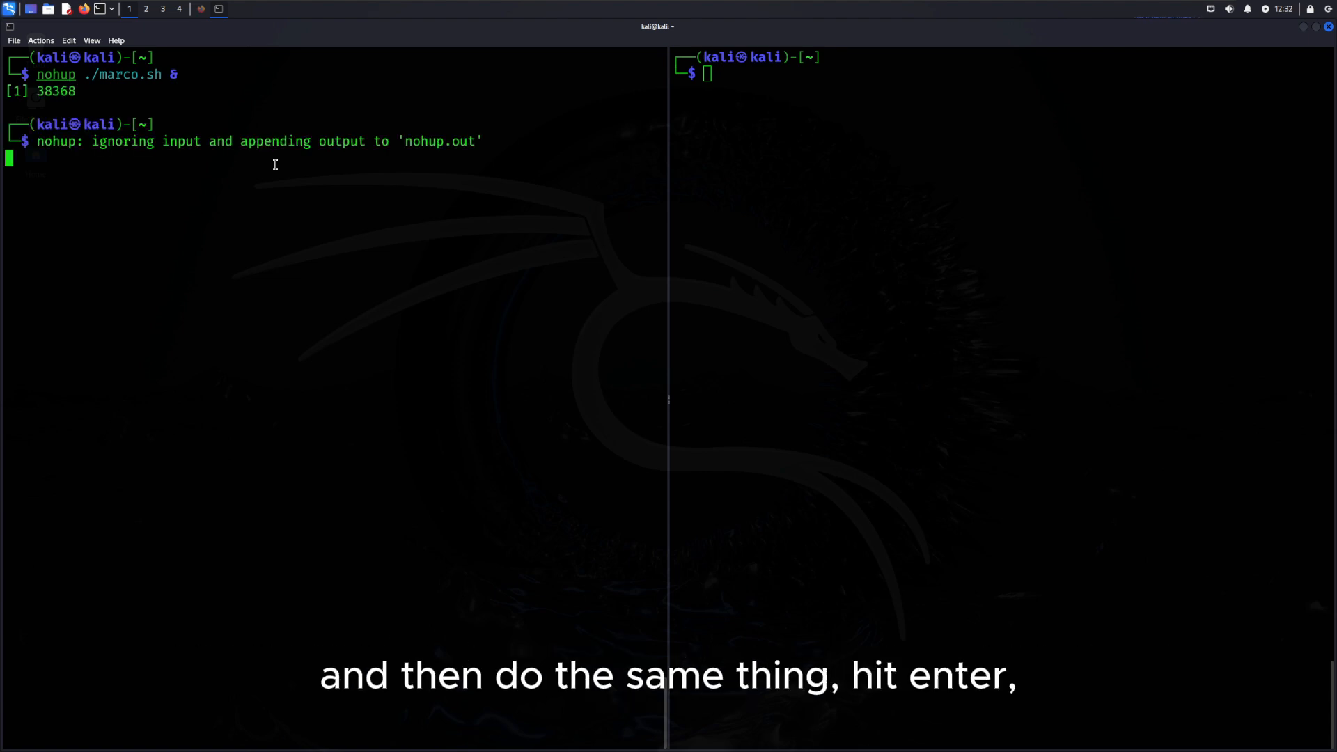
pyautogui.write('nohup .')
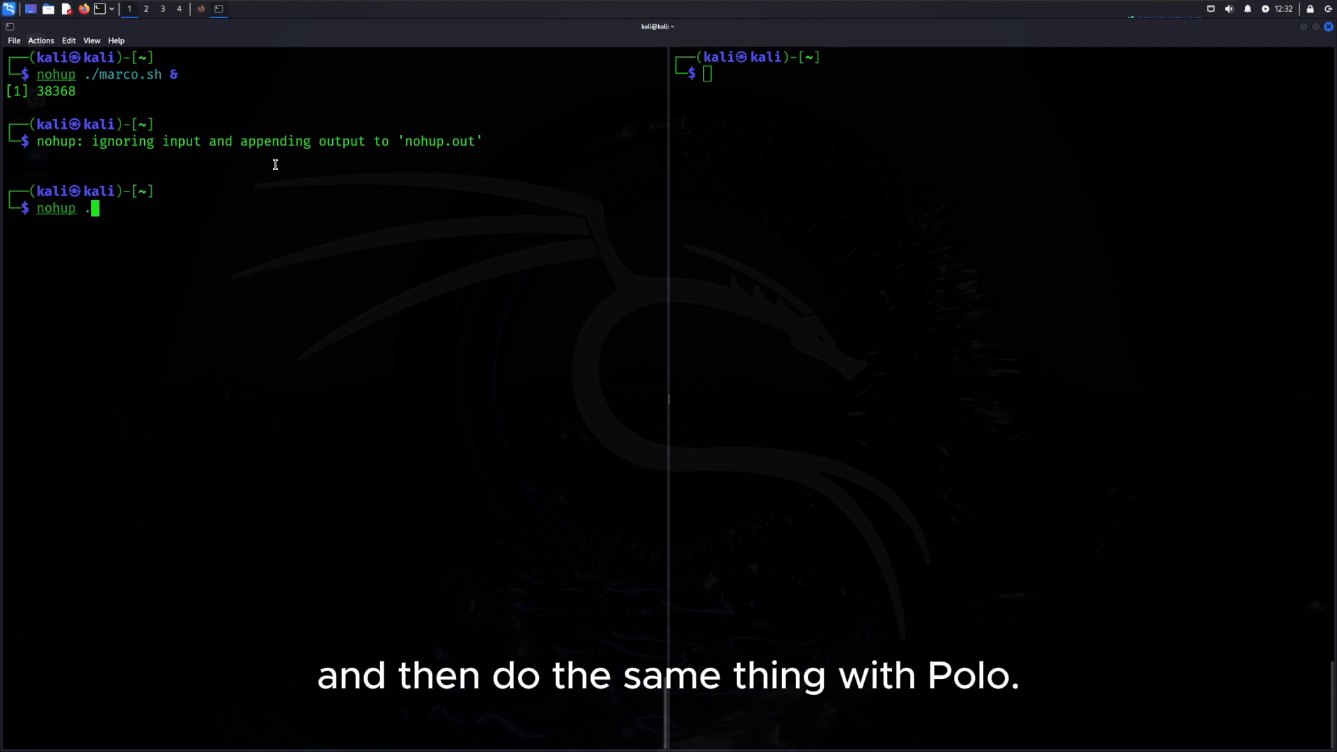
pyautogui.write('/pollo.s')
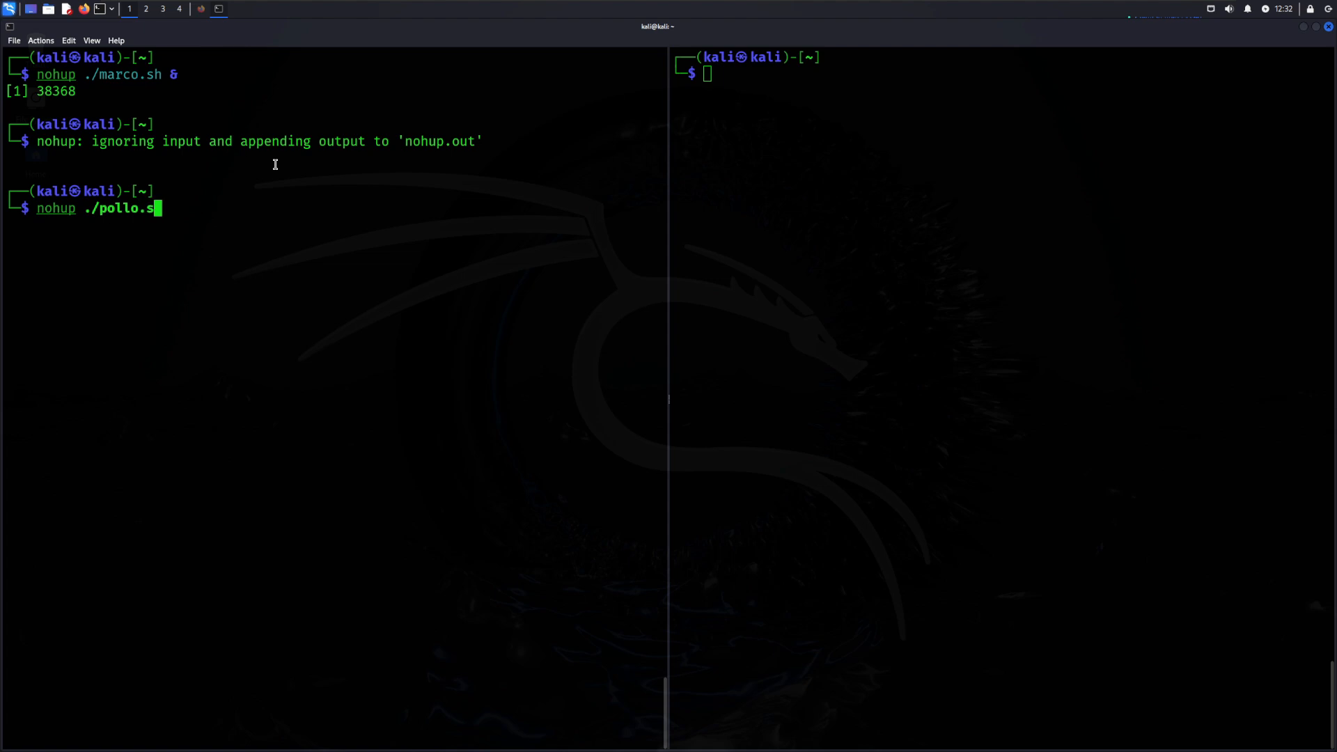
pyautogui.write('h &')
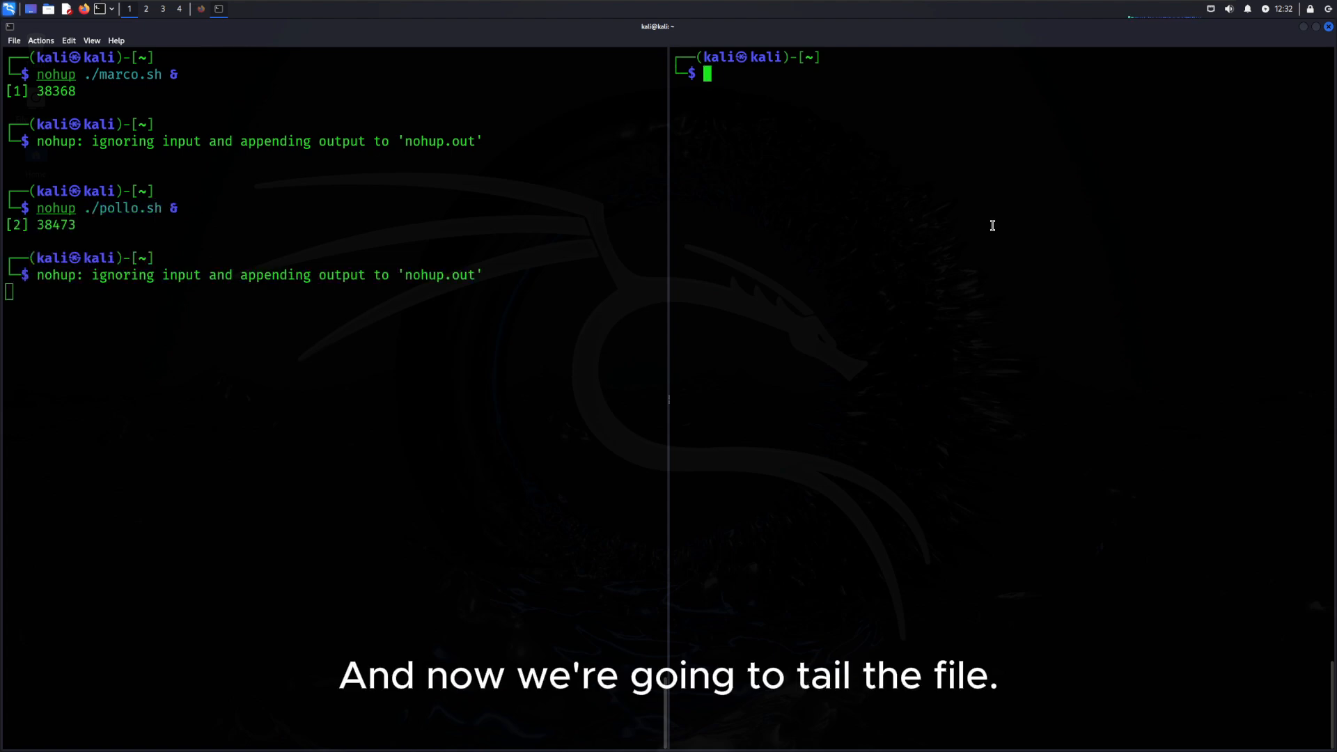
# - Tail -f nohup.out in the right pane and list both running jobs in the left
pyautogui.write('tail -f nohup.out')
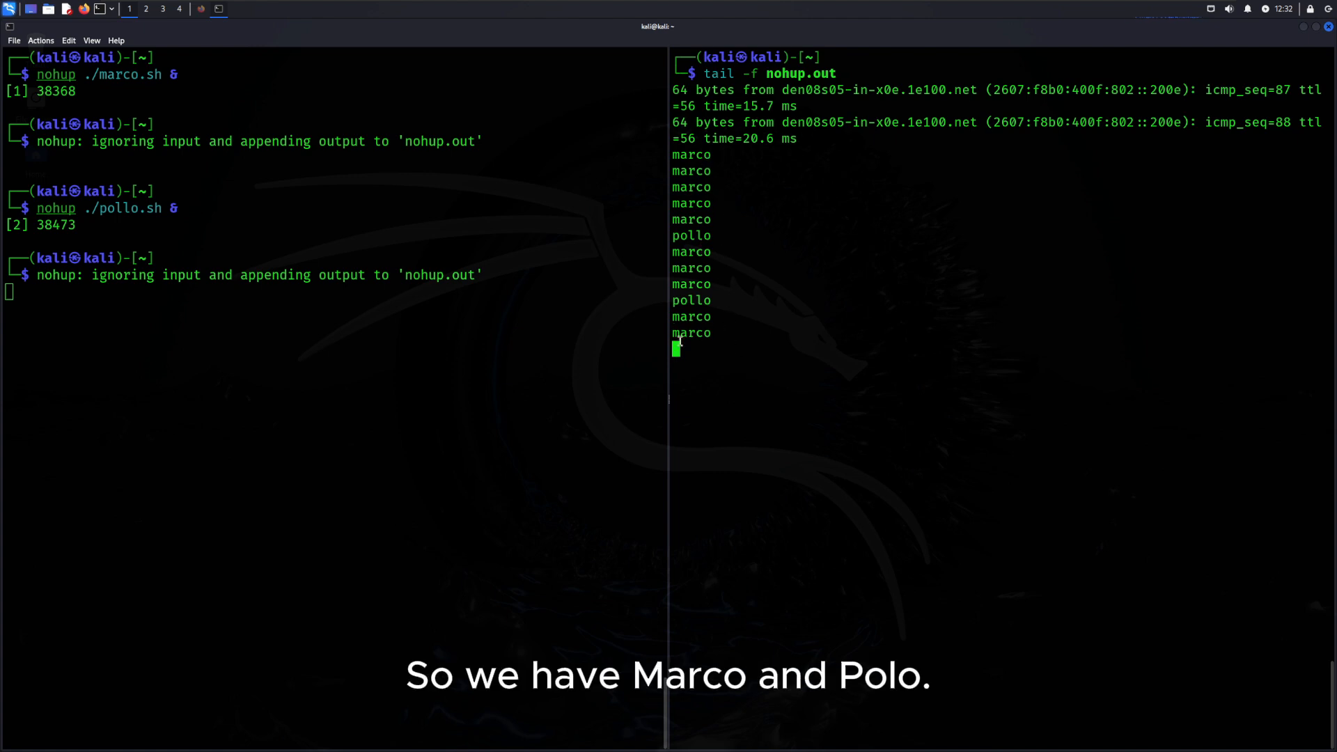
pyautogui.write('jobs')
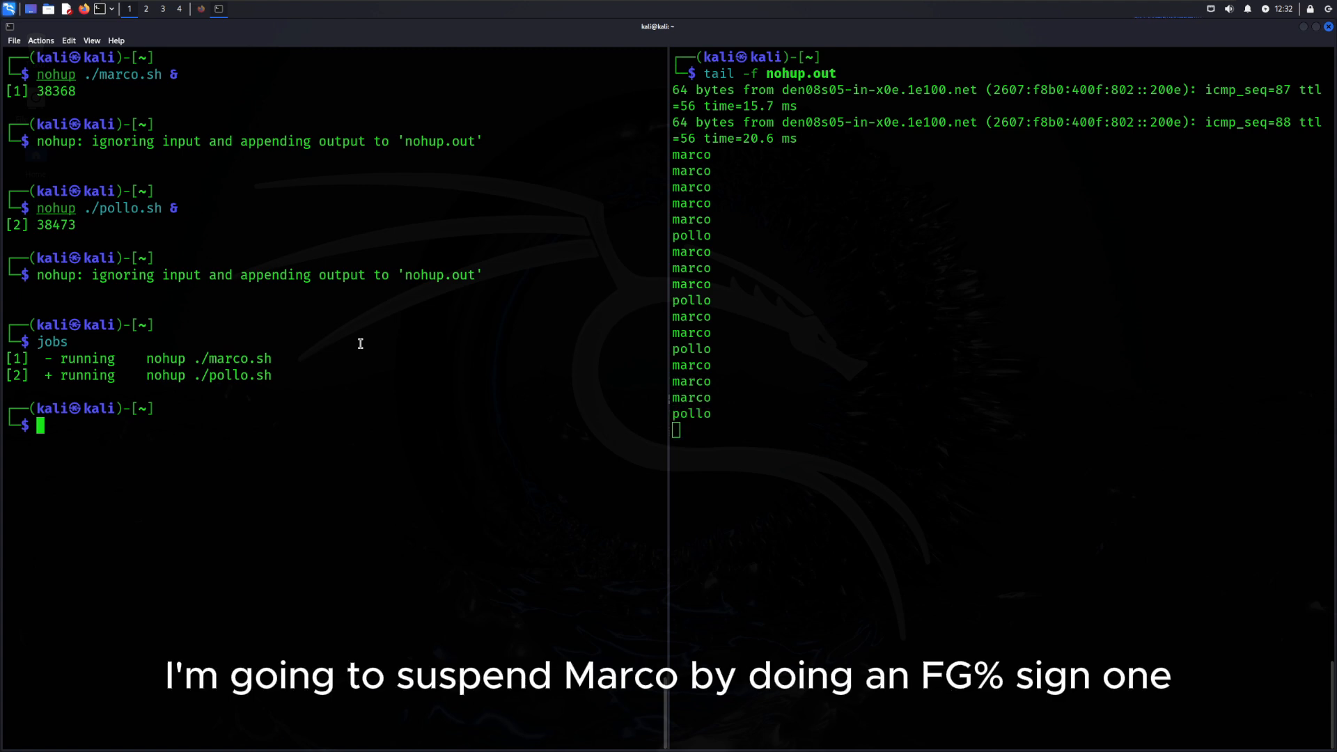
# - Foreground marco.sh with fg %1, suspend it with Ctrl+Z, and list jobs
pyautogui.write('fg')
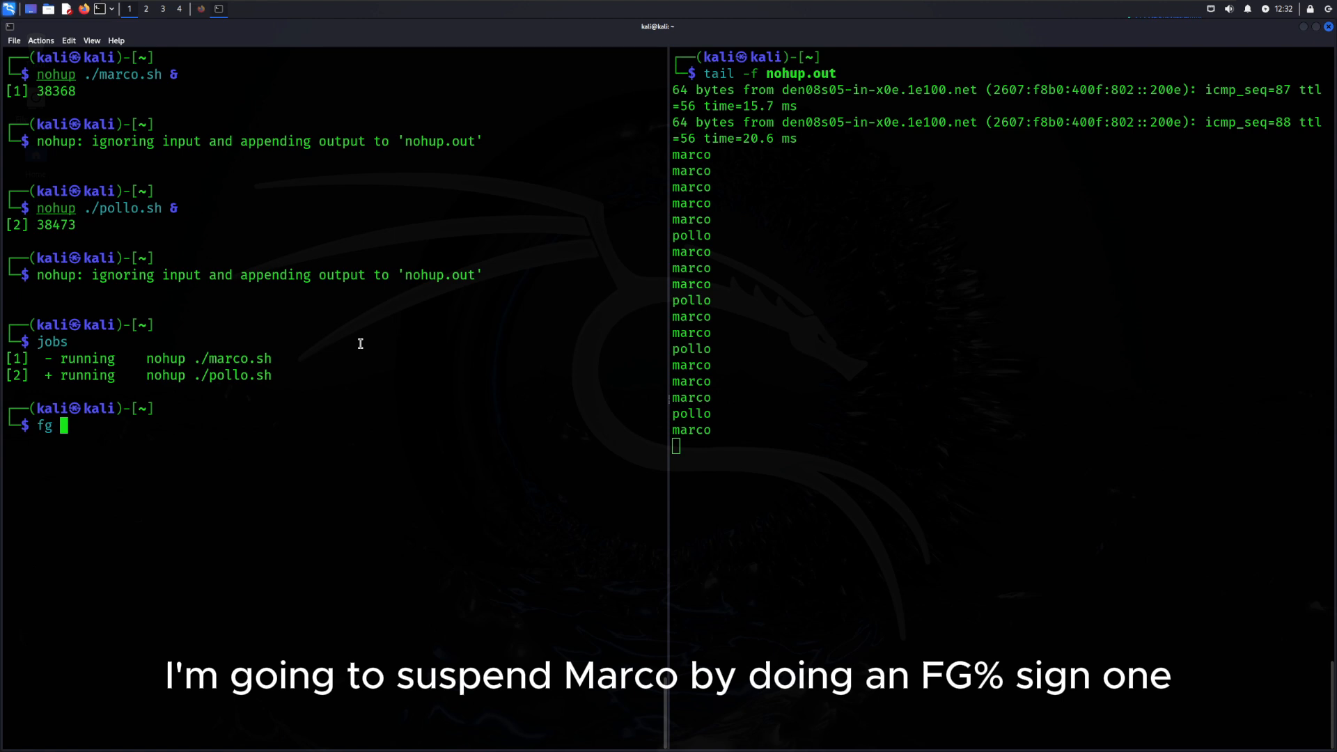
pyautogui.write('%1')
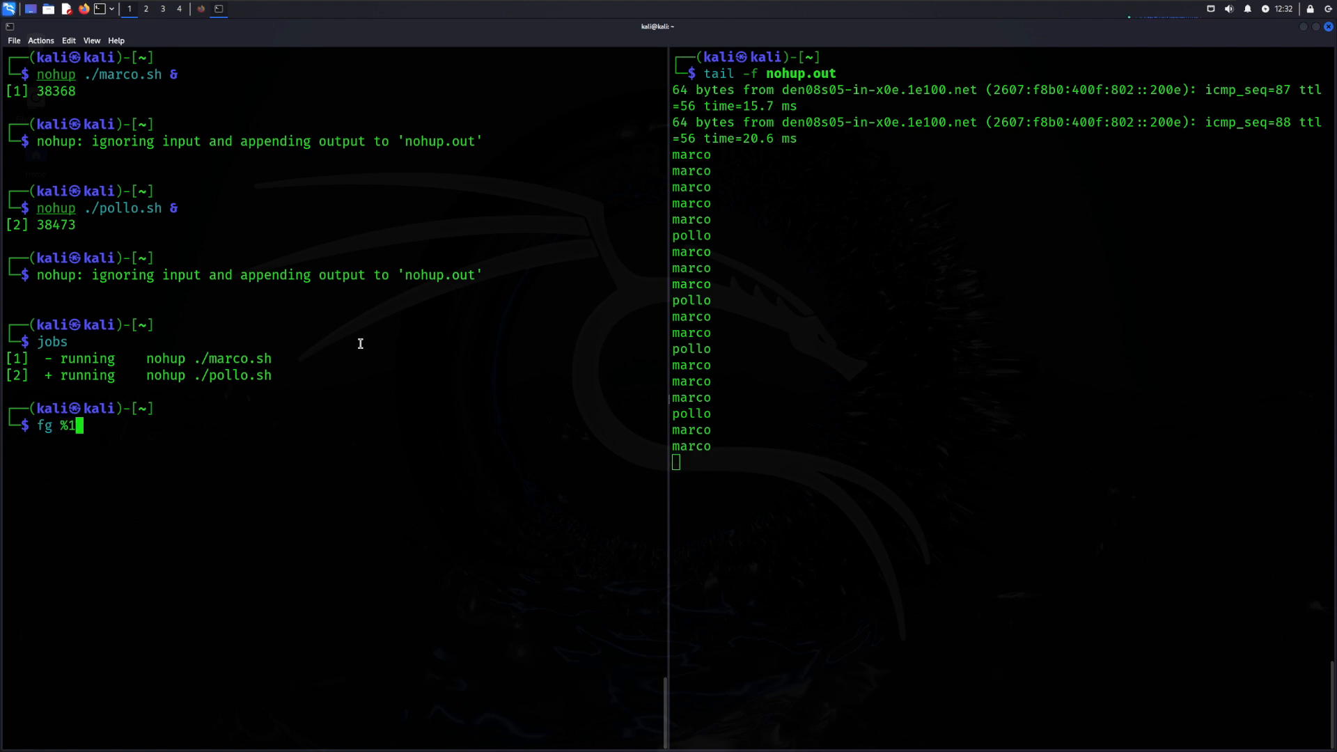
pyautogui.press('Return')
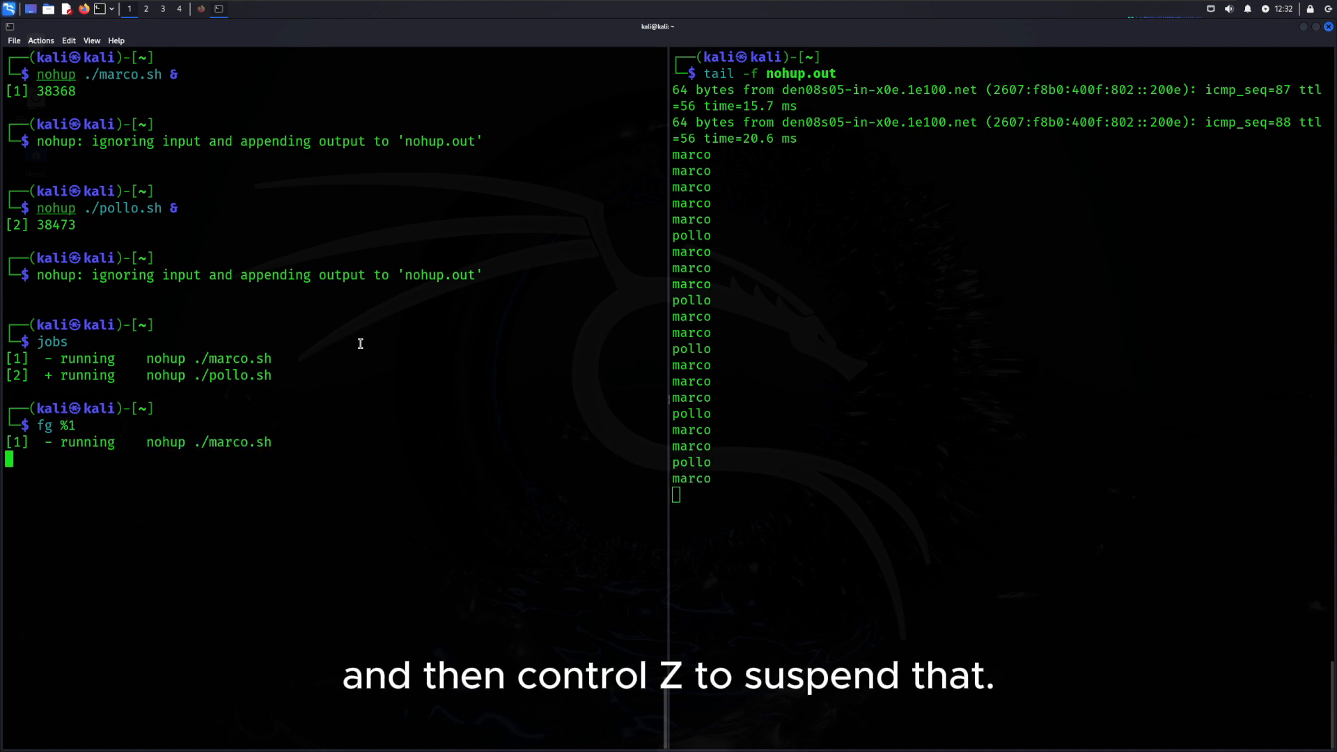
pyautogui.press('ctrl+z')
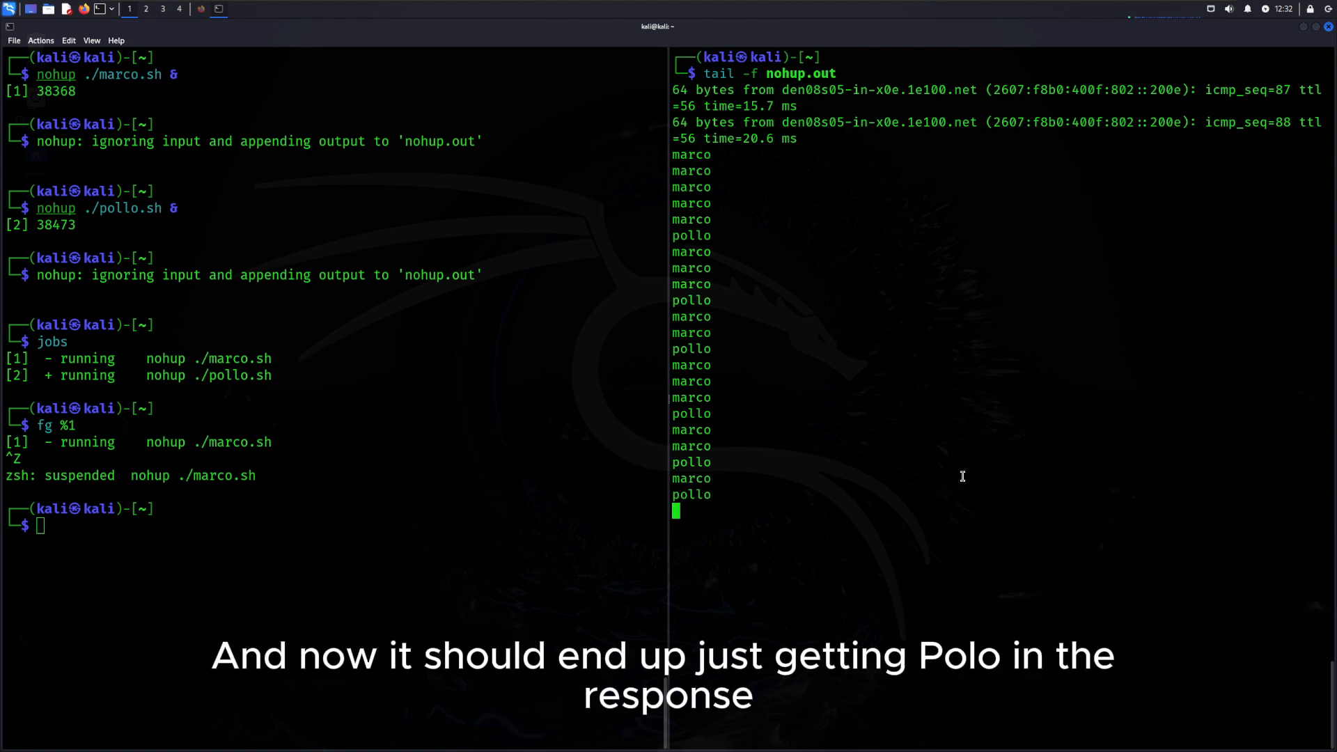
pyautogui.moveTo(270, 555)
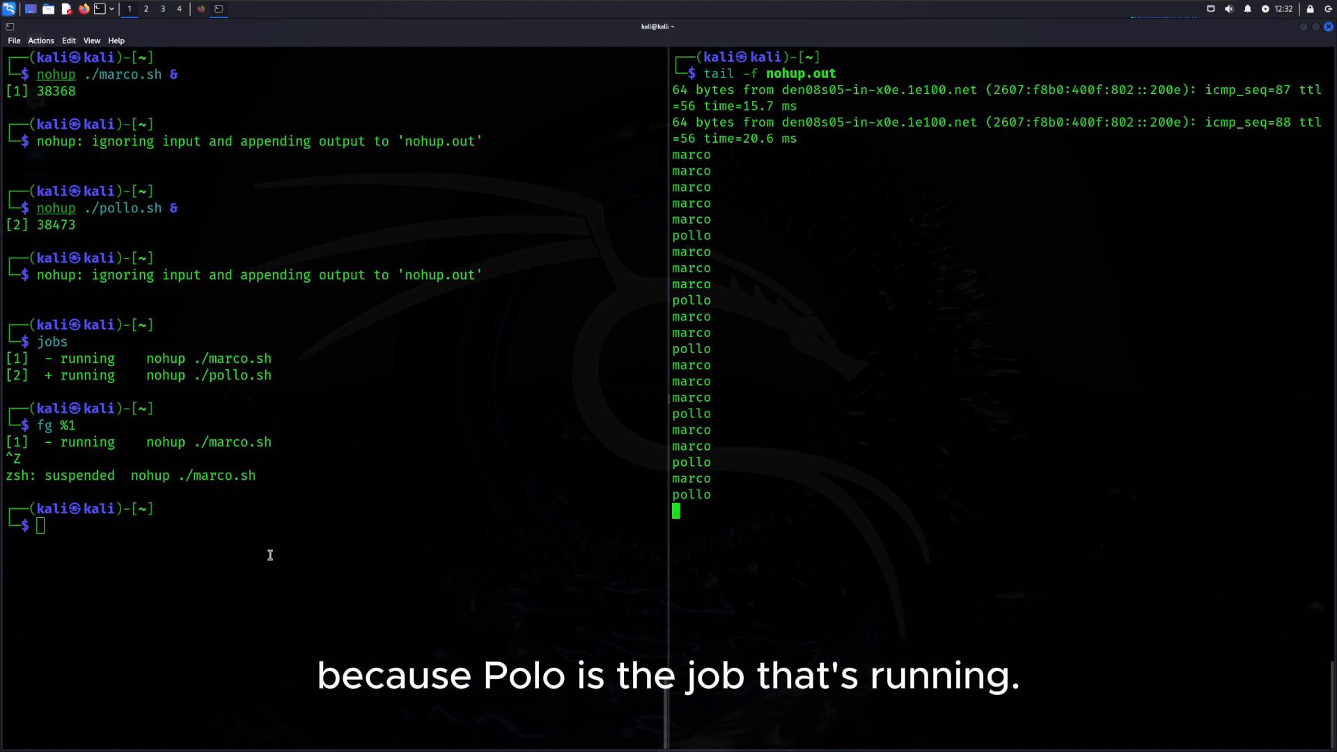
pyautogui.write('jobs')
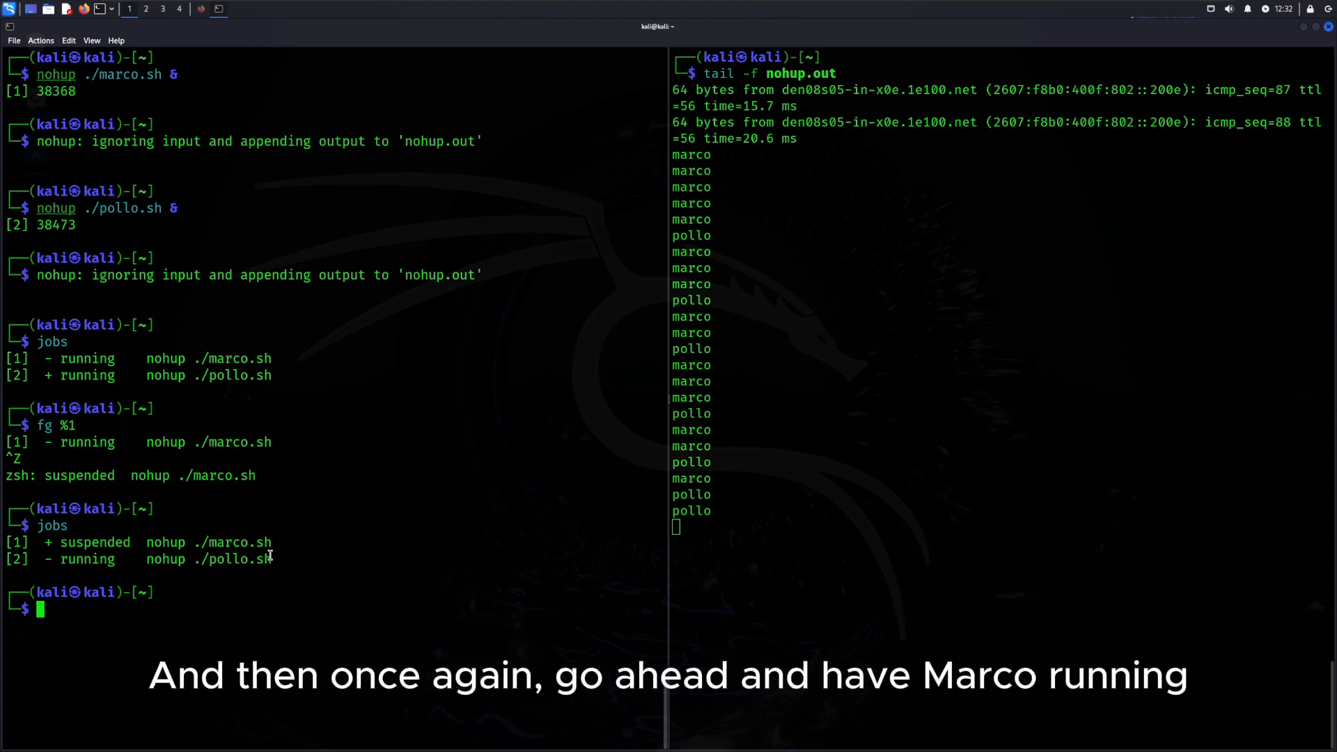
# - Resume marco.sh with fg, suspend it again, then continue it in the background with bg
pyautogui.write('fg')
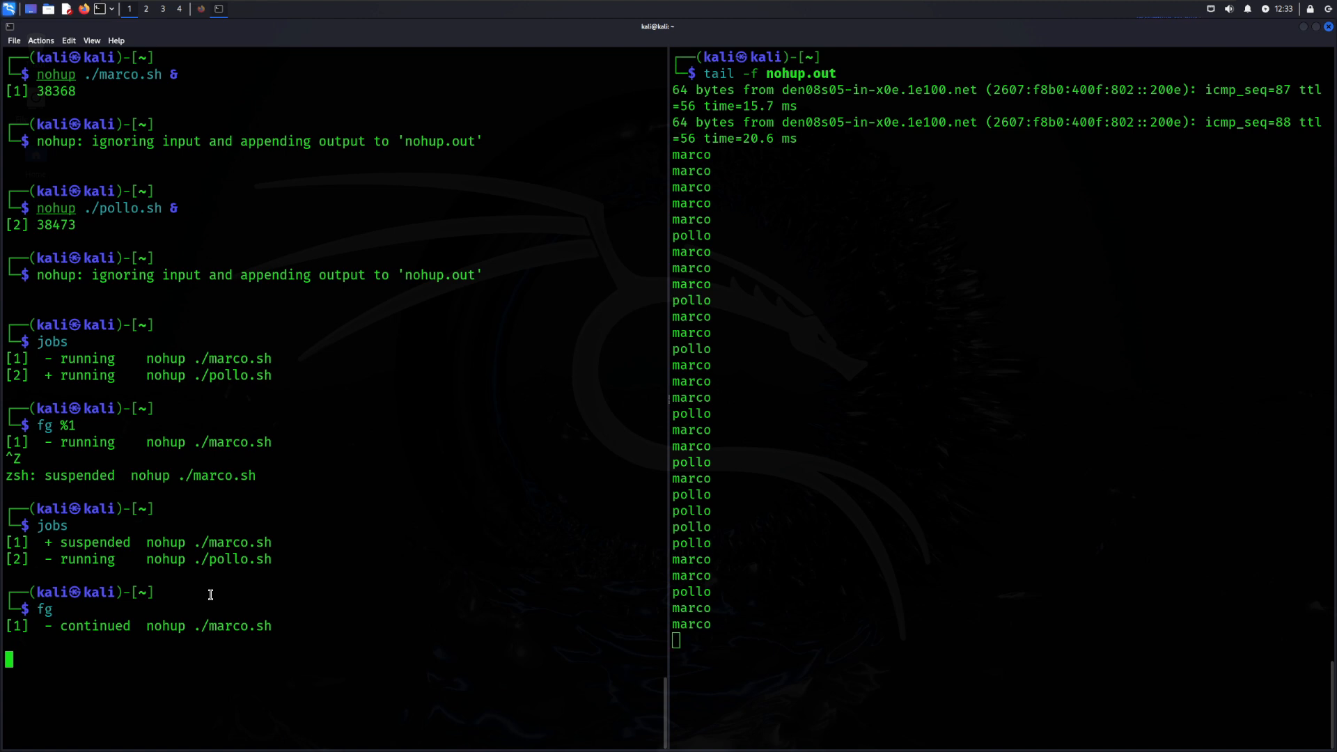
pyautogui.press('ctrl+z')
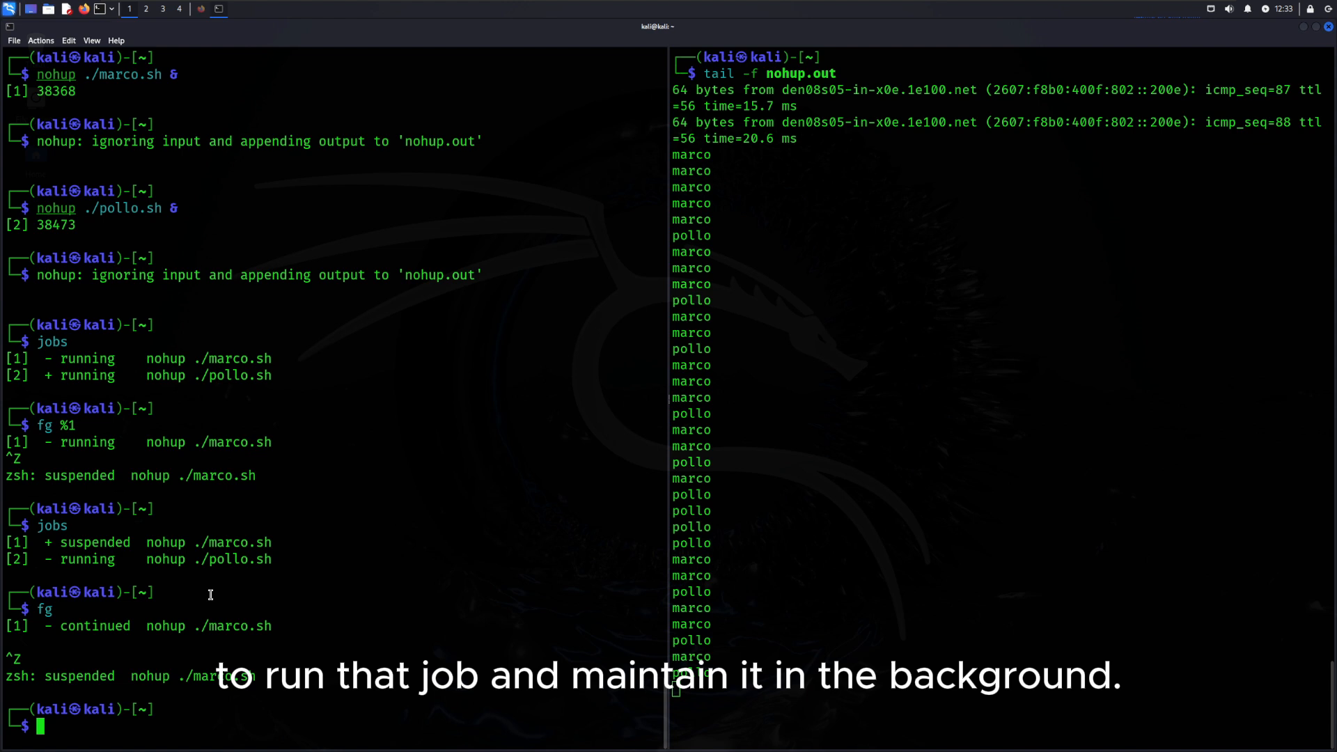
pyautogui.write('bg')
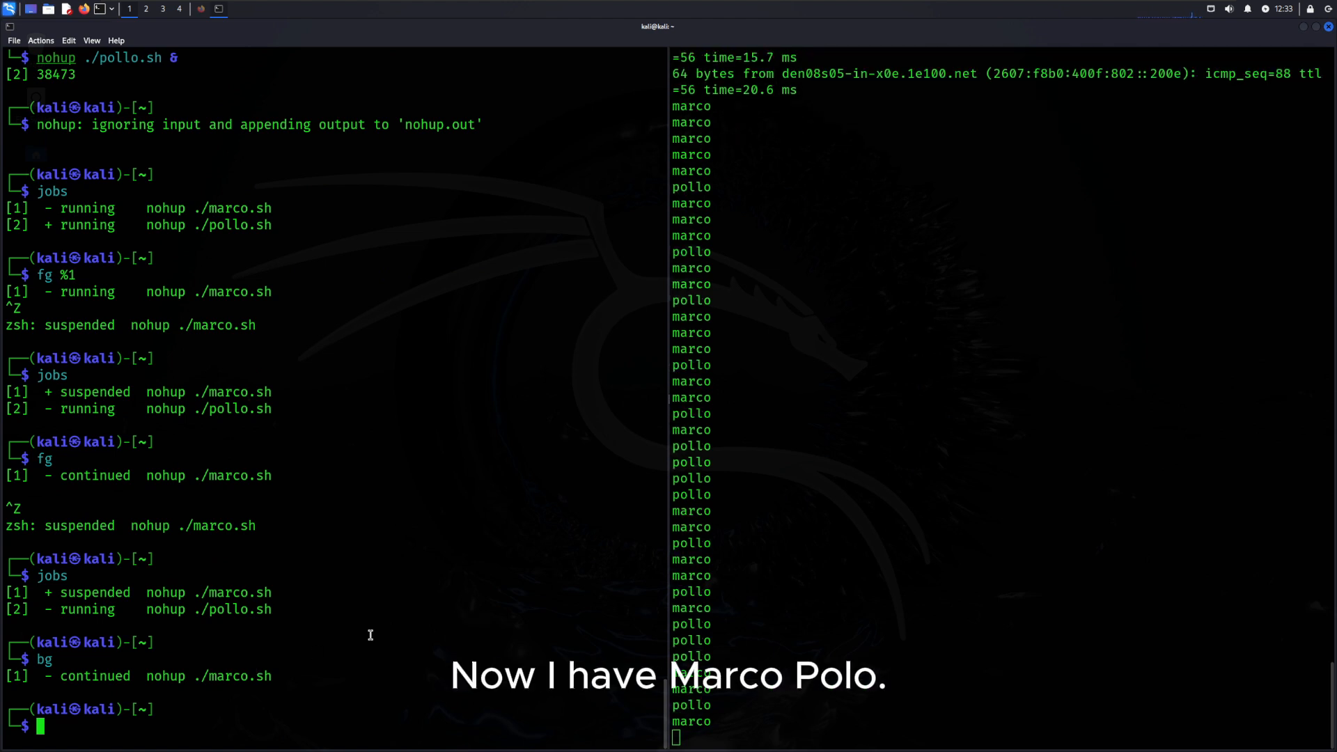
# - Foreground pollo.sh, kill it with Ctrl+C, and confirm via jobs that only marco.sh remains
pyautogui.write('fg')
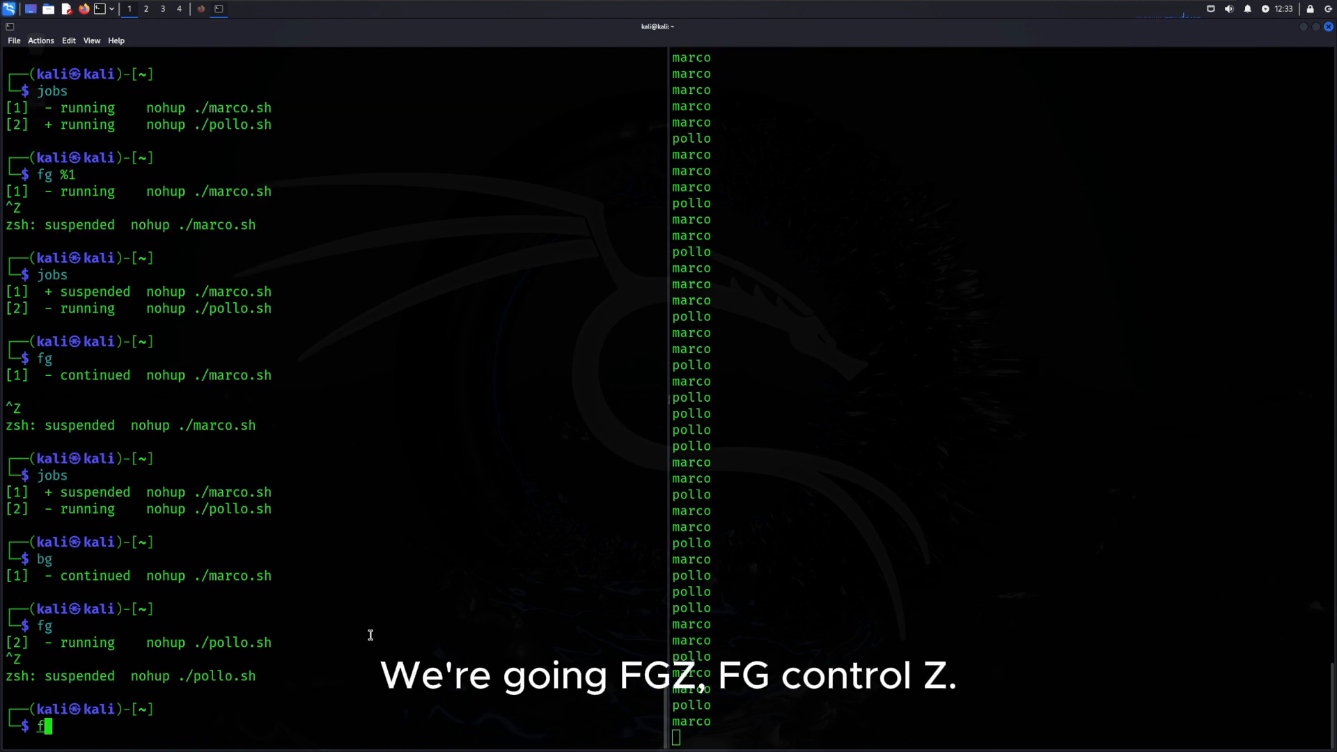
pyautogui.write('g')
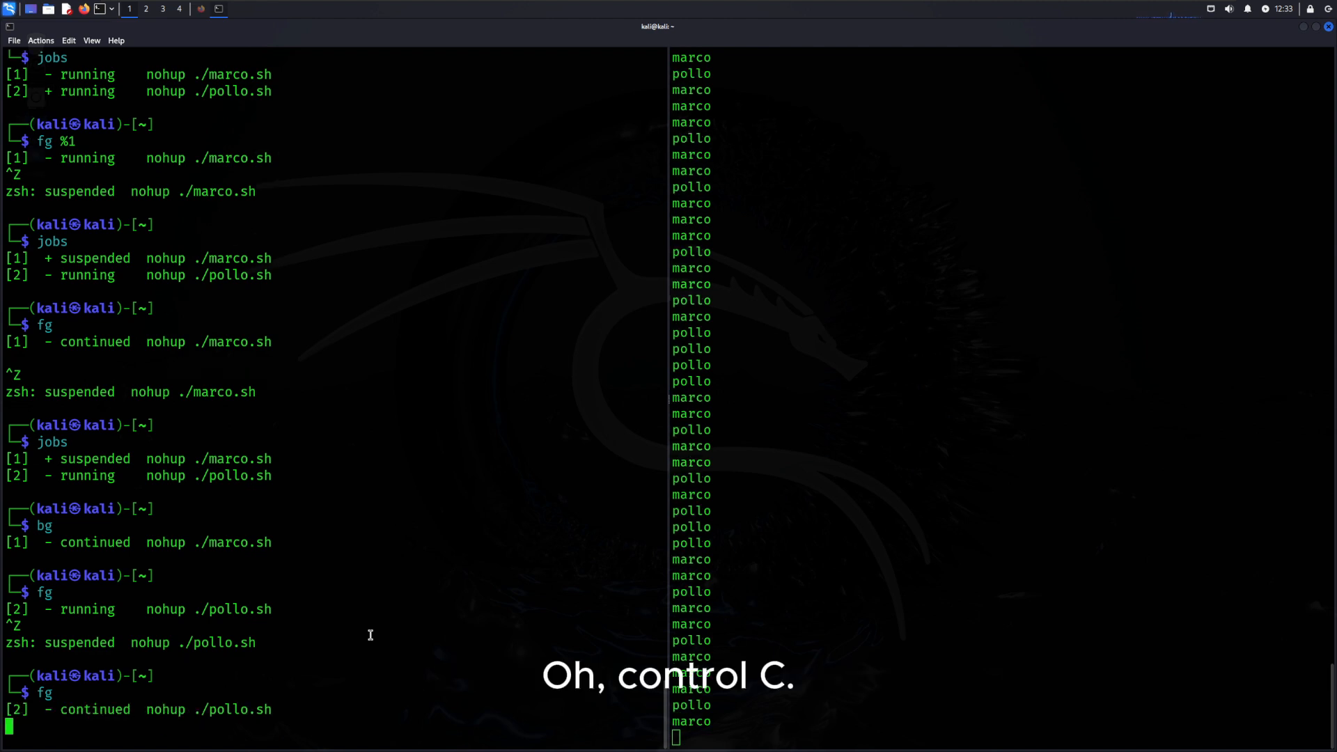
pyautogui.press('ctrl+c')
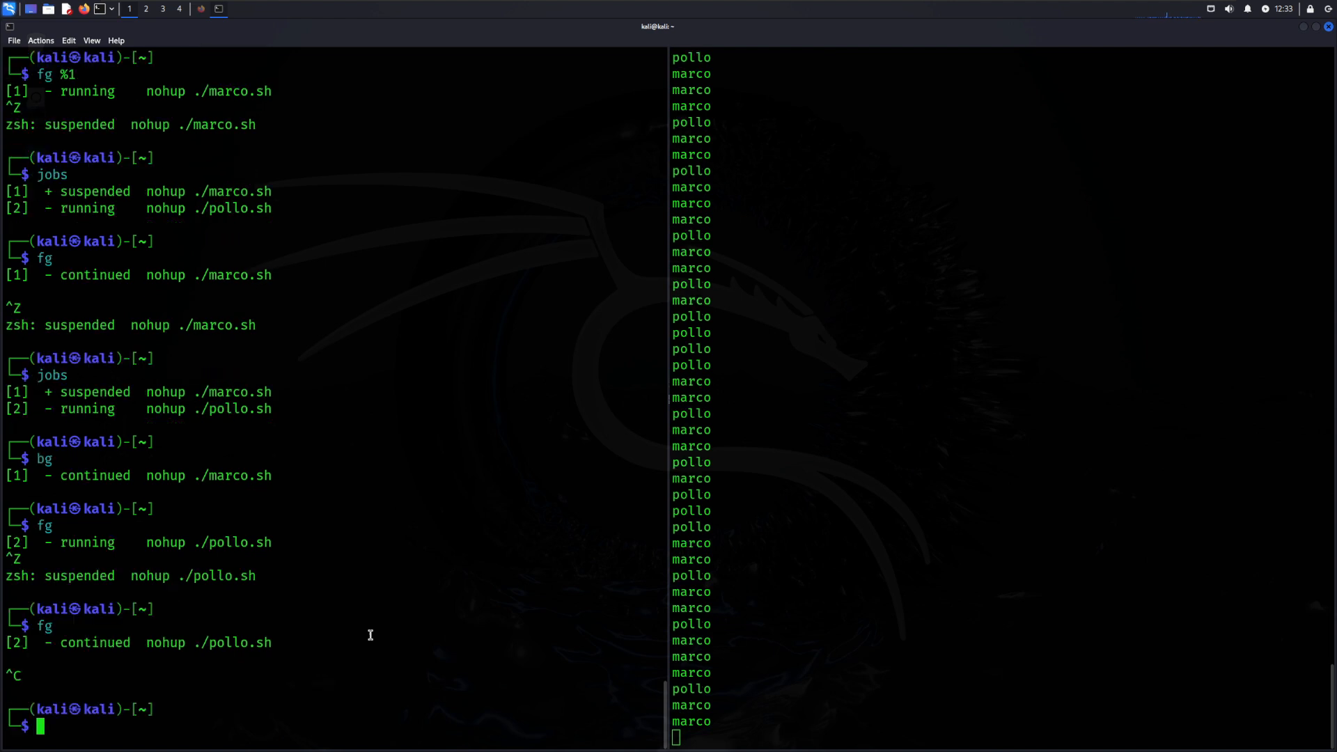
pyautogui.write('jobs')
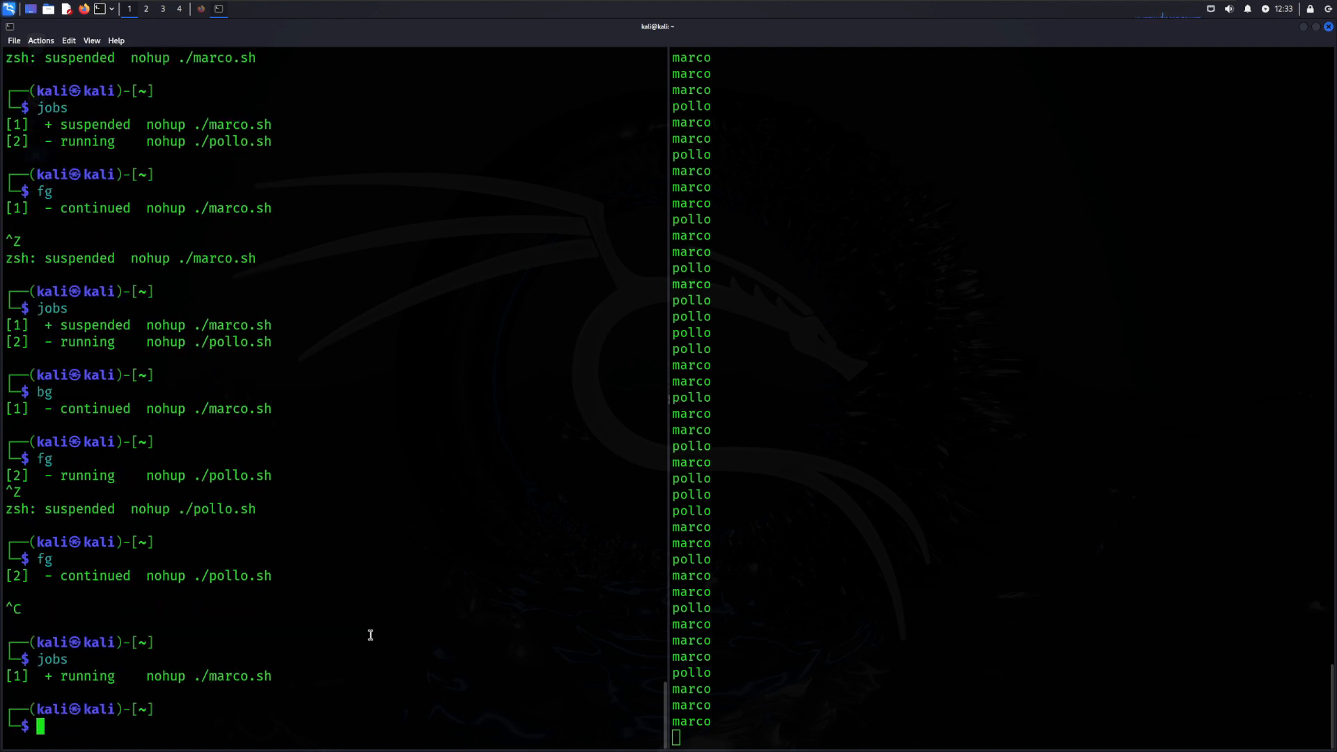